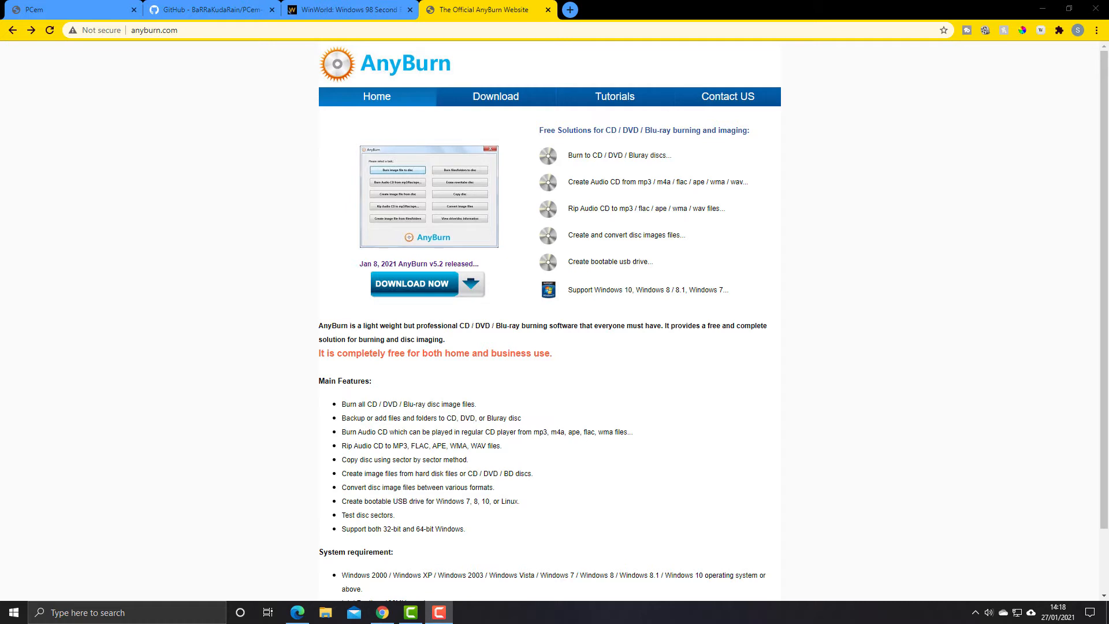
mouse_move(181, 153)
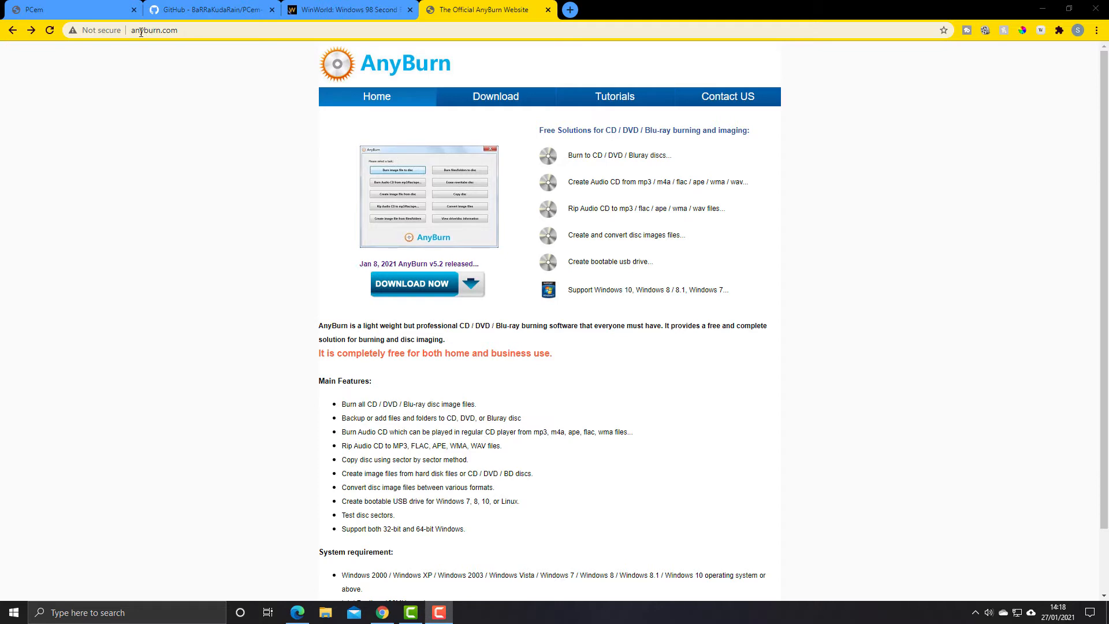
mouse_move(236, 226)
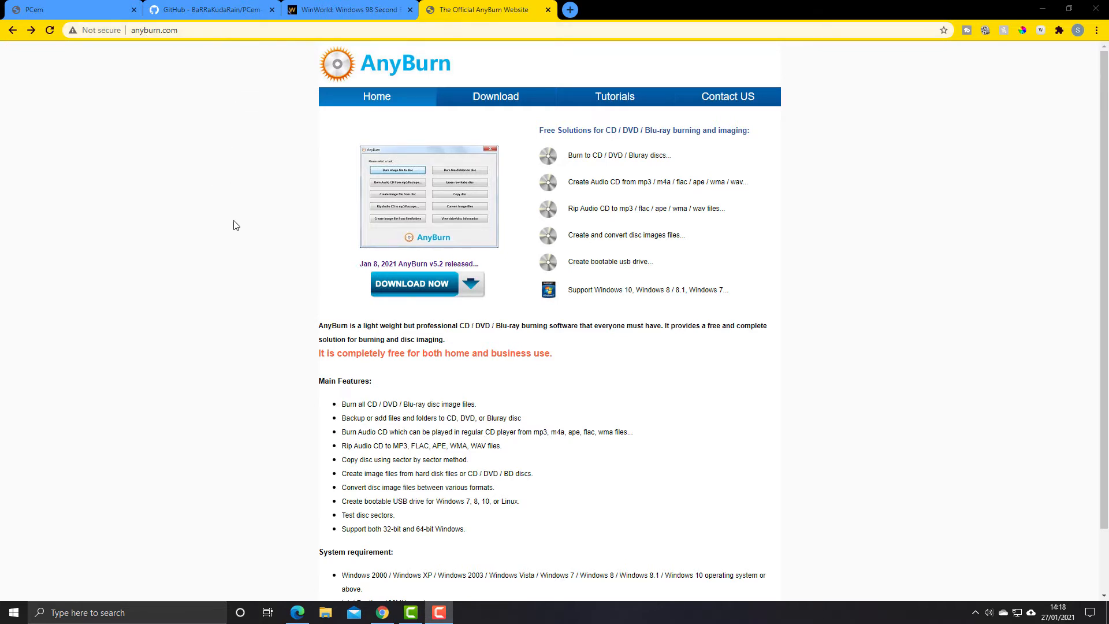
mouse_move(448, 70)
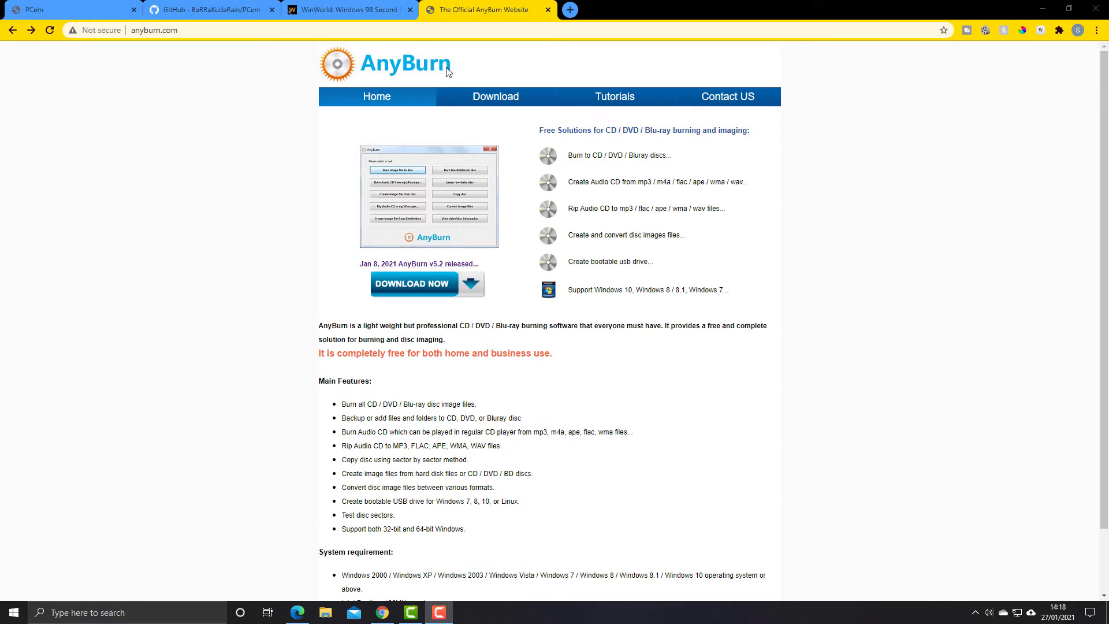
mouse_move(254, 177)
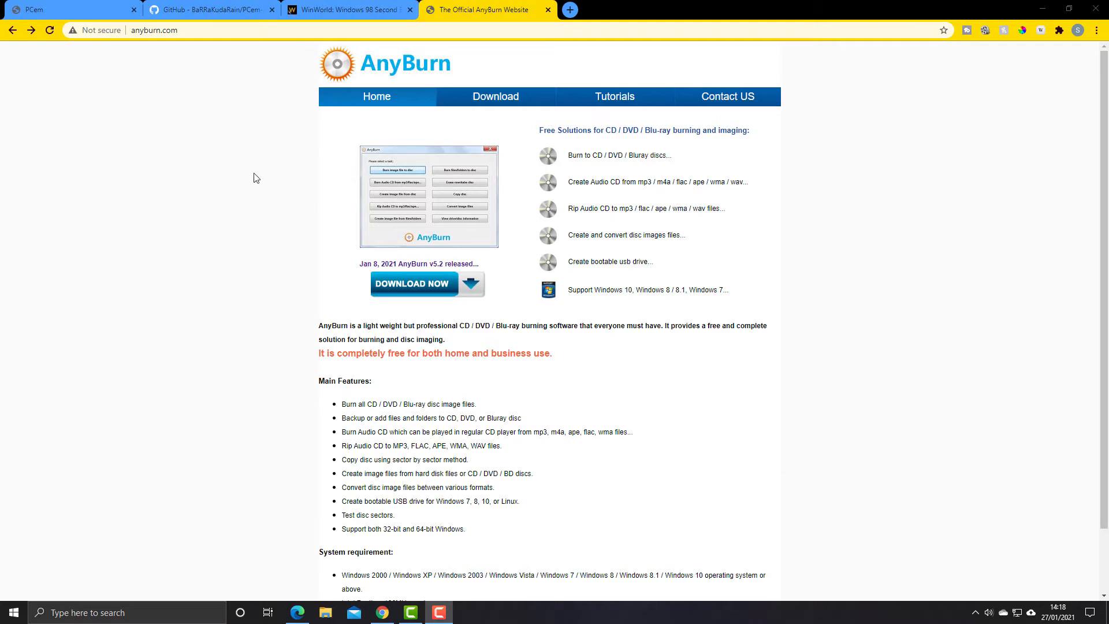
mouse_move(193, 164)
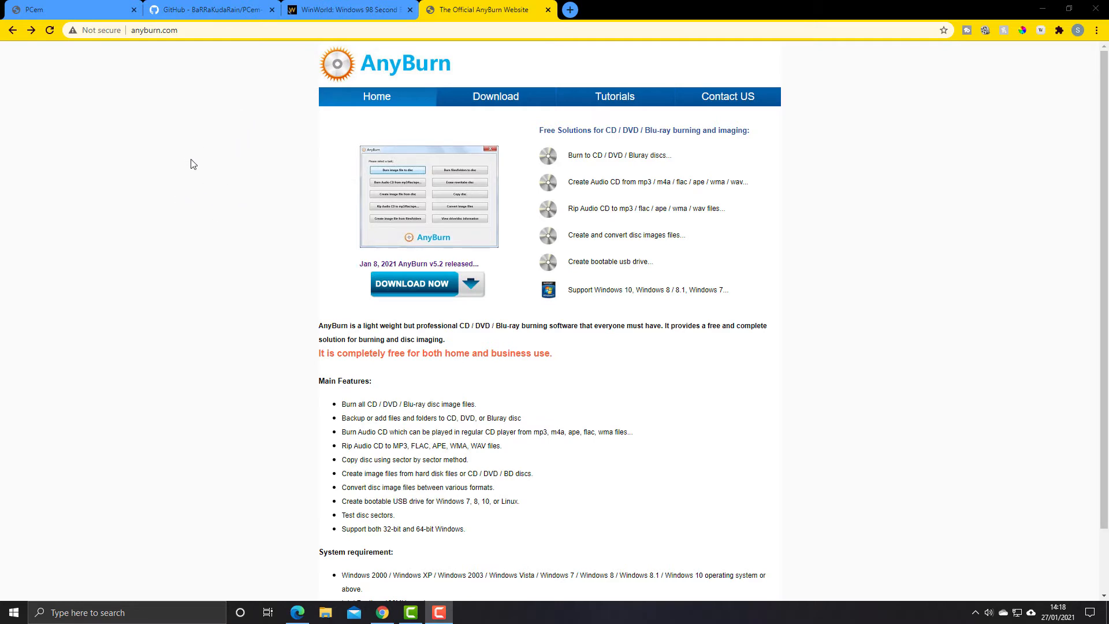
mouse_move(212, 216)
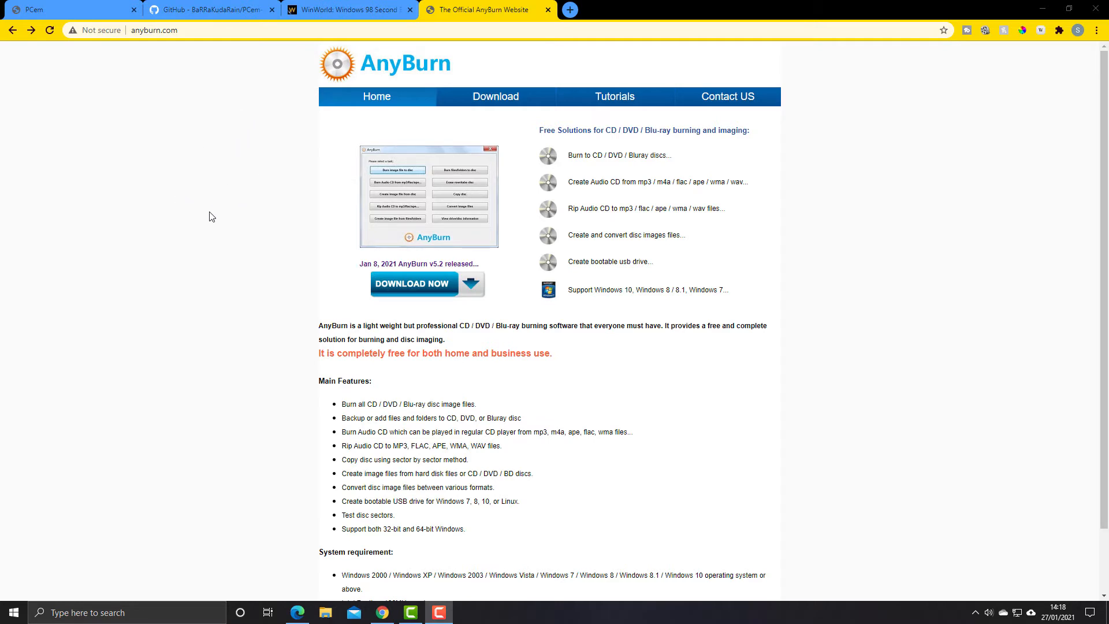
mouse_move(364, 365)
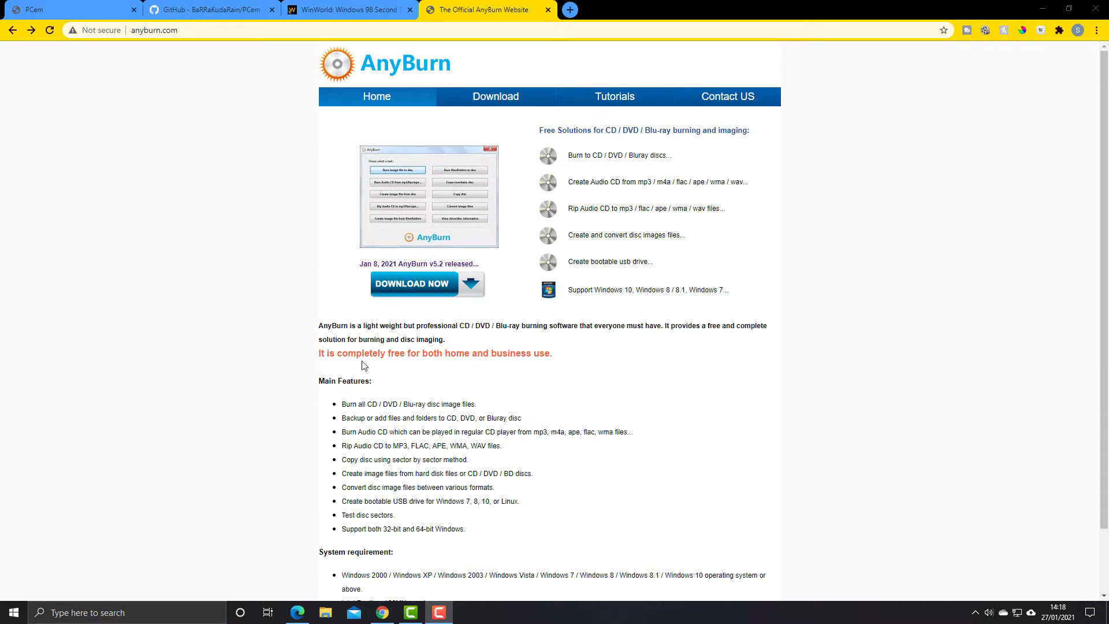
mouse_move(507, 368)
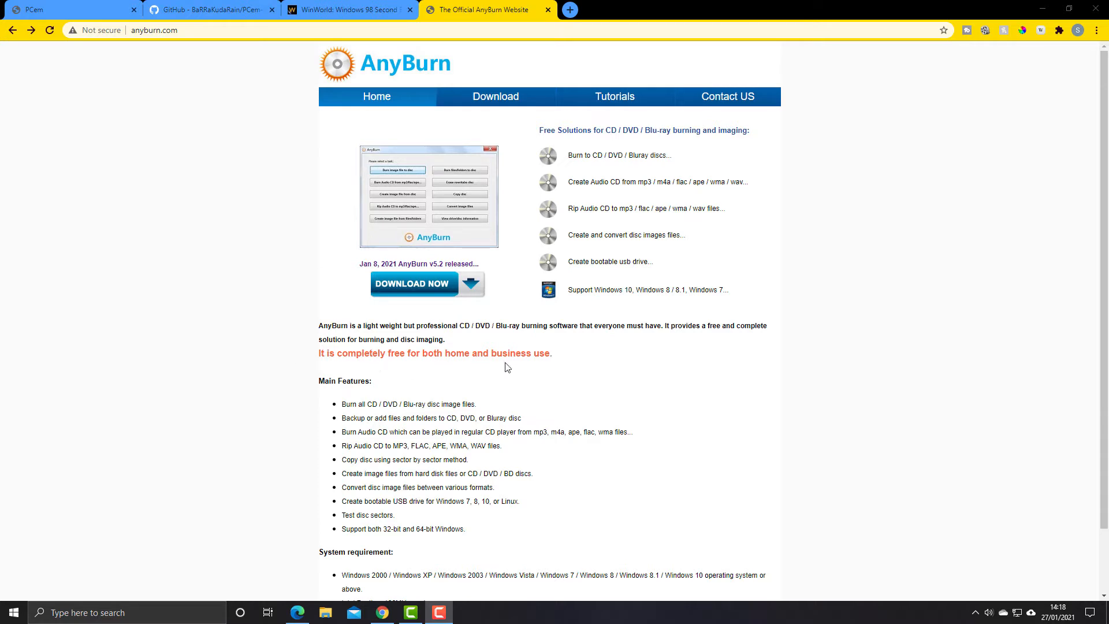
mouse_move(219, 269)
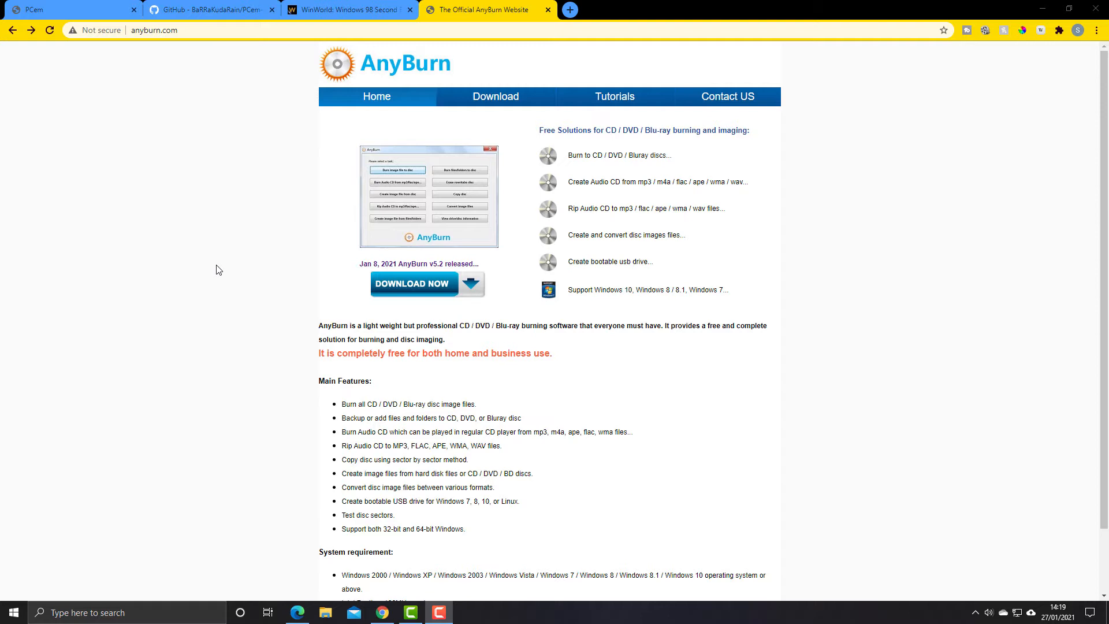
mouse_move(241, 241)
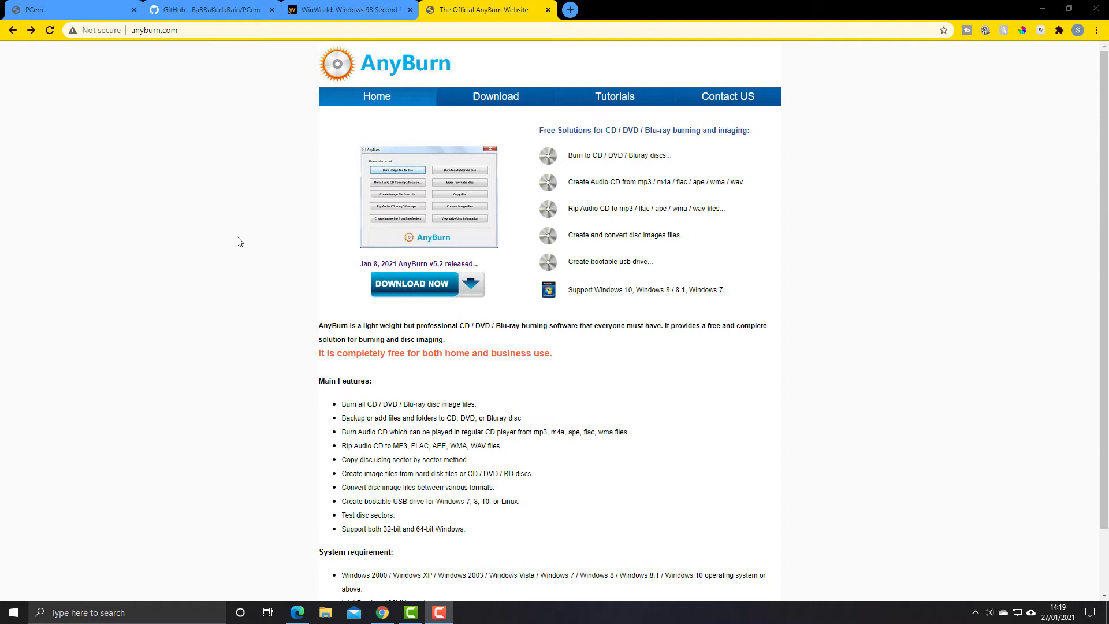
mouse_move(297, 307)
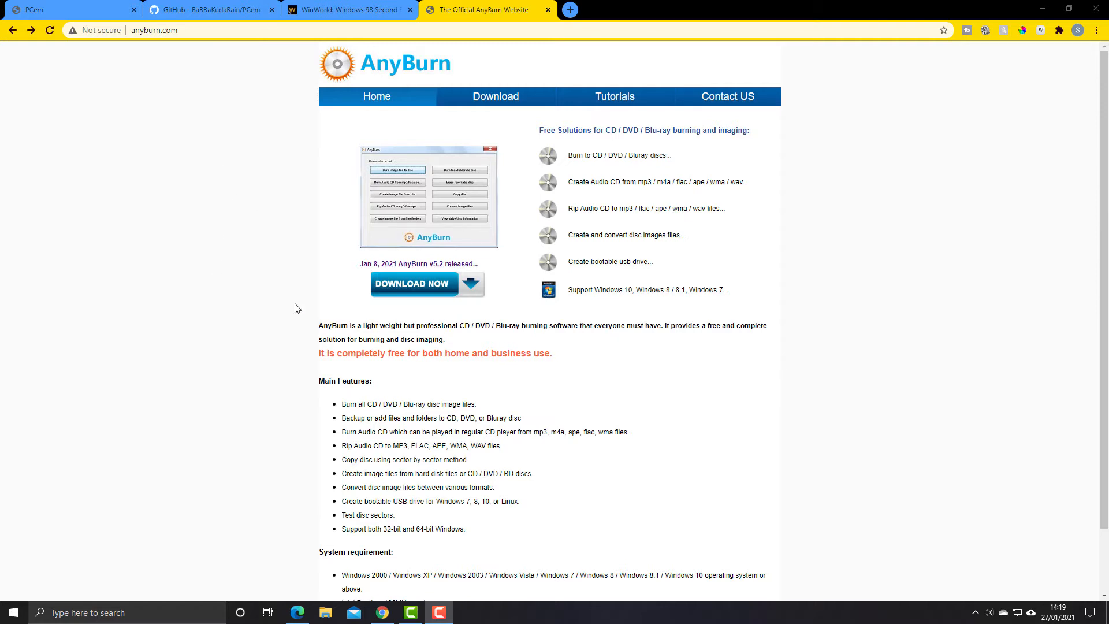
mouse_move(200, 292)
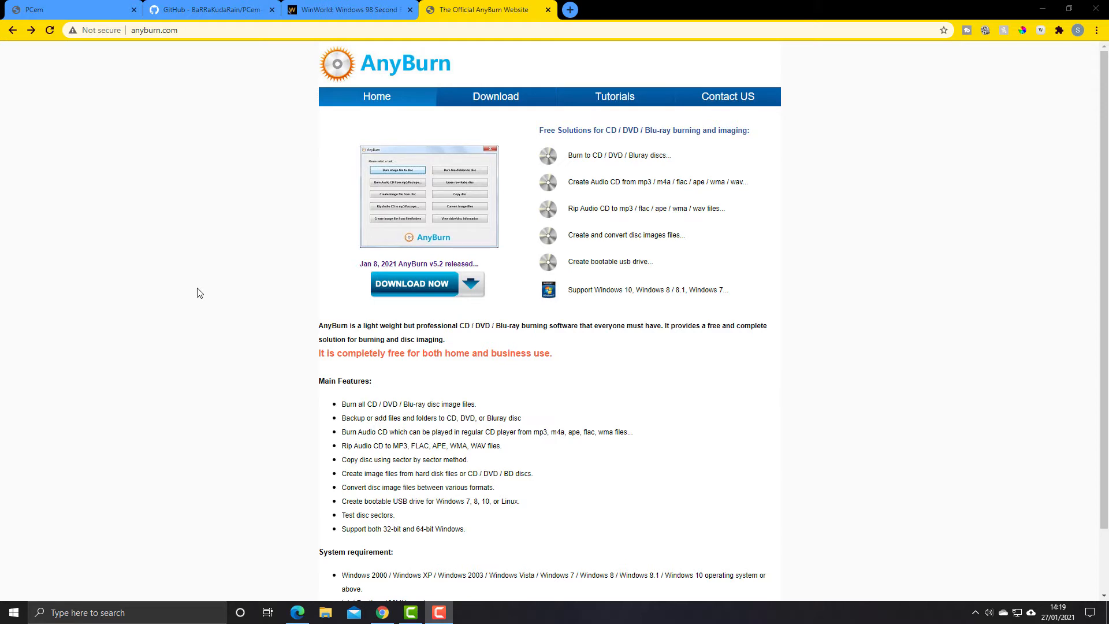
mouse_move(273, 279)
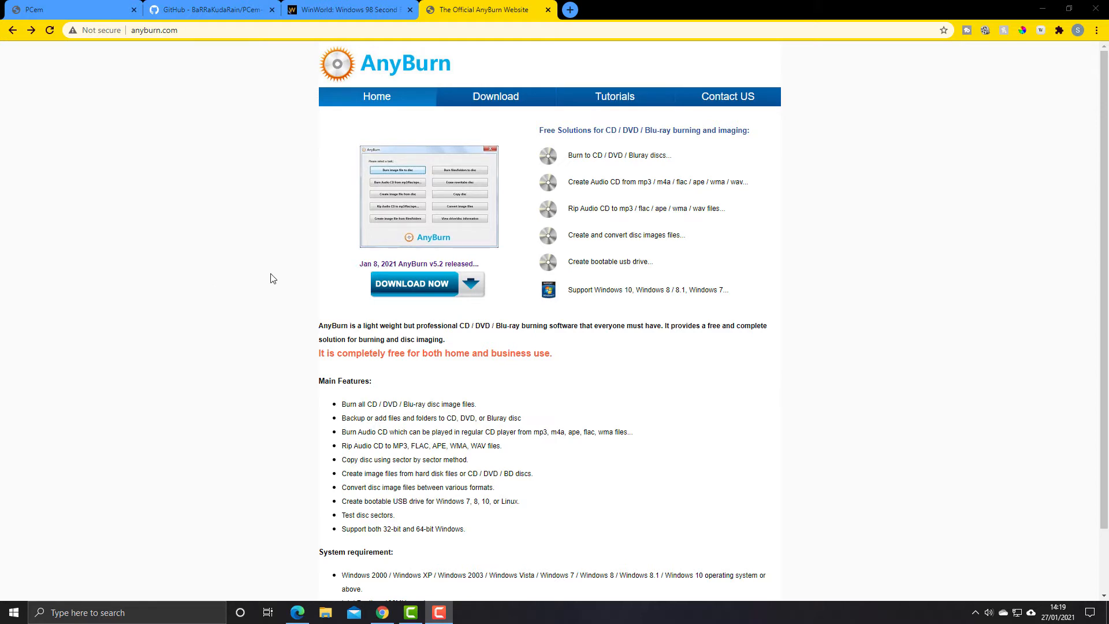
mouse_move(247, 280)
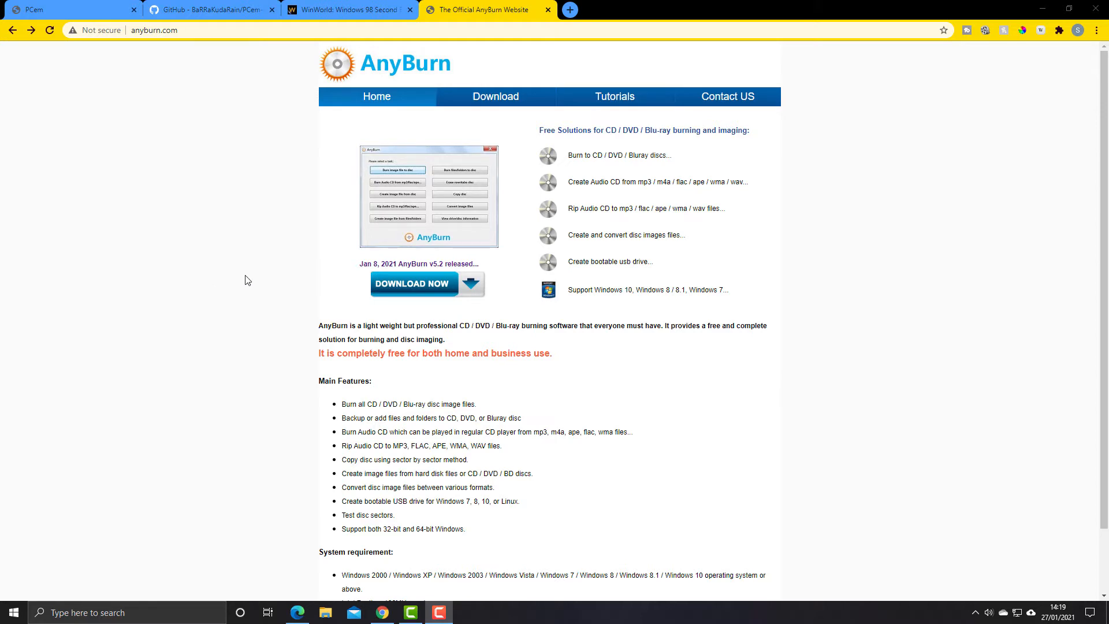
mouse_move(692, 388)
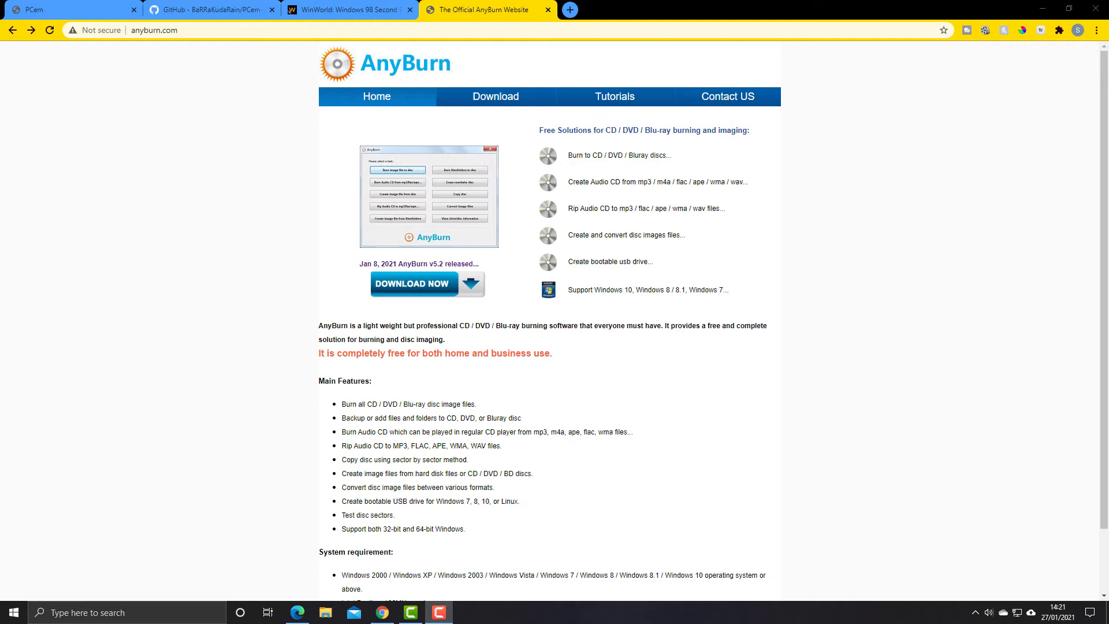
mouse_move(324, 612)
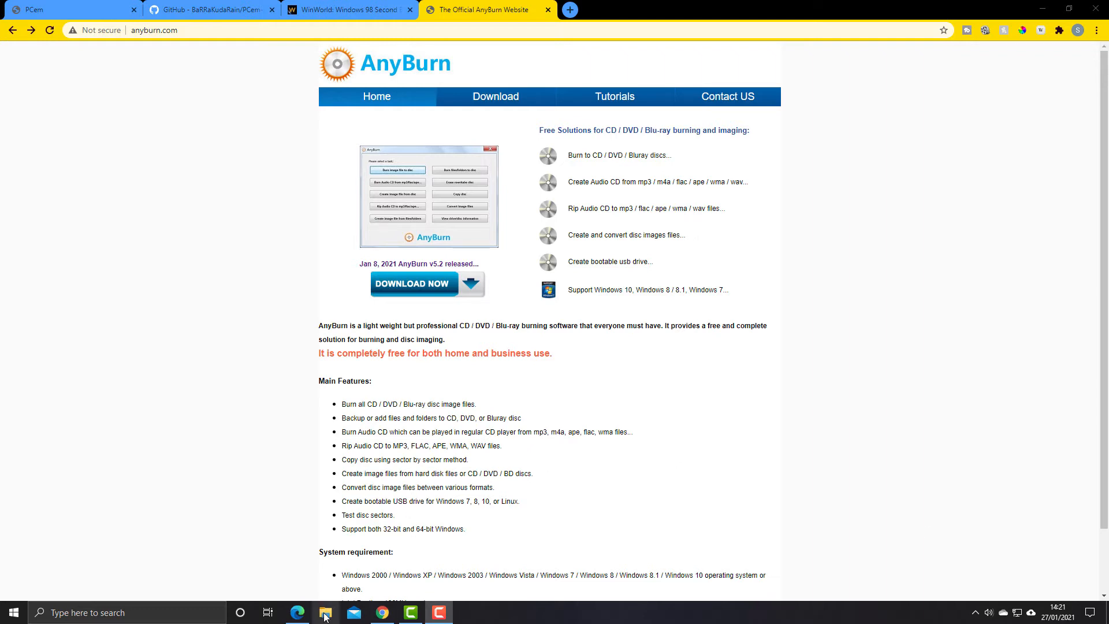
Delete the old voodoo2driver.iso from Downloads and select v2-w9x-3.01.00.exe
click(325, 613)
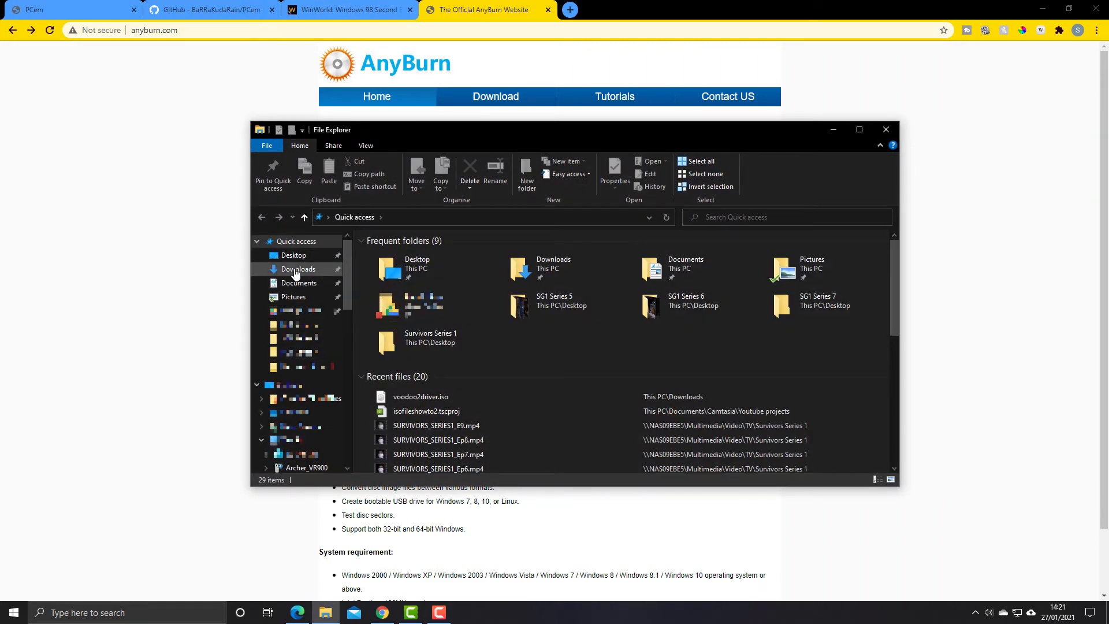
click(298, 269)
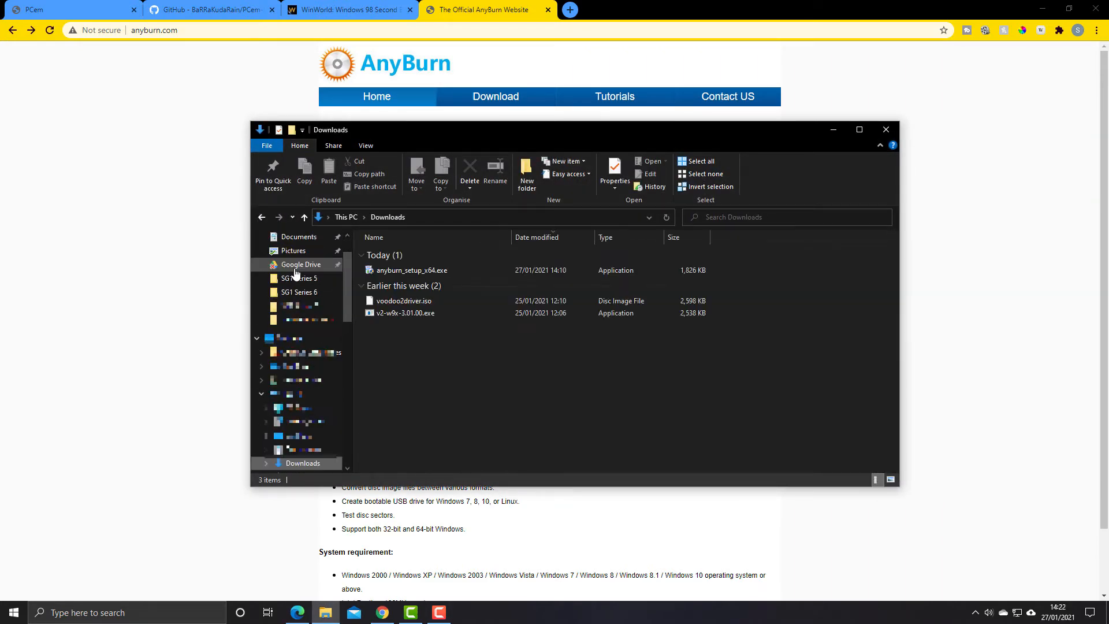
click(404, 301)
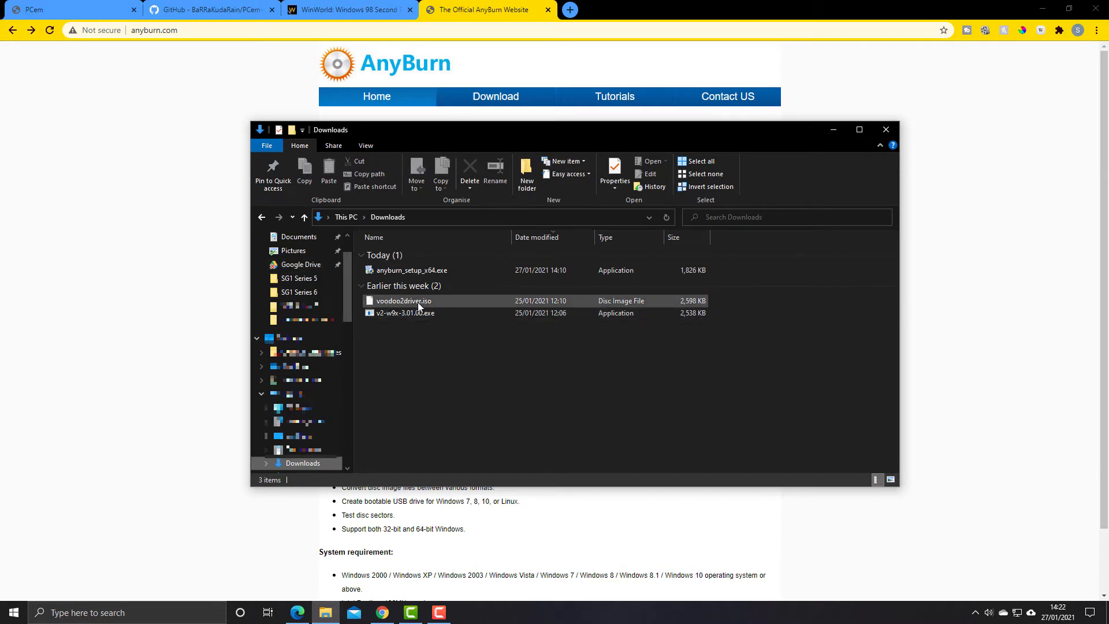
click(403, 300)
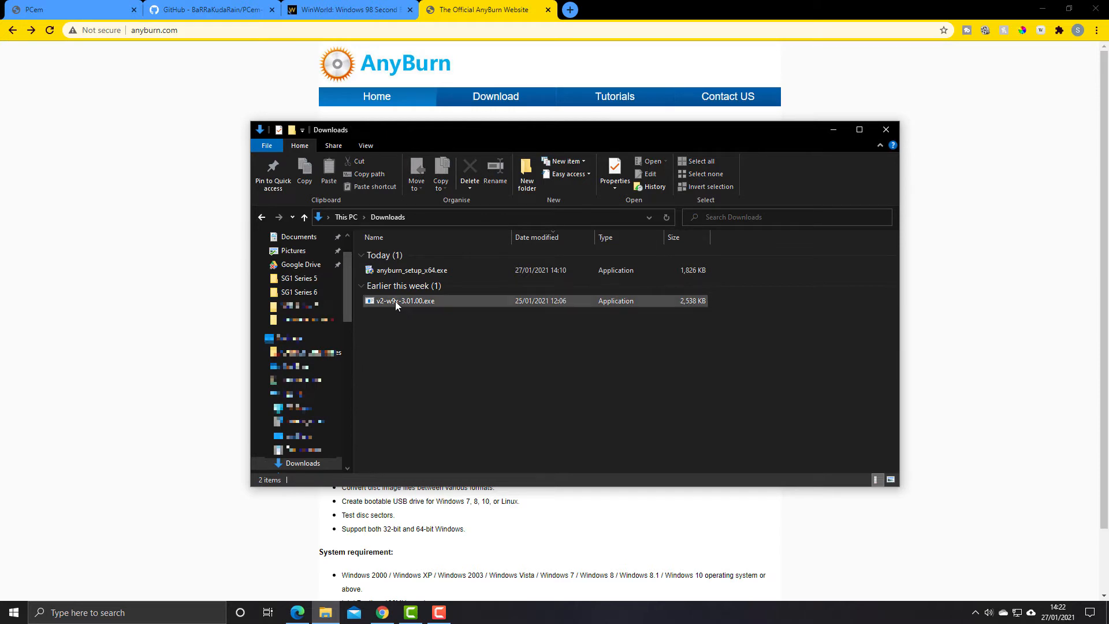
click(403, 301)
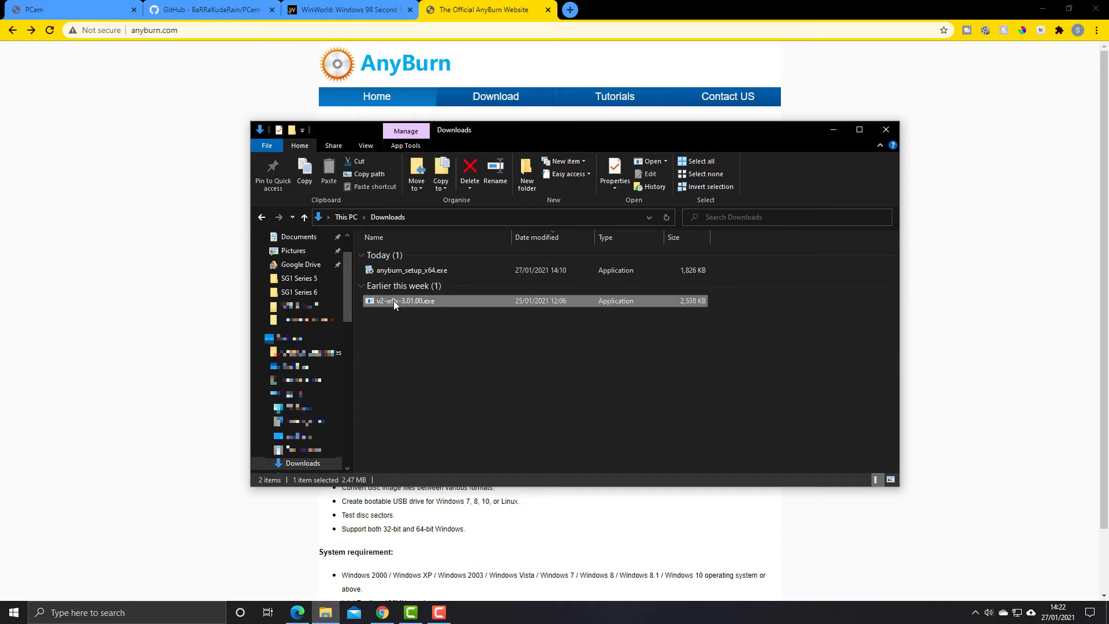
mouse_move(387, 327)
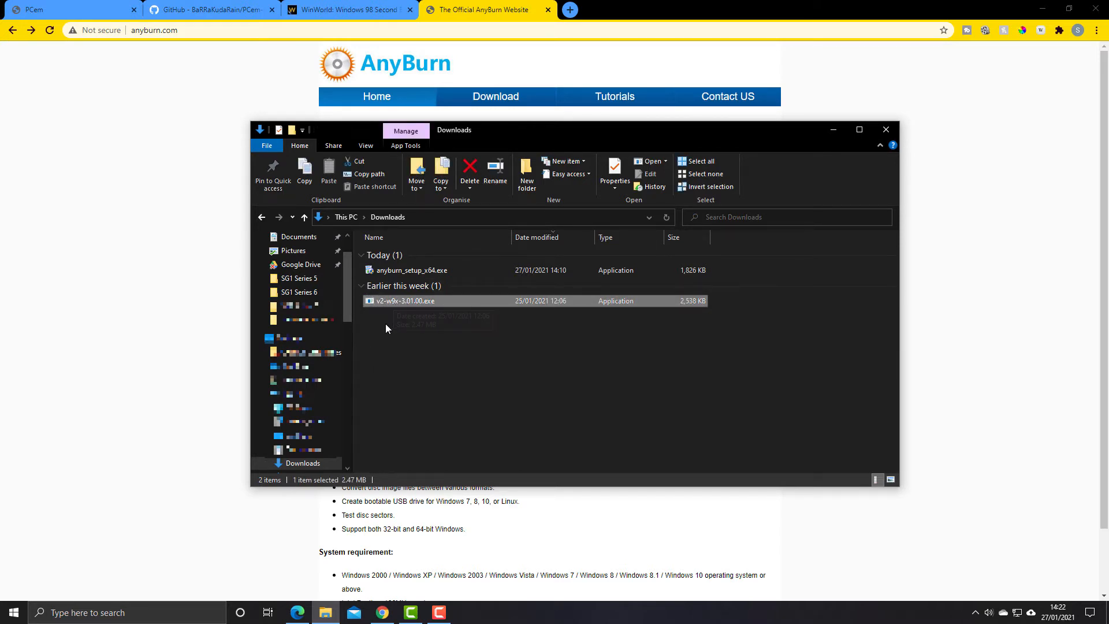
mouse_move(402, 319)
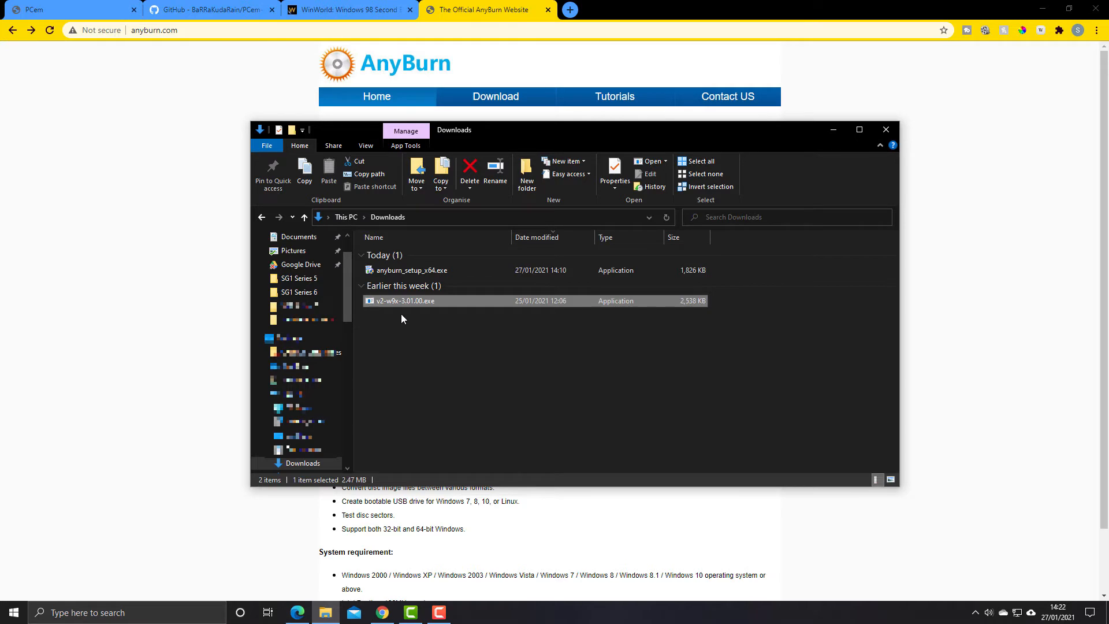
mouse_move(411, 327)
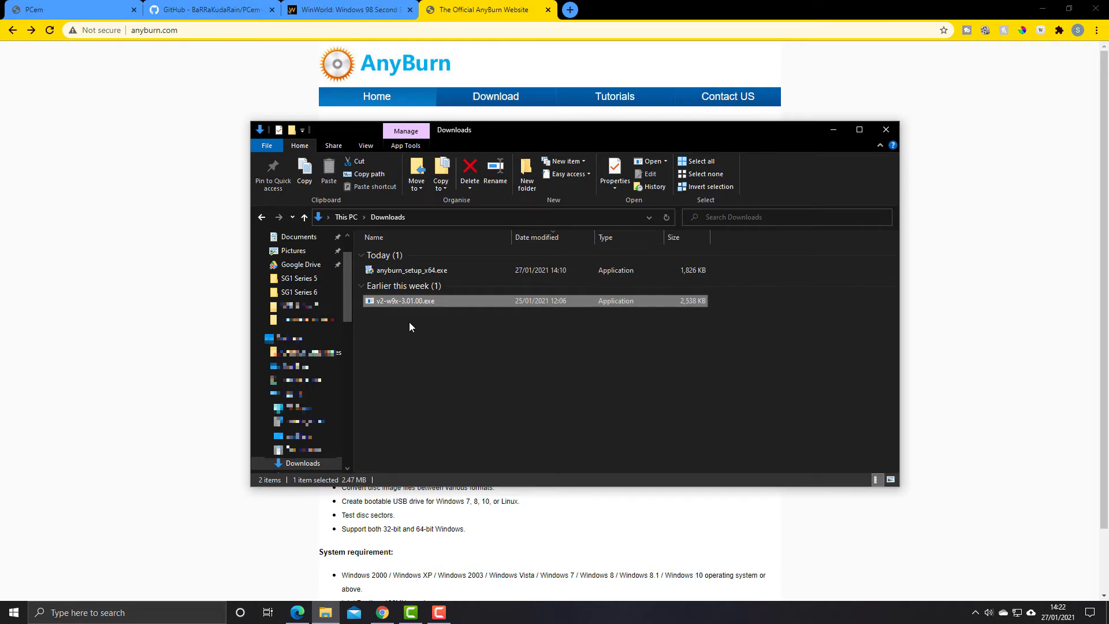
mouse_move(402, 318)
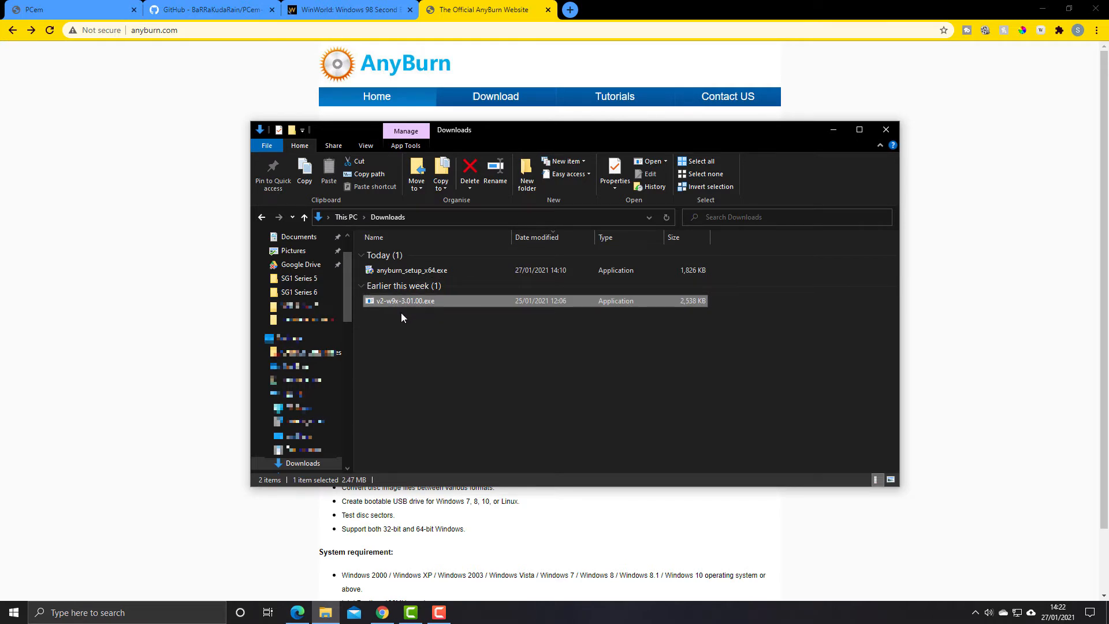
mouse_move(393, 332)
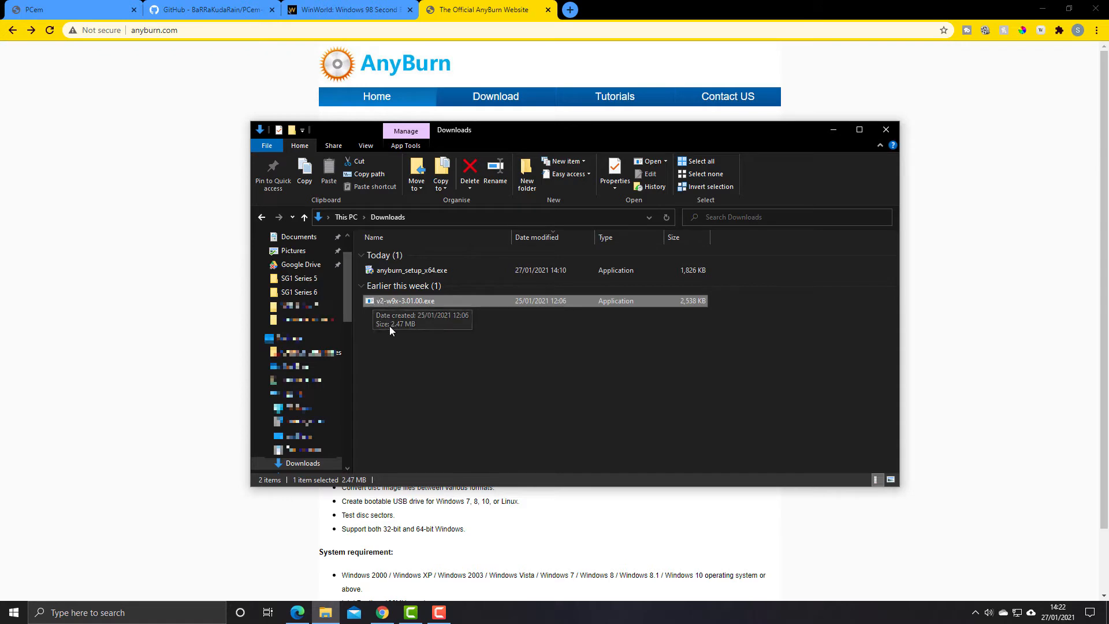
mouse_move(371, 302)
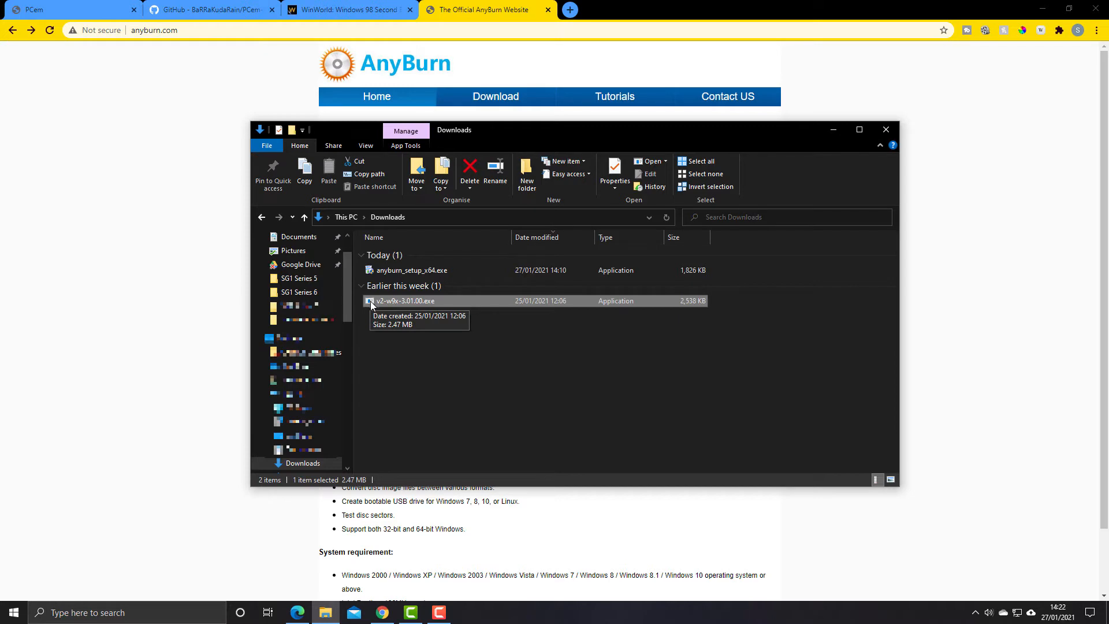
mouse_move(385, 366)
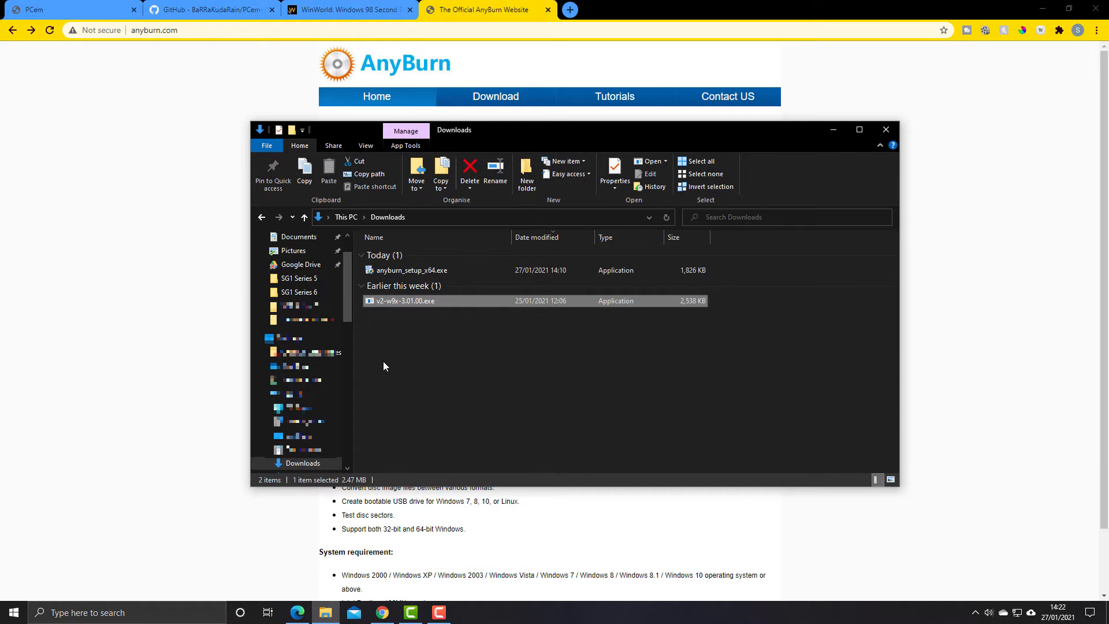
mouse_move(374, 302)
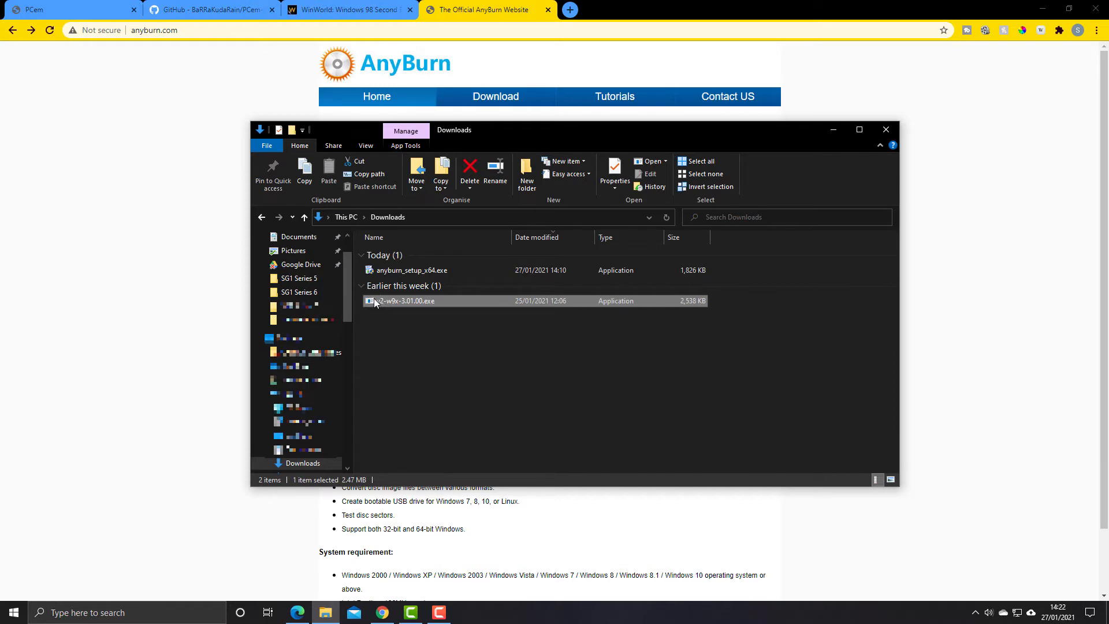
mouse_move(382, 310)
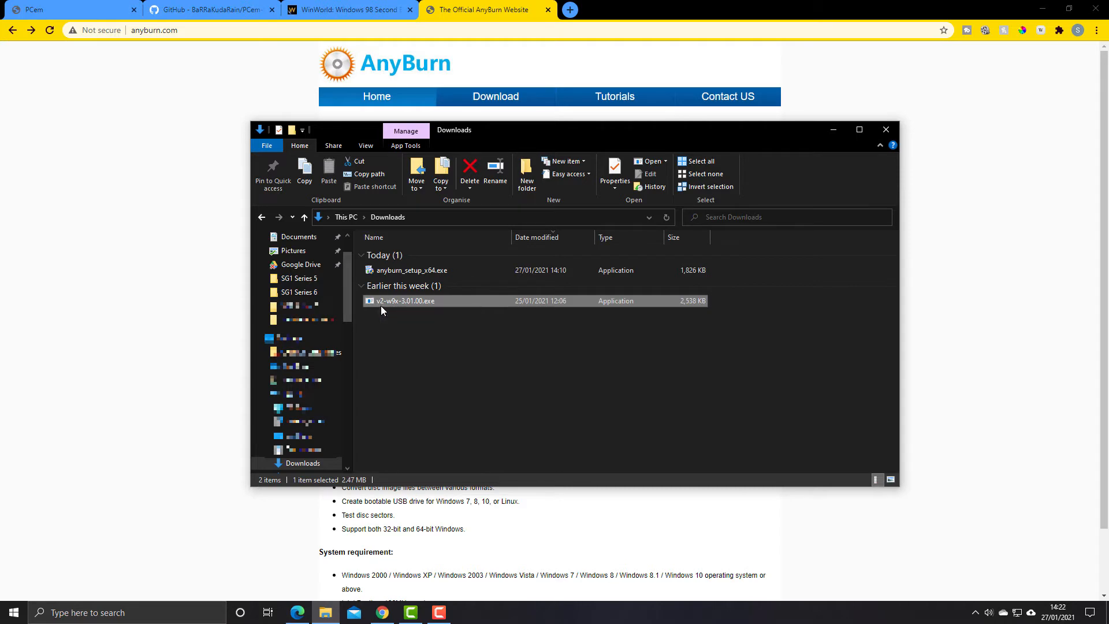
mouse_move(430, 313)
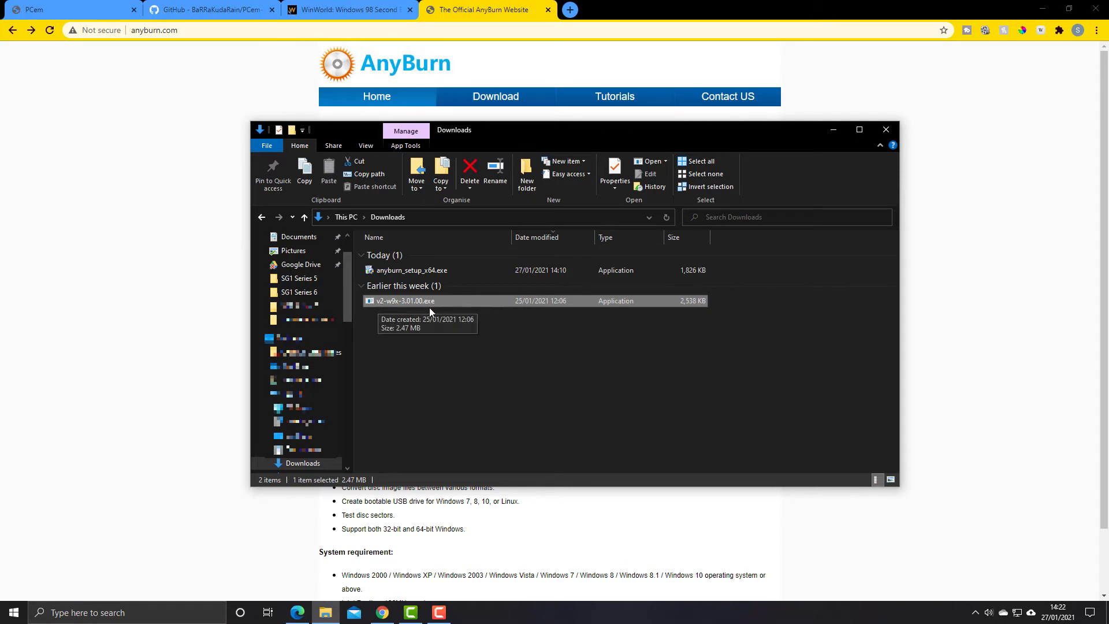
mouse_move(379, 305)
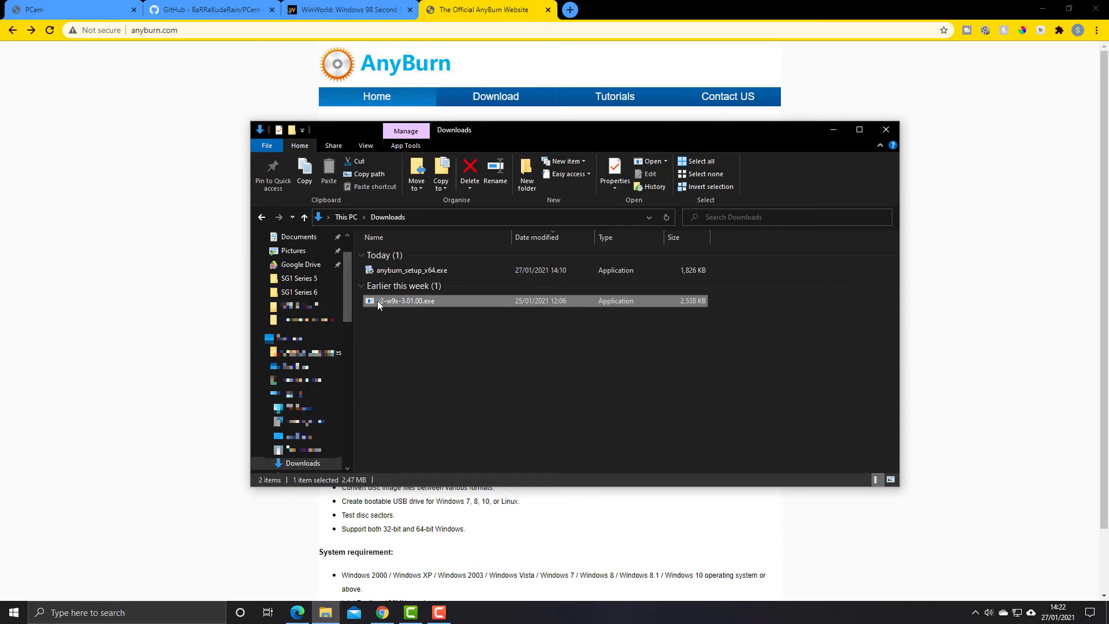
mouse_move(403, 305)
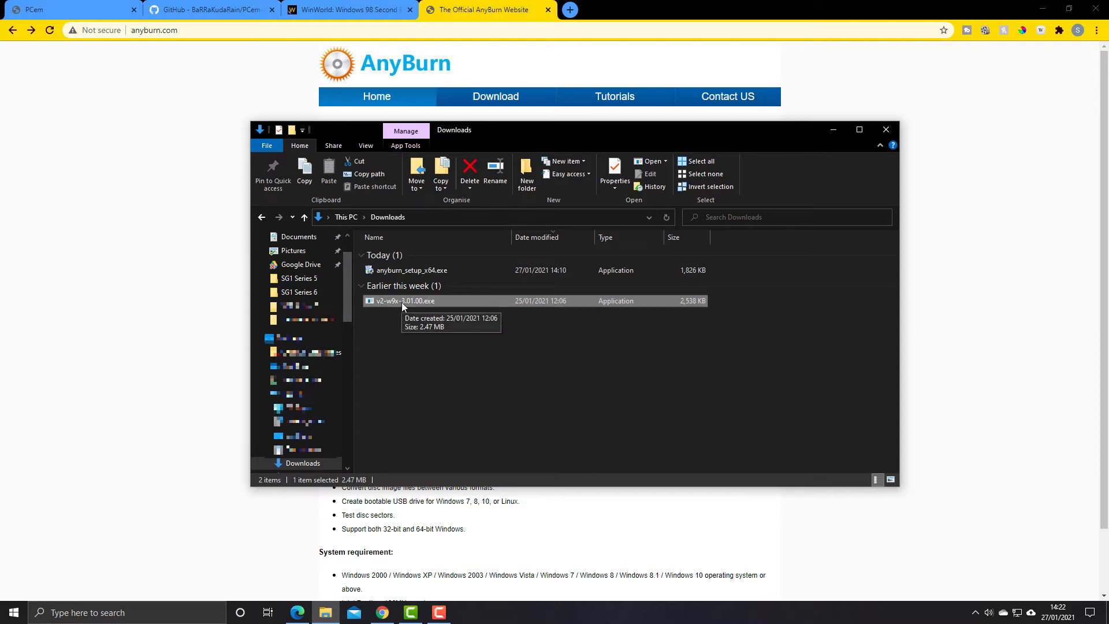
mouse_move(441, 335)
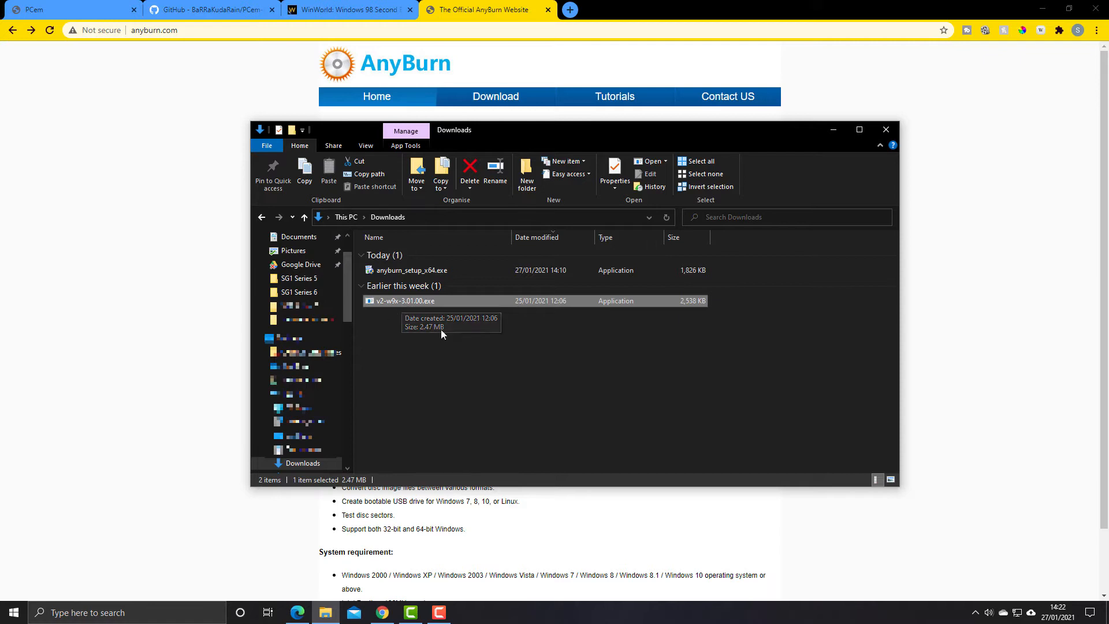
mouse_move(413, 304)
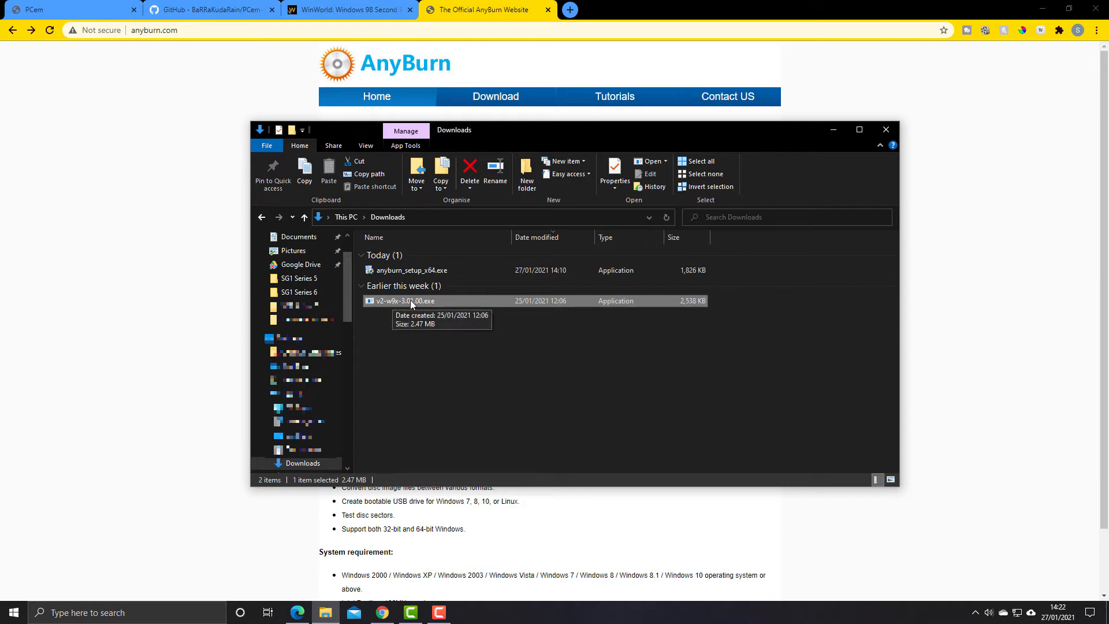
mouse_move(406, 320)
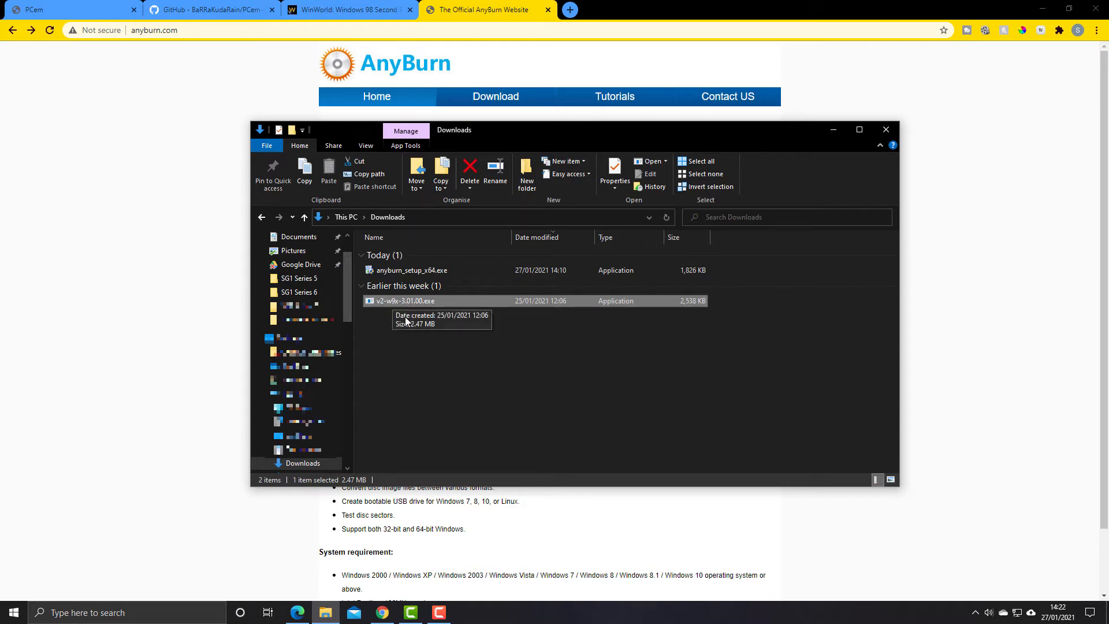
mouse_move(412, 328)
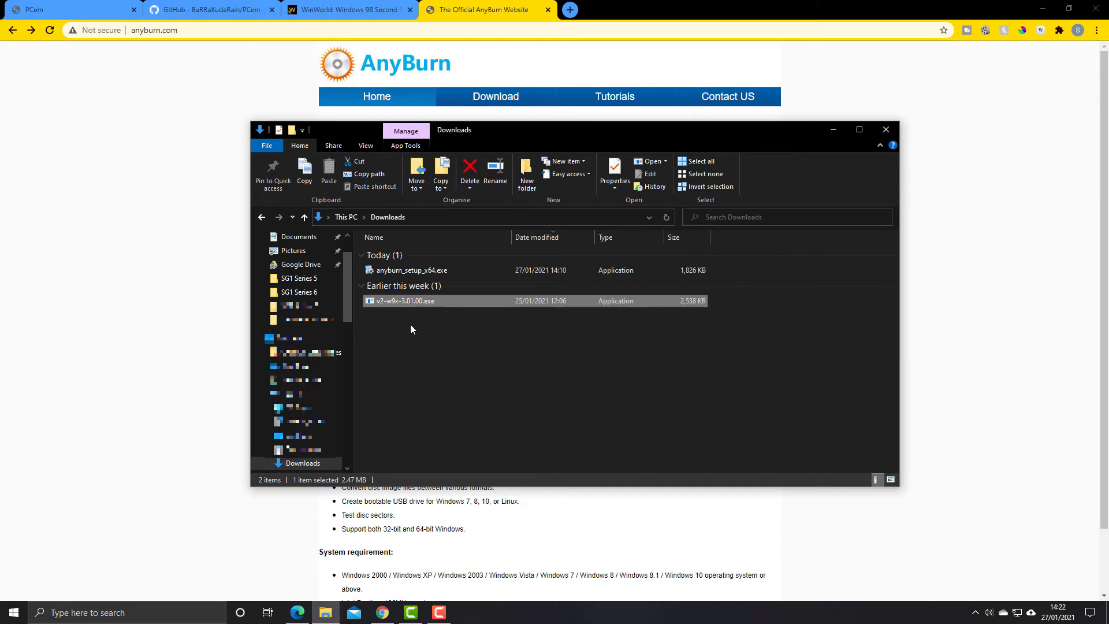
mouse_move(717, 327)
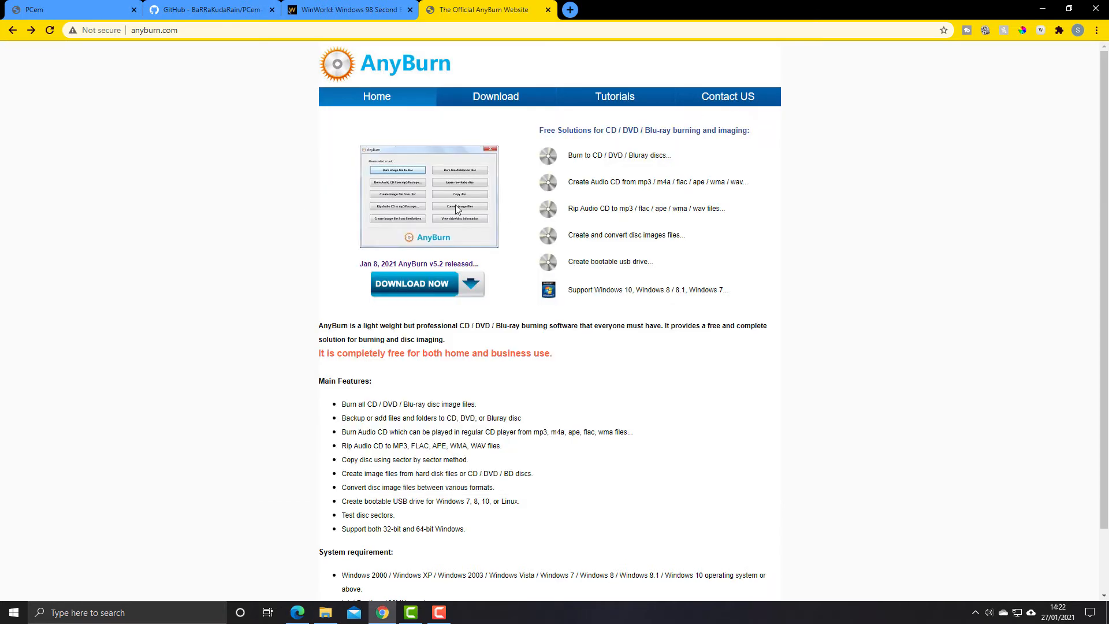
mouse_move(270, 76)
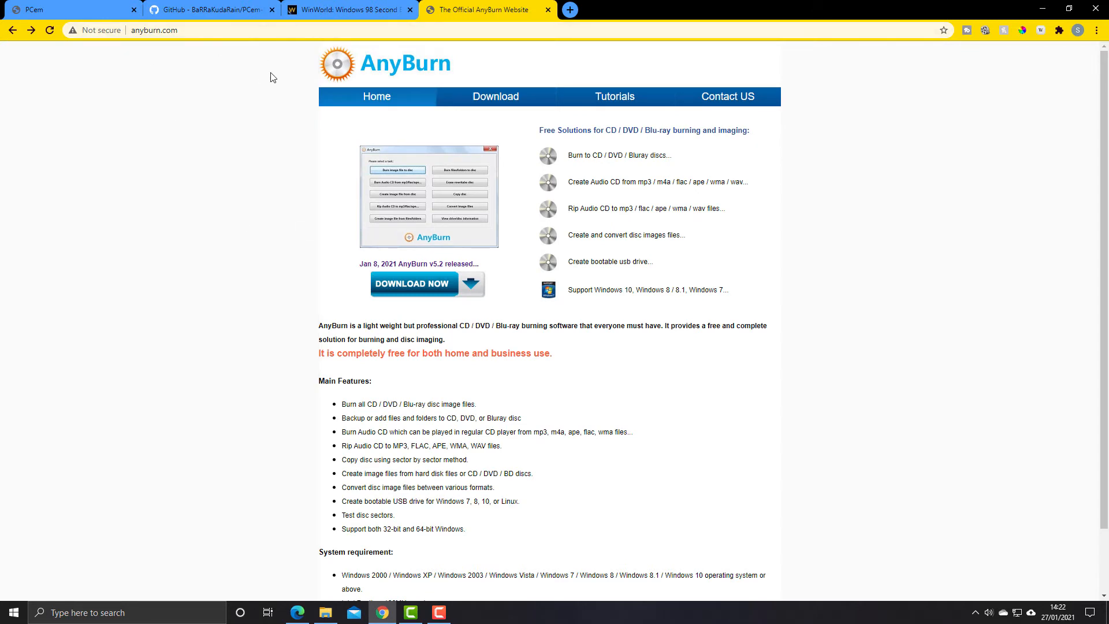
mouse_move(406, 286)
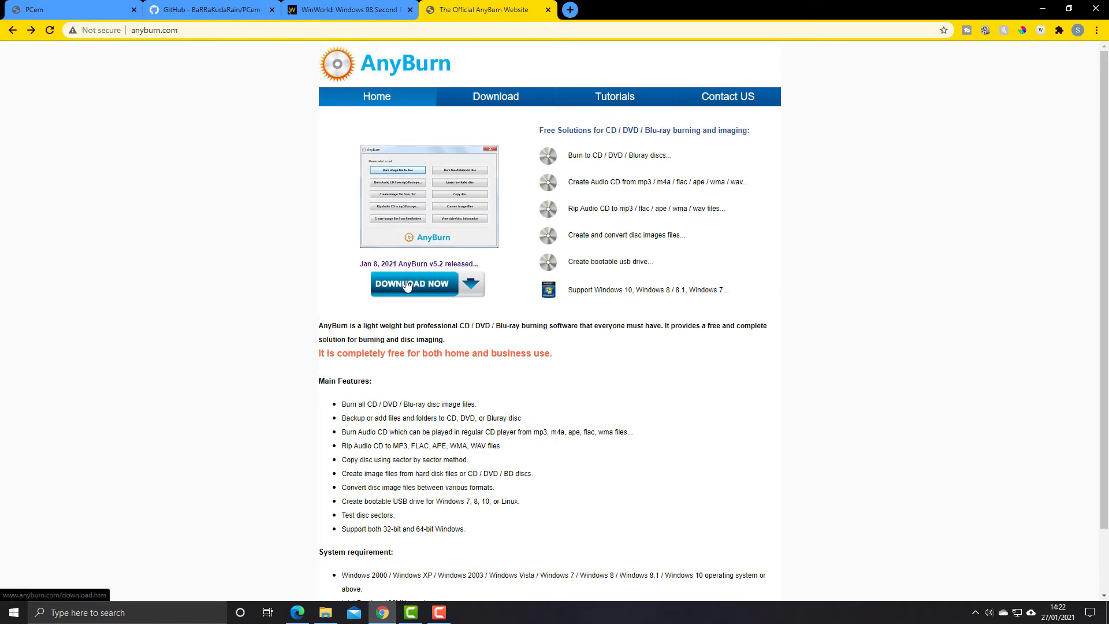
Download the 64-bit AnyBurn v5.2 installer from the anyburn.com download page
click(412, 284)
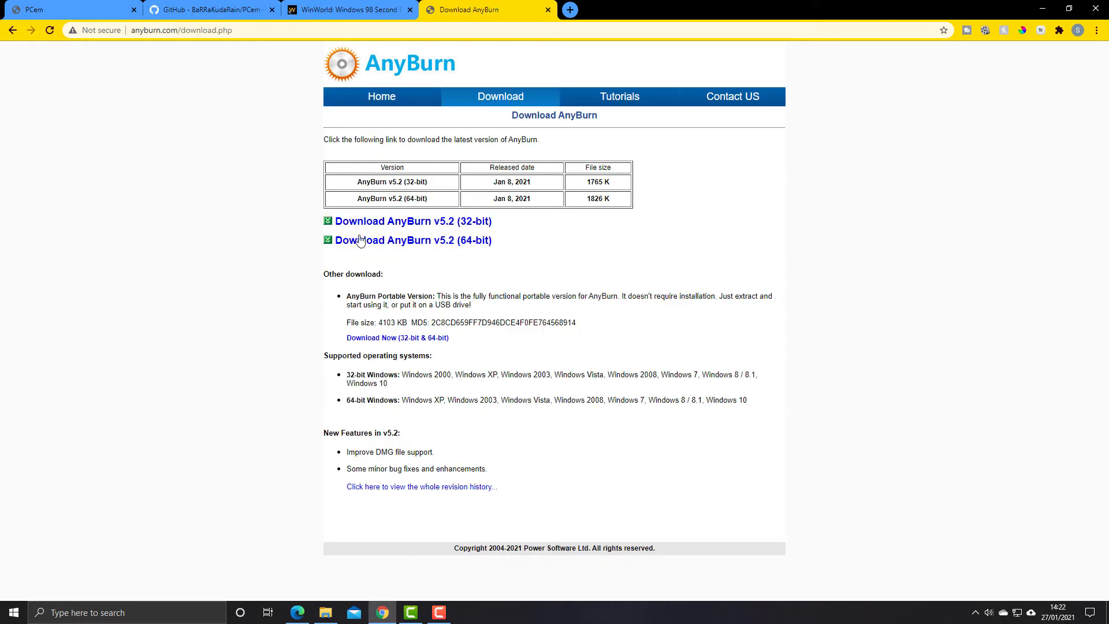
mouse_move(403, 248)
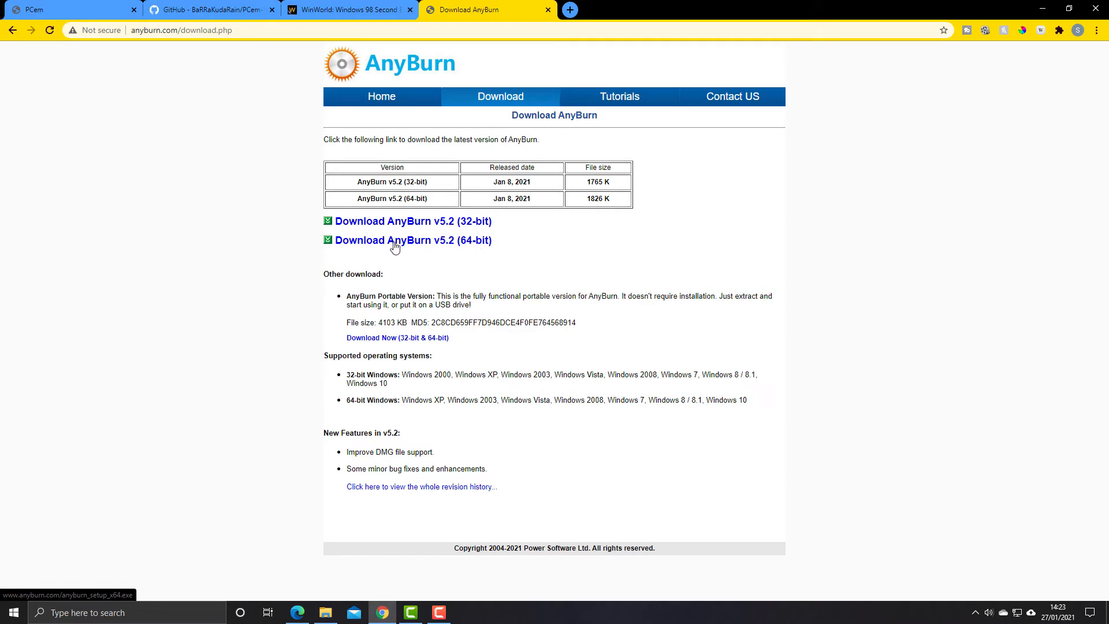
mouse_move(541, 234)
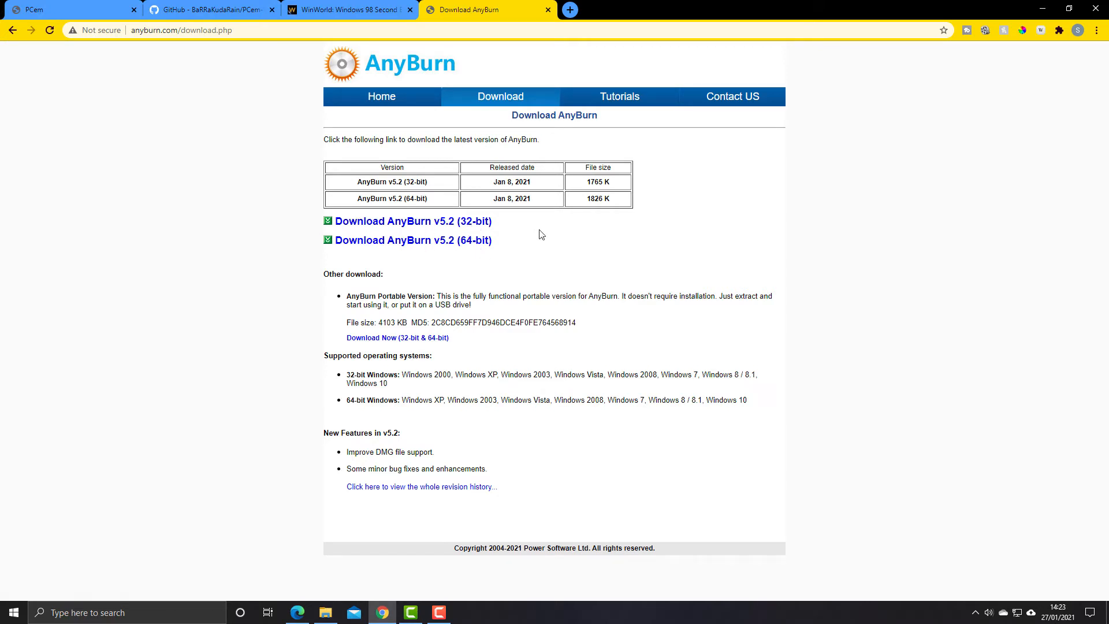
click(413, 240)
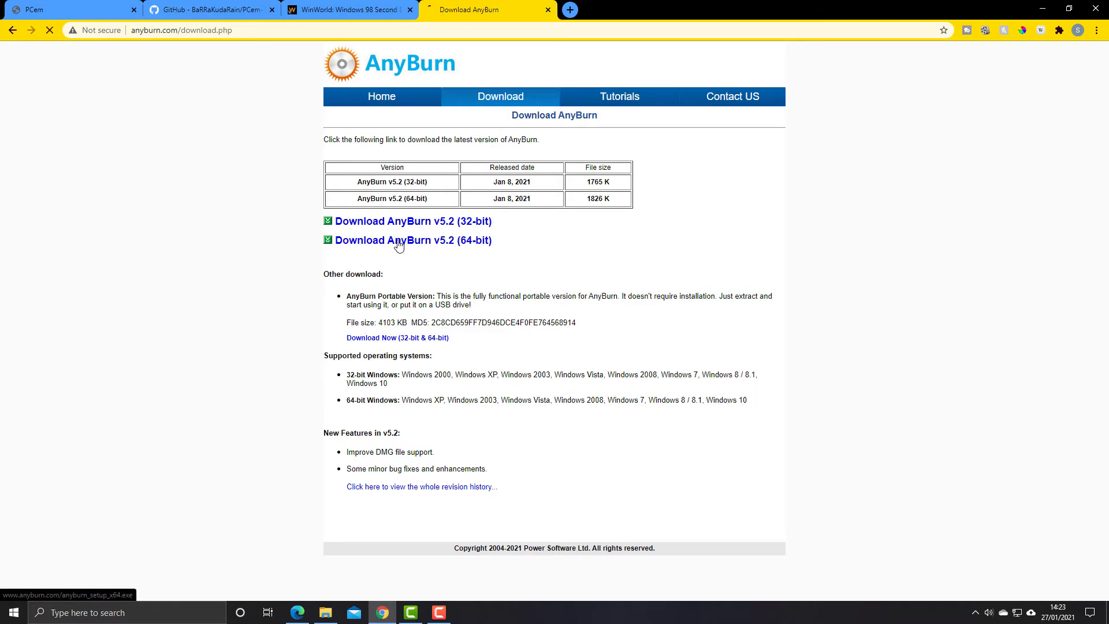
click(413, 240)
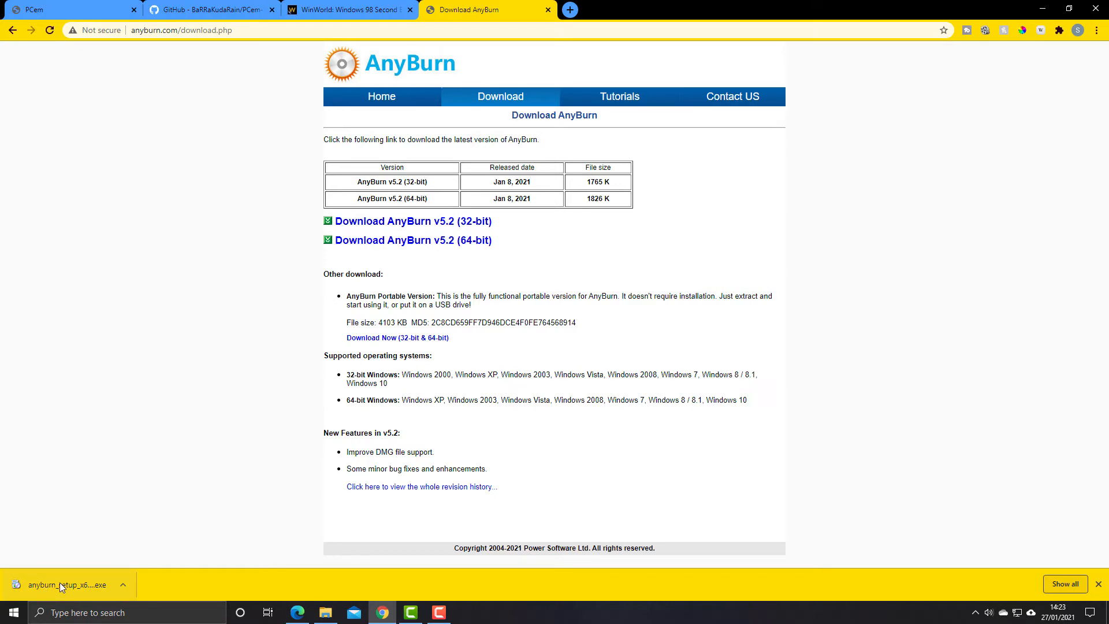
Run the AnyBurn installer to the default folder, keeping desktop icon and launch options, and finish
click(63, 585)
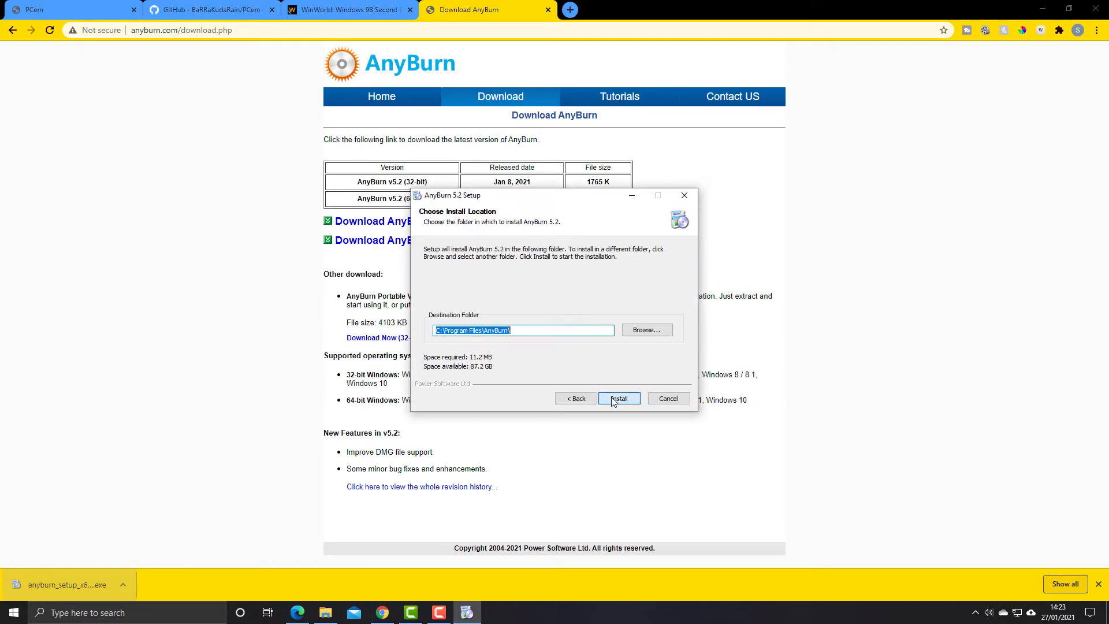
mouse_move(437, 317)
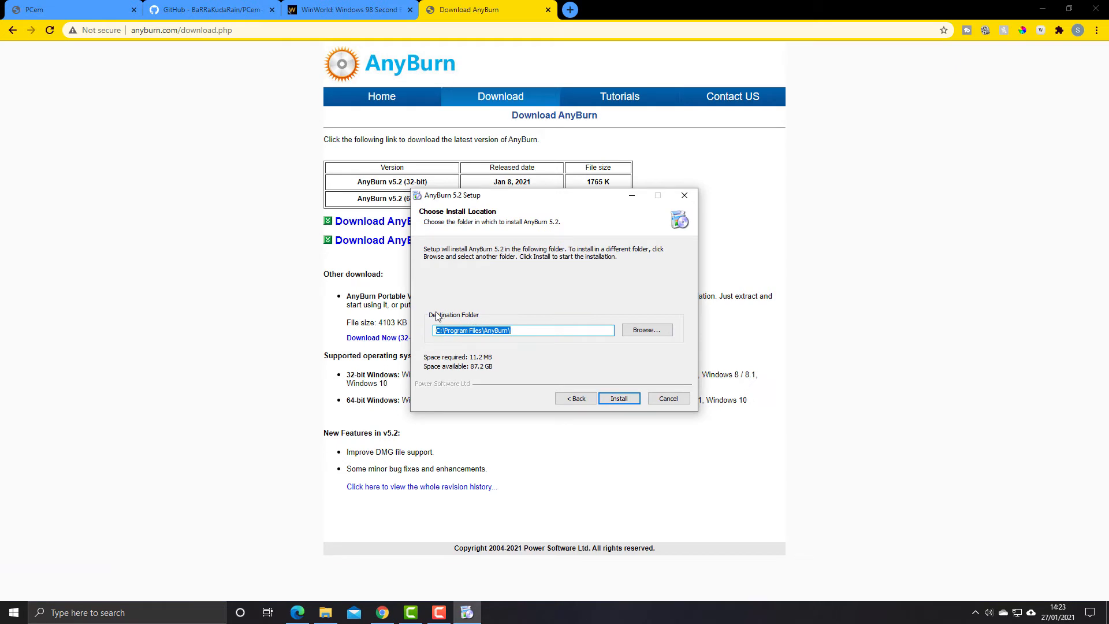
mouse_move(496, 322)
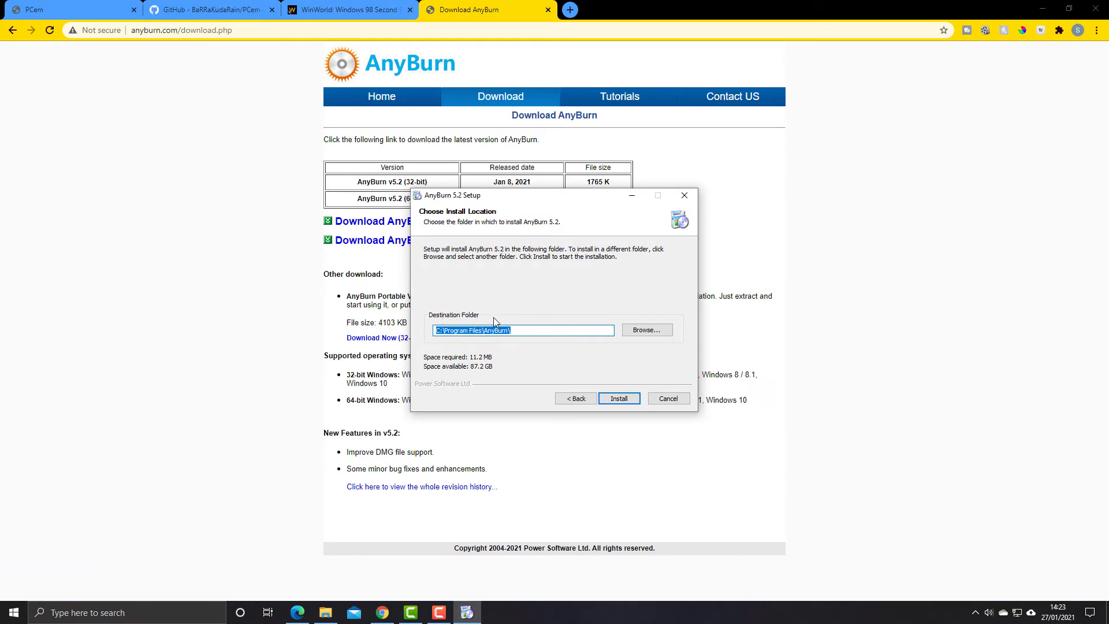
mouse_move(618, 398)
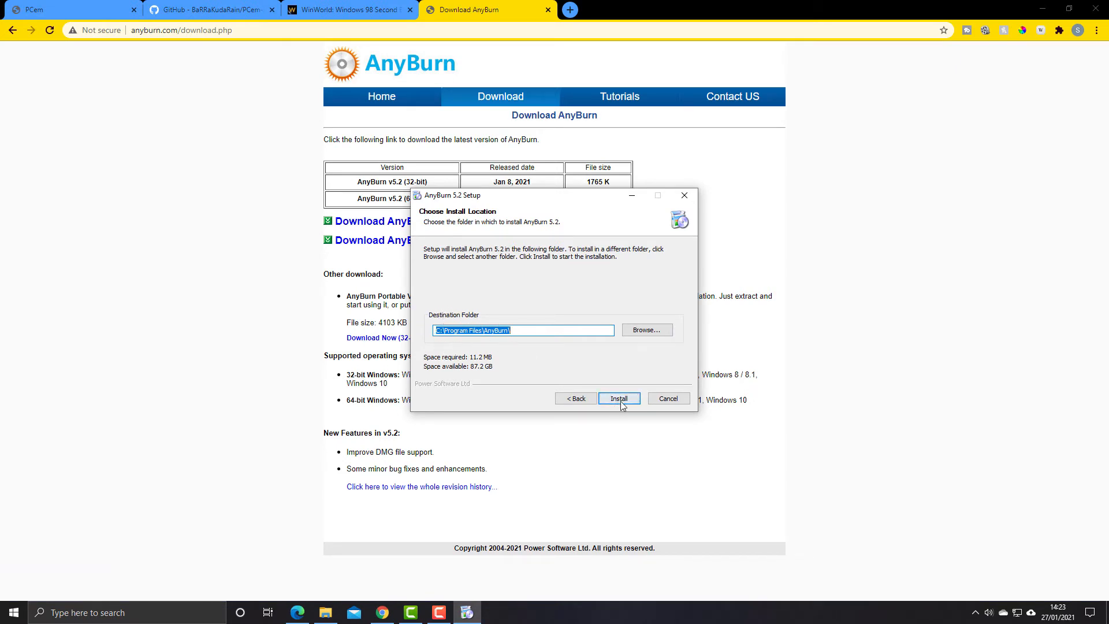
click(618, 399)
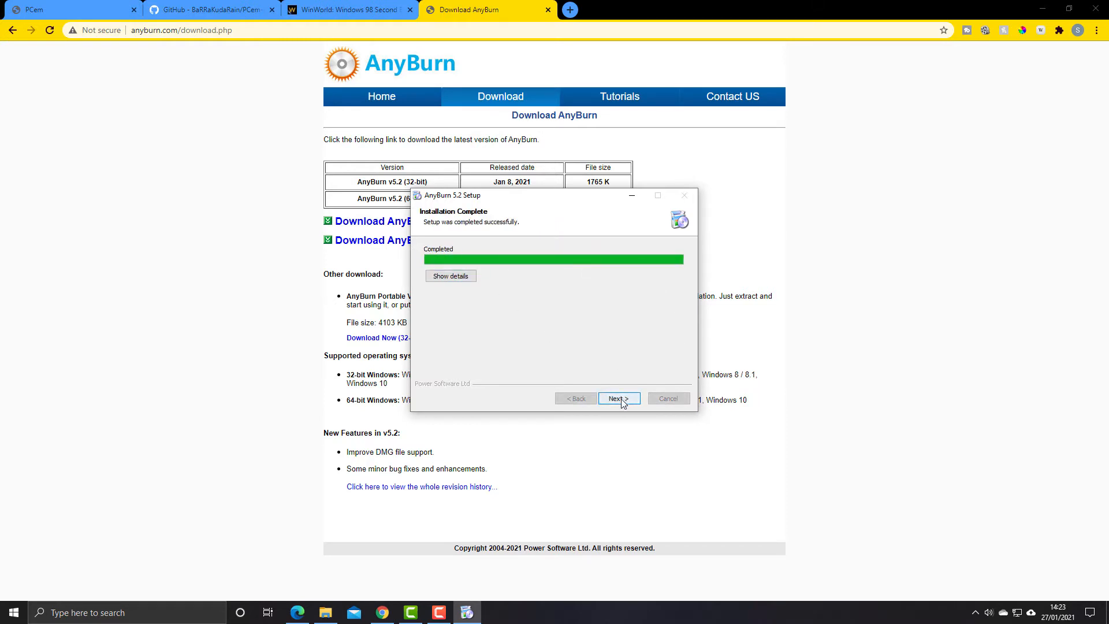
click(616, 399)
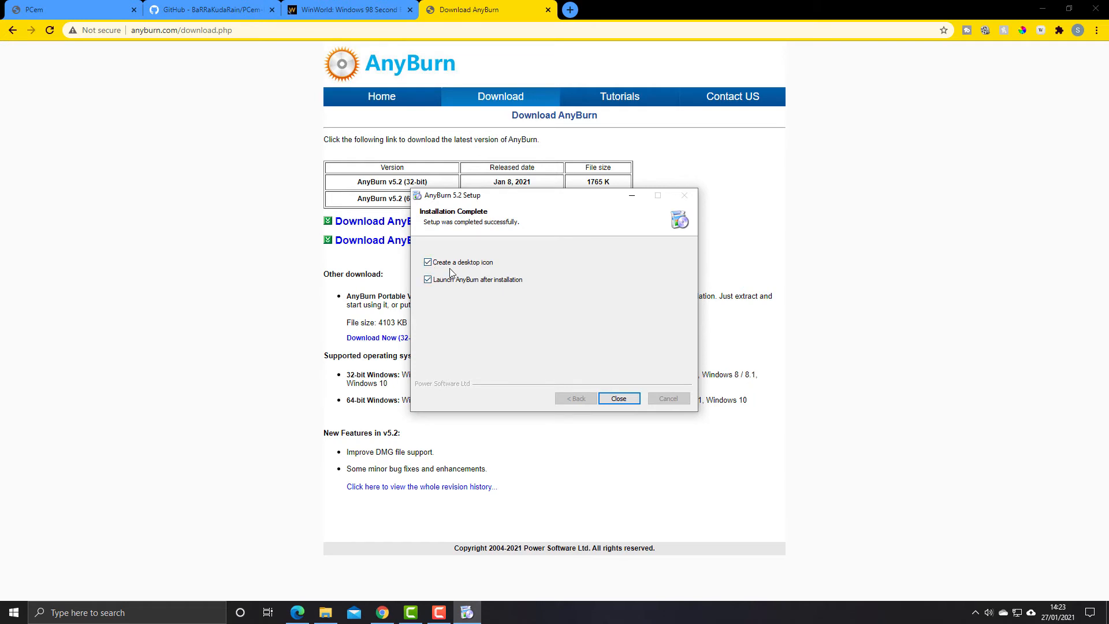
click(427, 280)
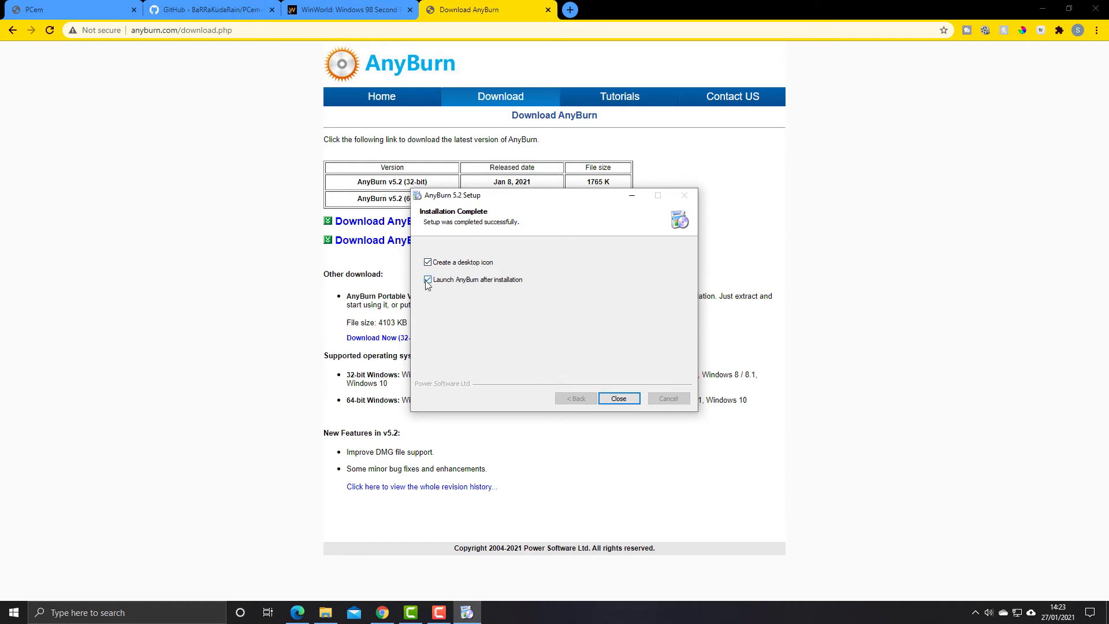
click(428, 279)
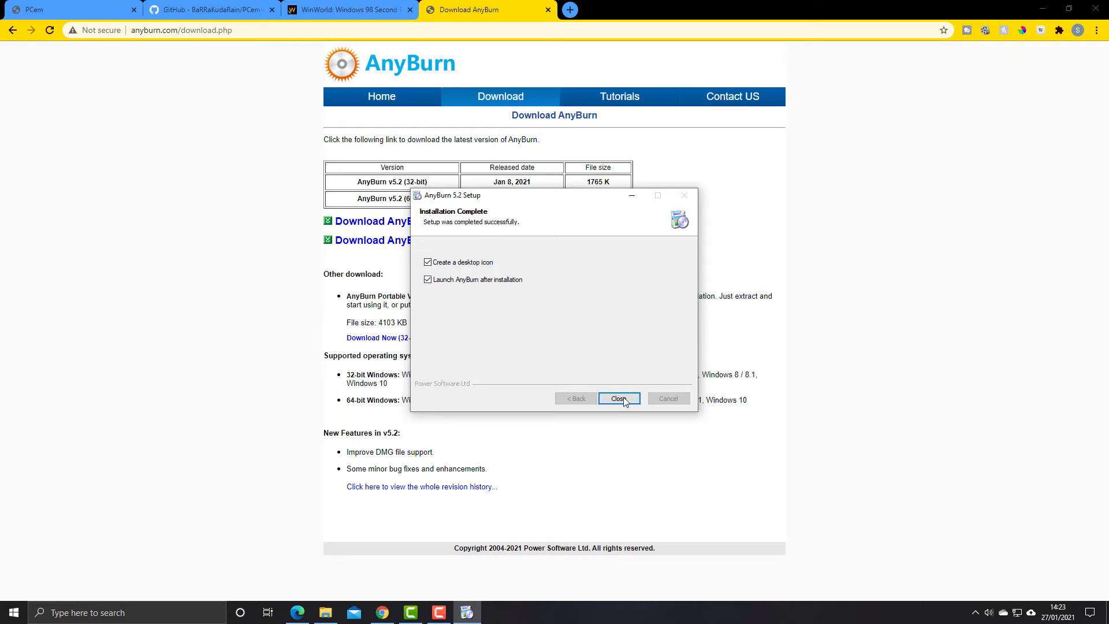
click(617, 399)
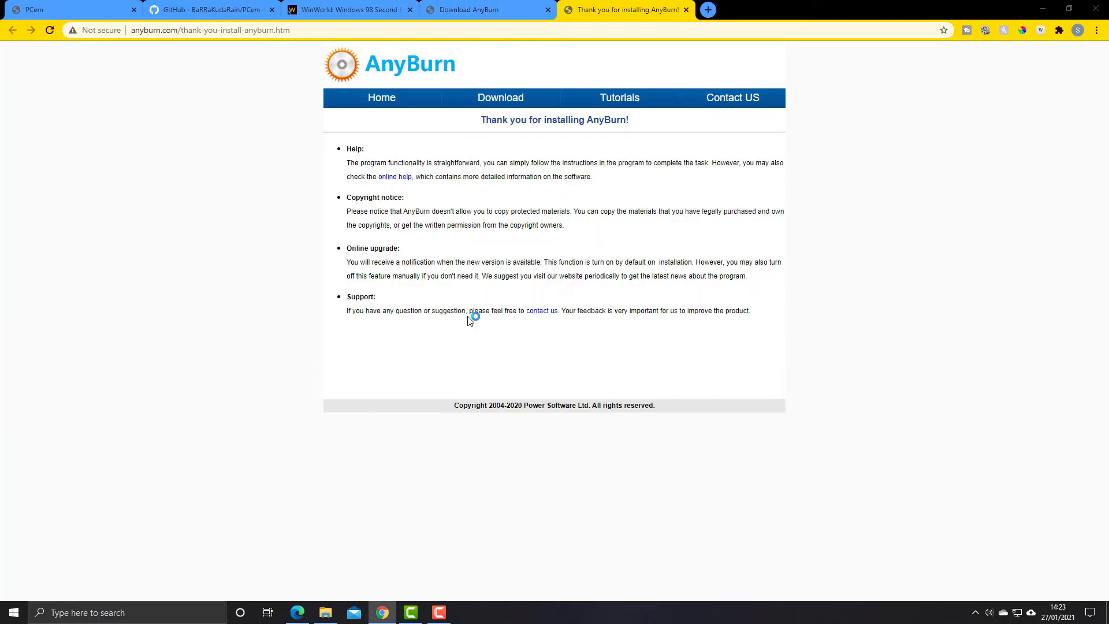
Launch the newly installed AnyBurn to its 'Please select a task' window
click(465, 612)
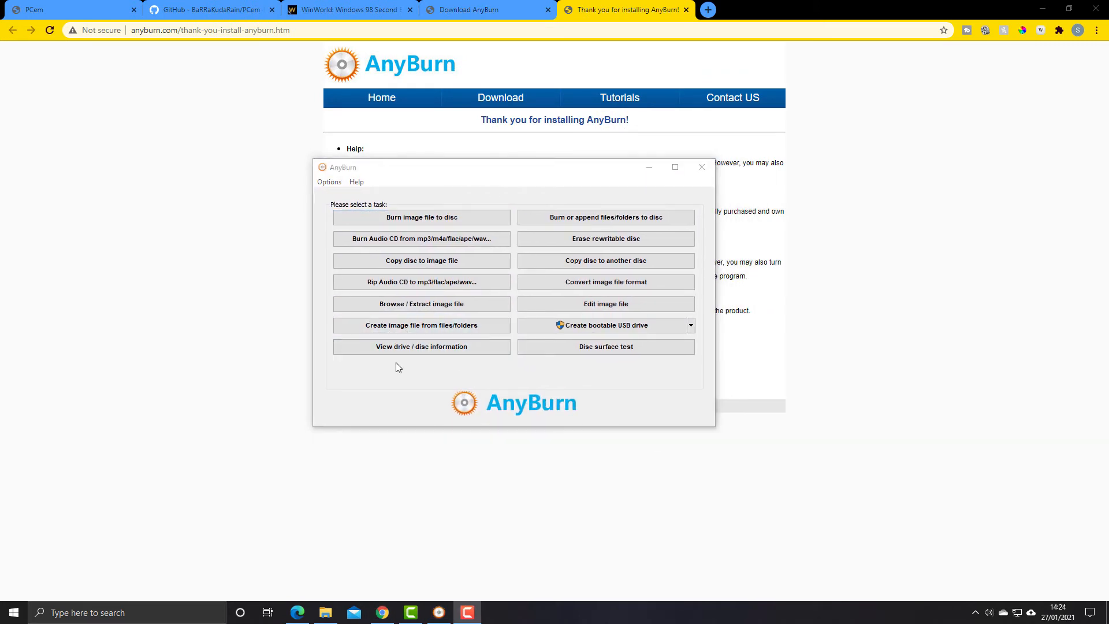
mouse_move(486, 187)
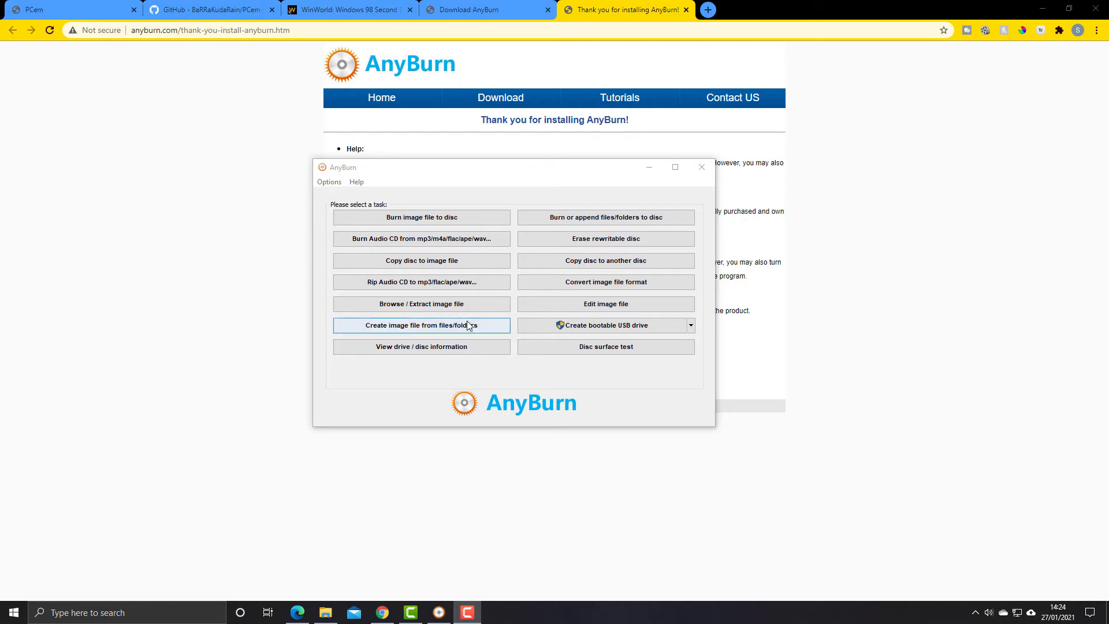
mouse_move(386, 332)
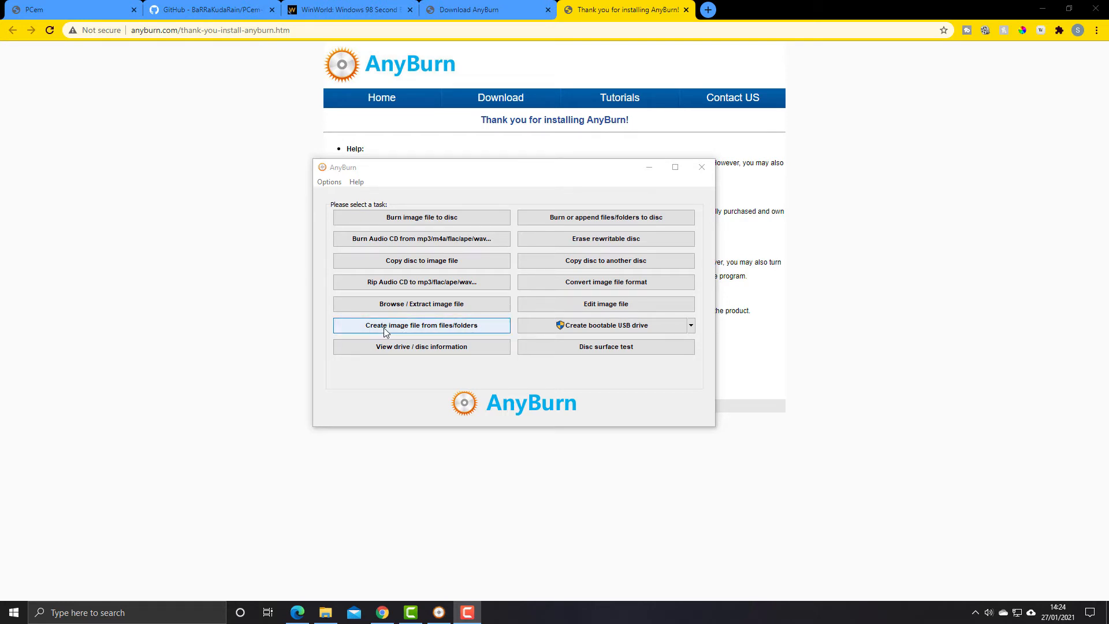
mouse_move(457, 332)
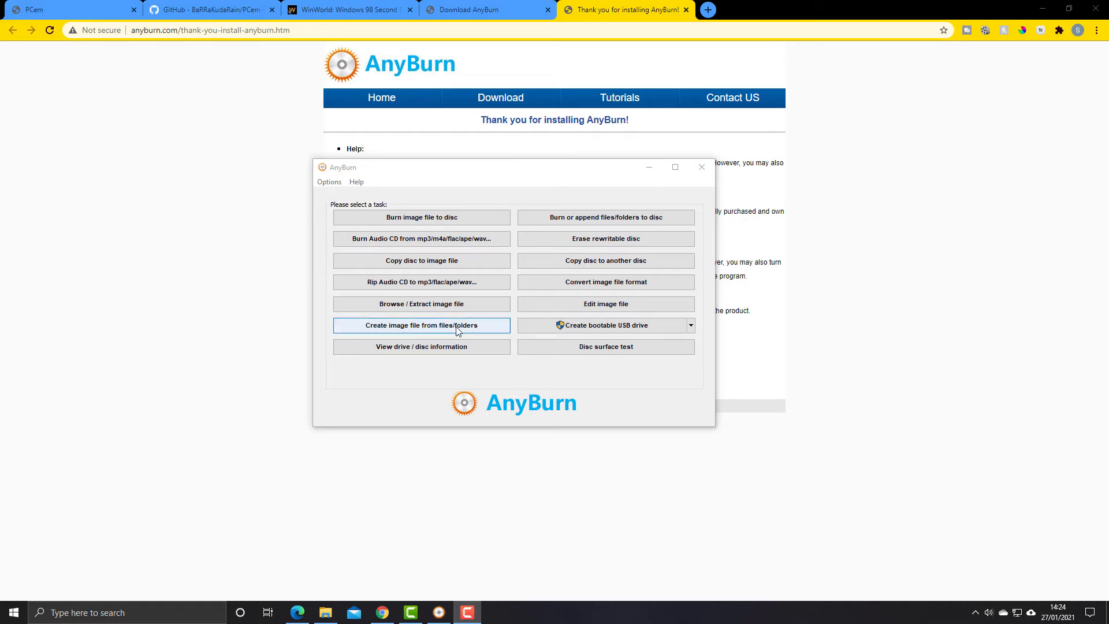
Start the 'Create image file from files/folders' task with an empty file list
click(421, 324)
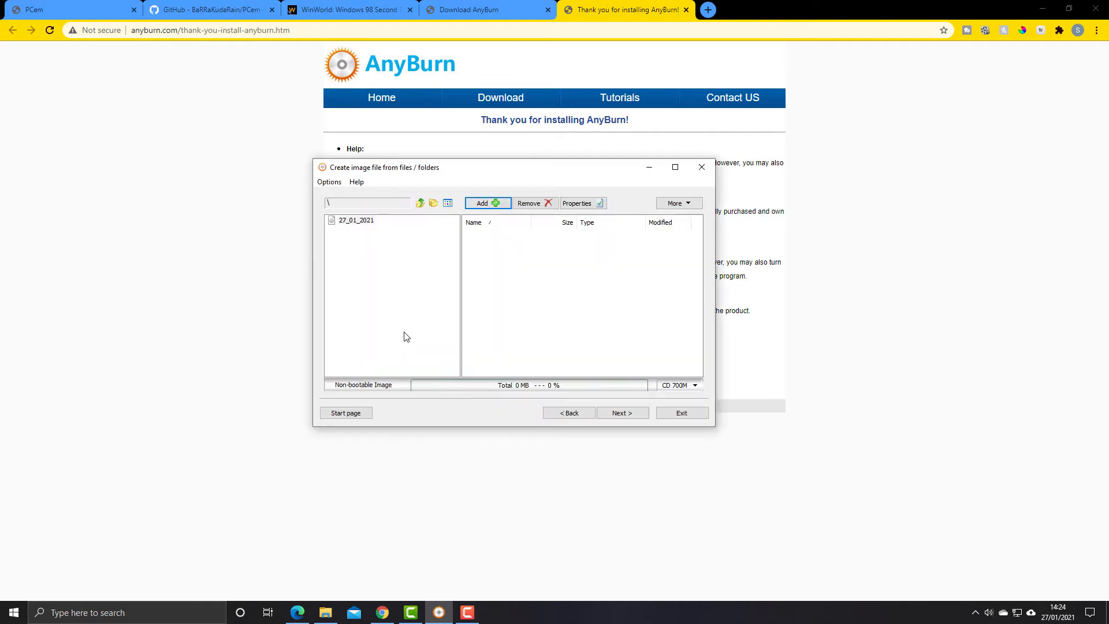
mouse_move(630, 367)
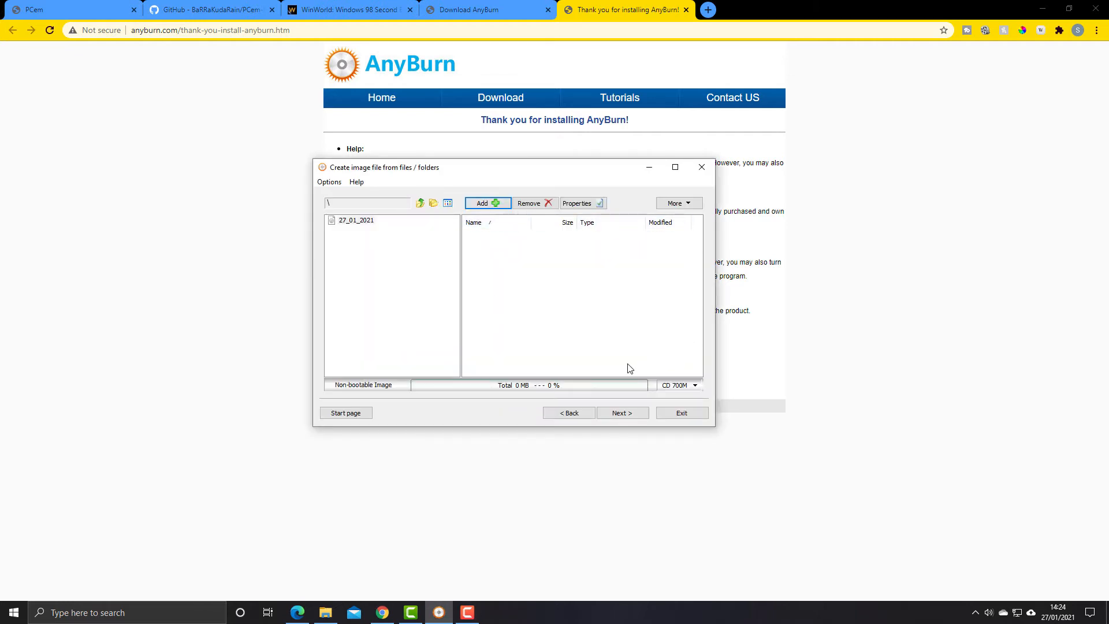
mouse_move(513, 270)
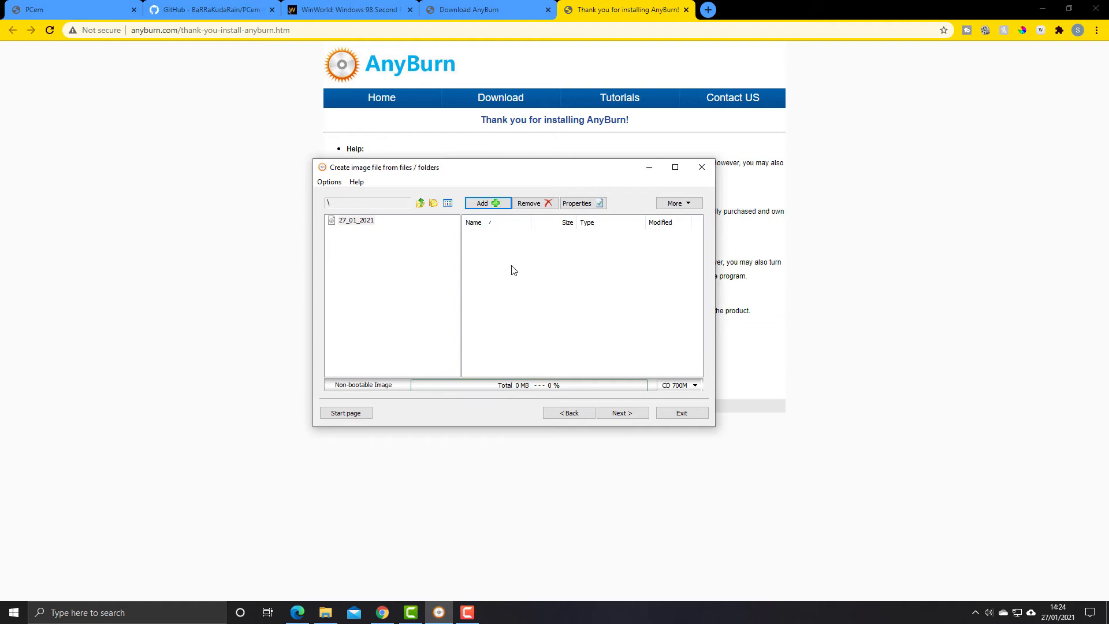
mouse_move(547, 267)
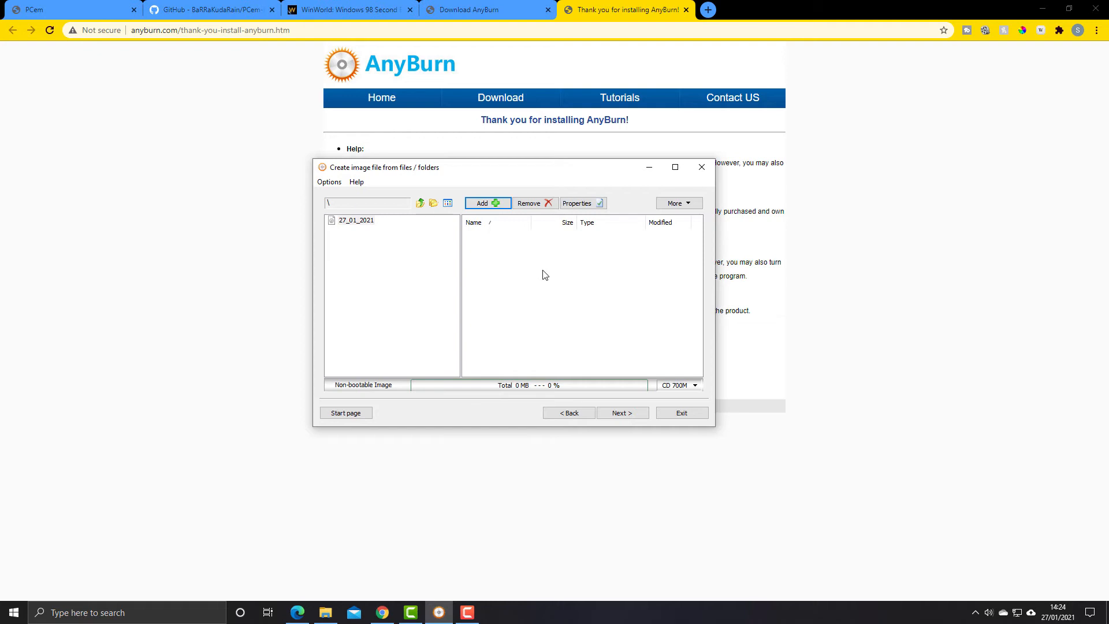
mouse_move(538, 279)
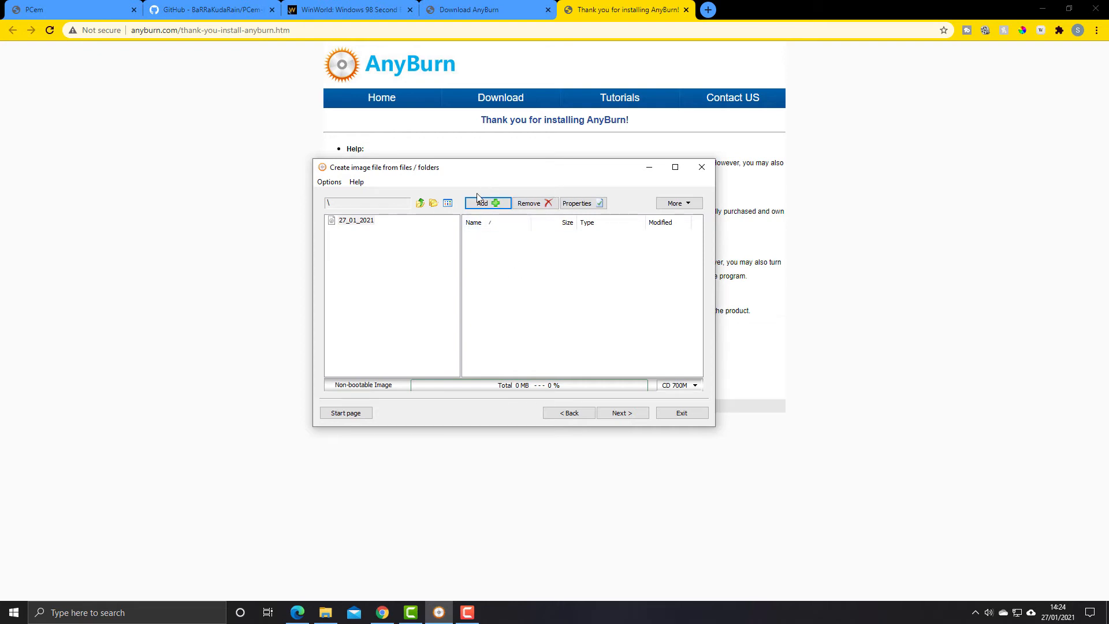
Add v2-w9x-3.01.00.exe from Downloads to the image's file list and select it
click(483, 203)
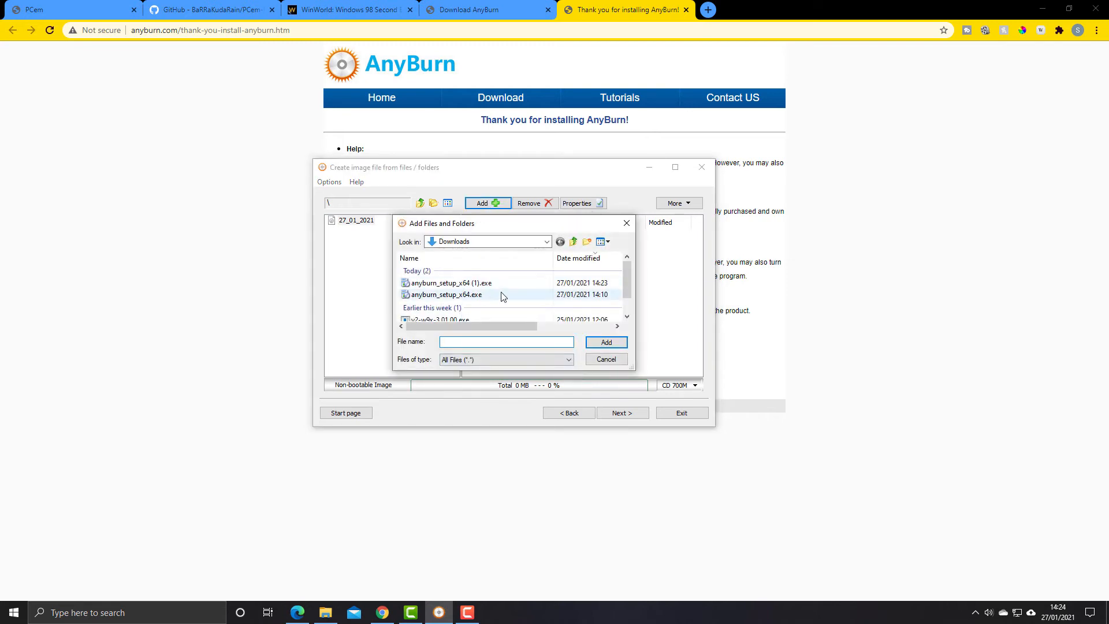
scroll(down, 3)
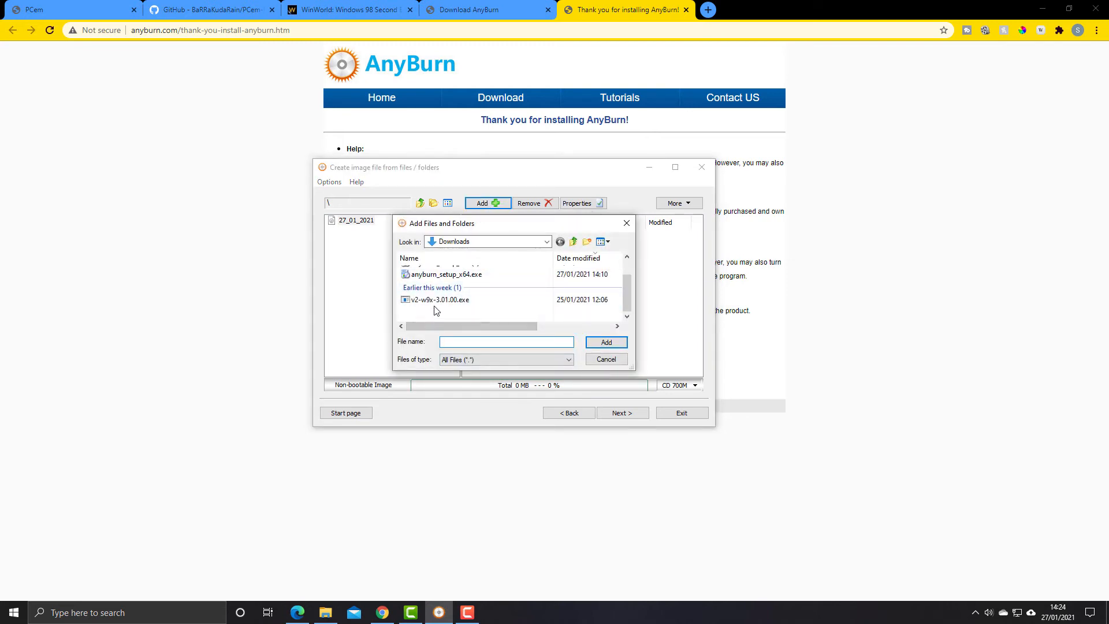
click(439, 299)
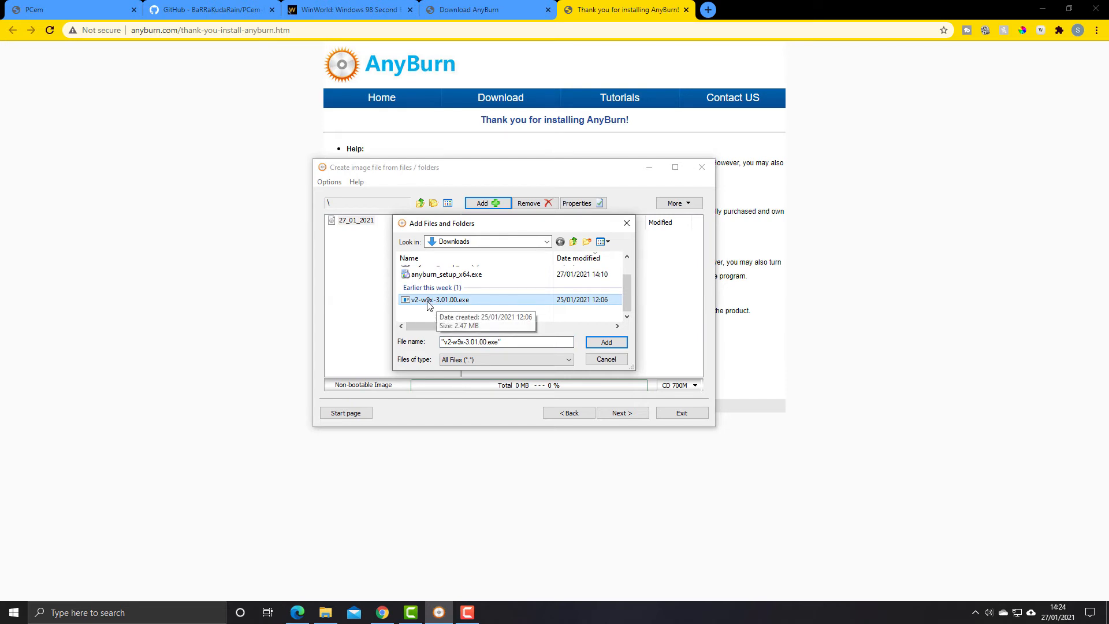
mouse_move(433, 302)
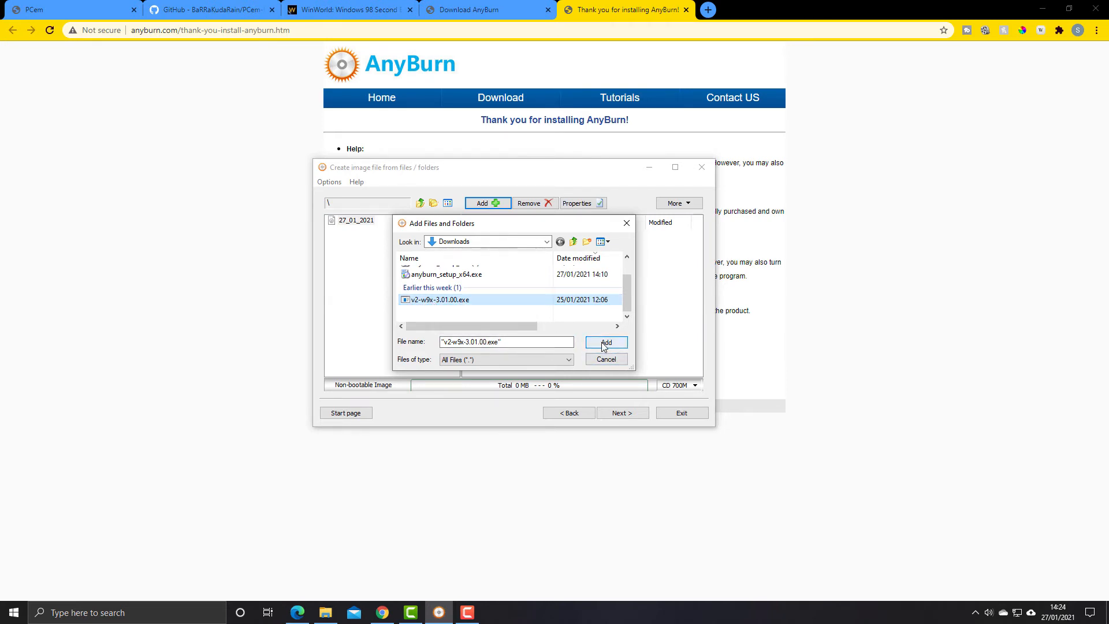
click(606, 342)
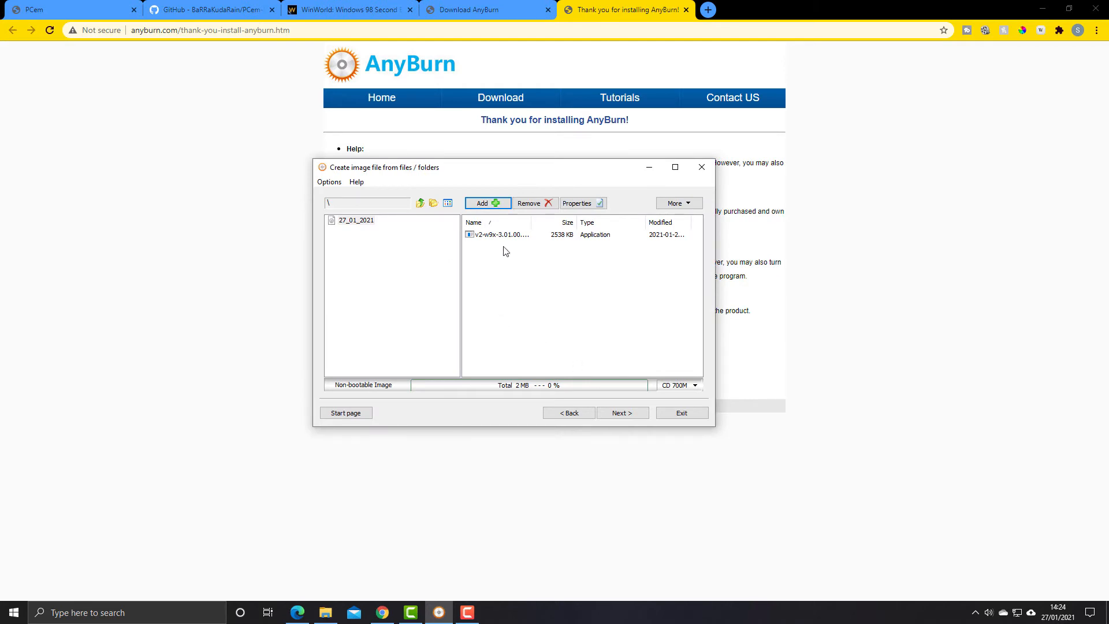
mouse_move(519, 274)
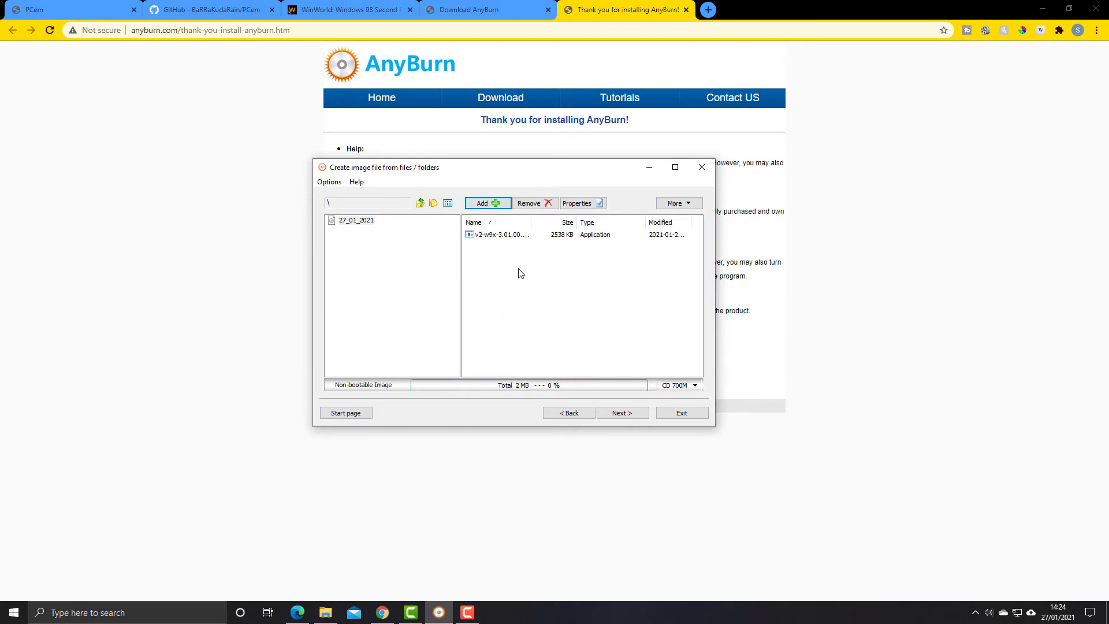
click(499, 234)
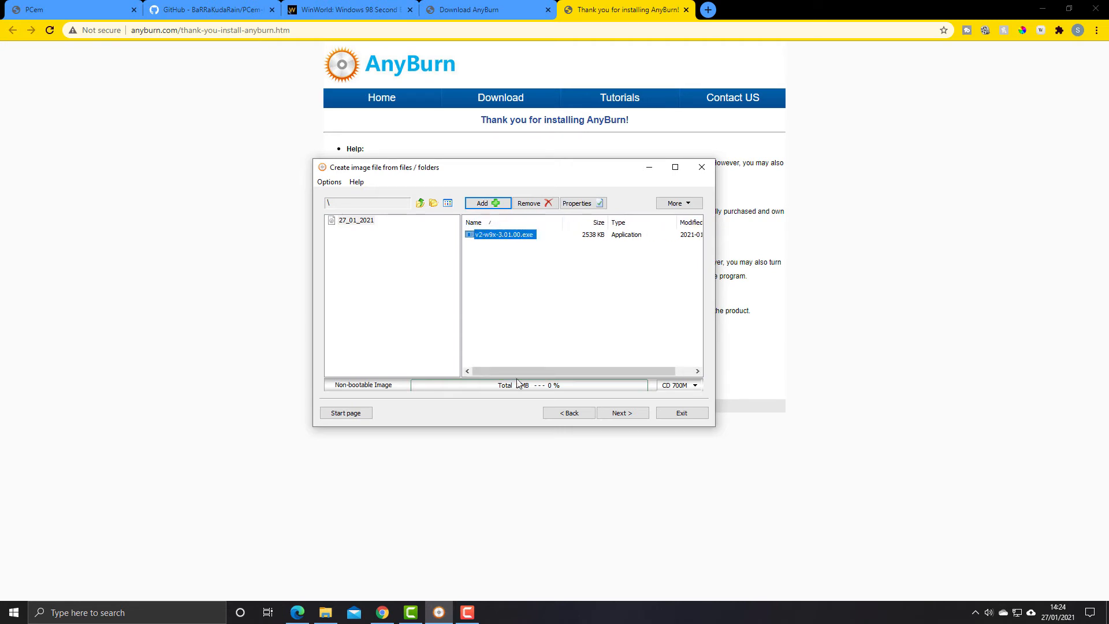
Set the image destination to voodoo2driver.iso in Downloads
click(621, 412)
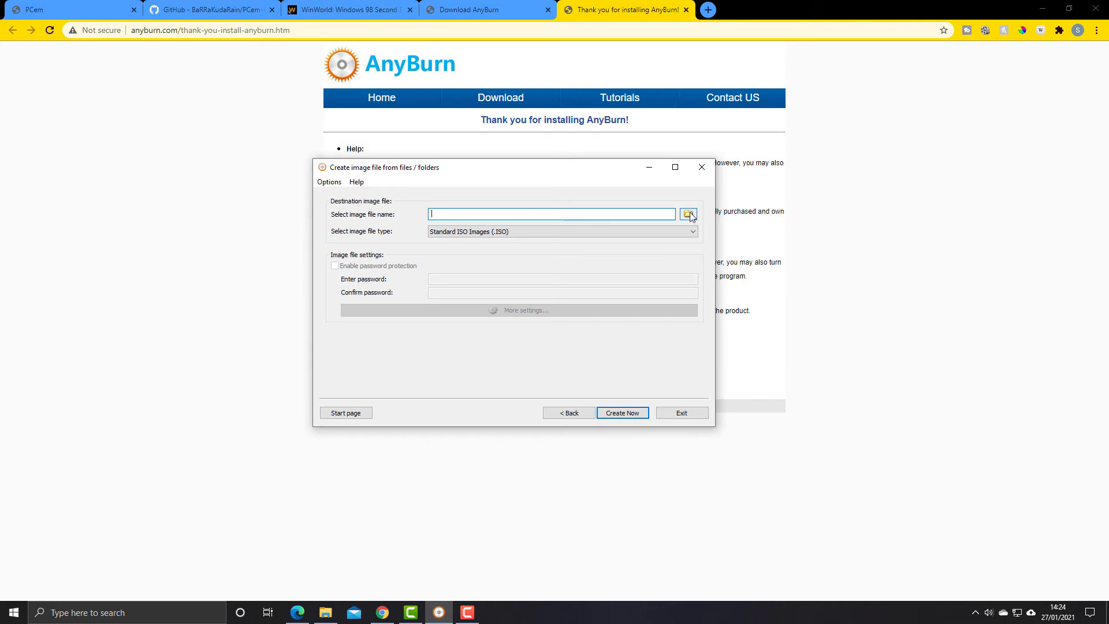
click(687, 214)
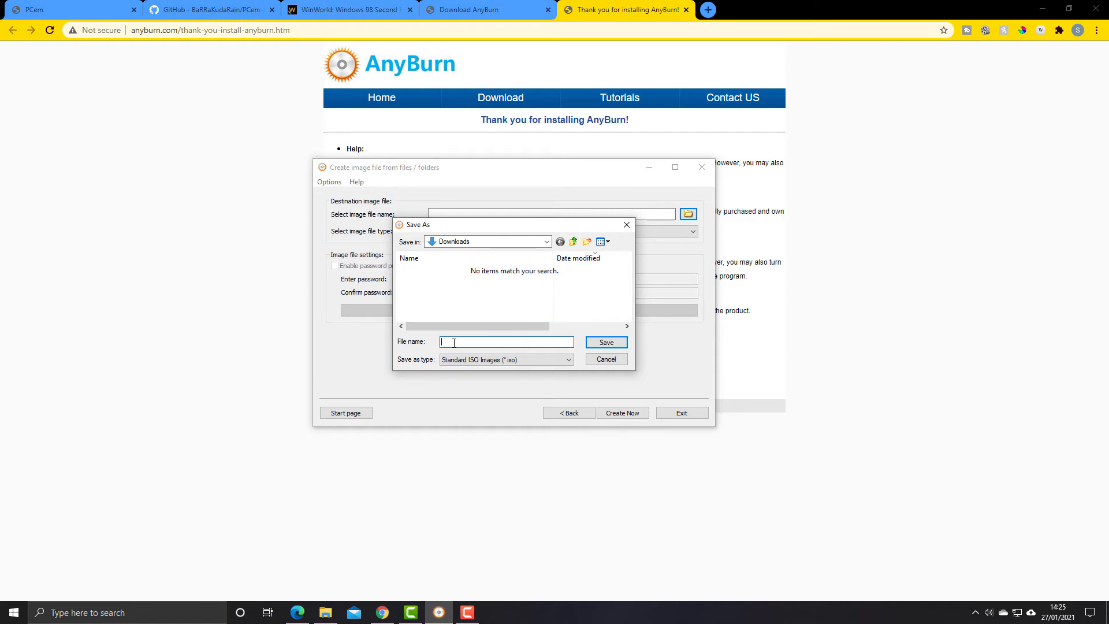
text(voodoo2)
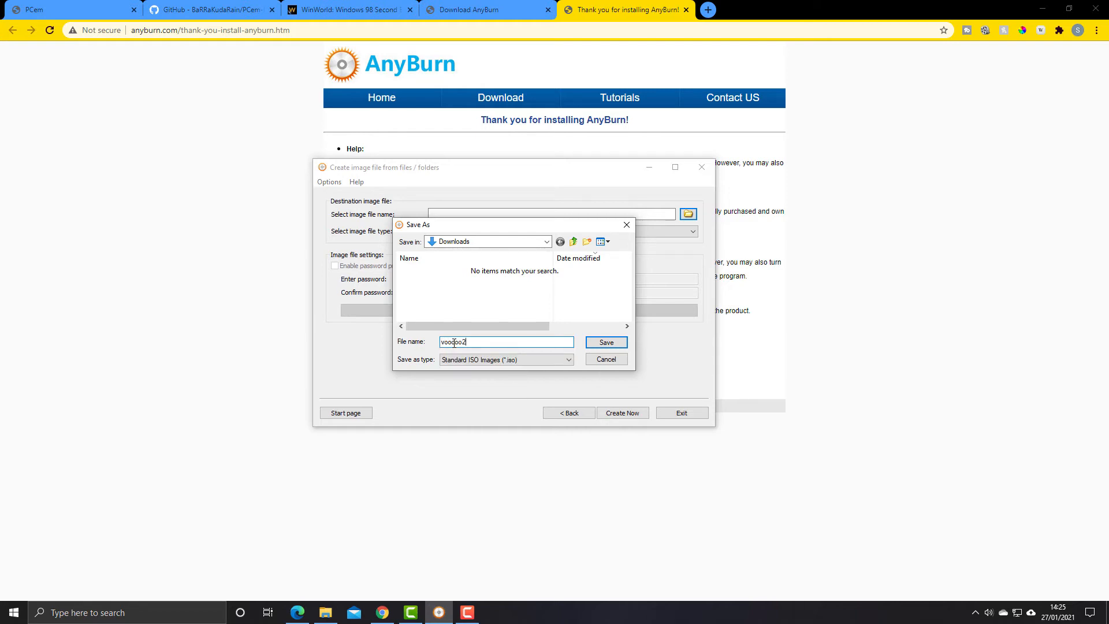
text(driver)
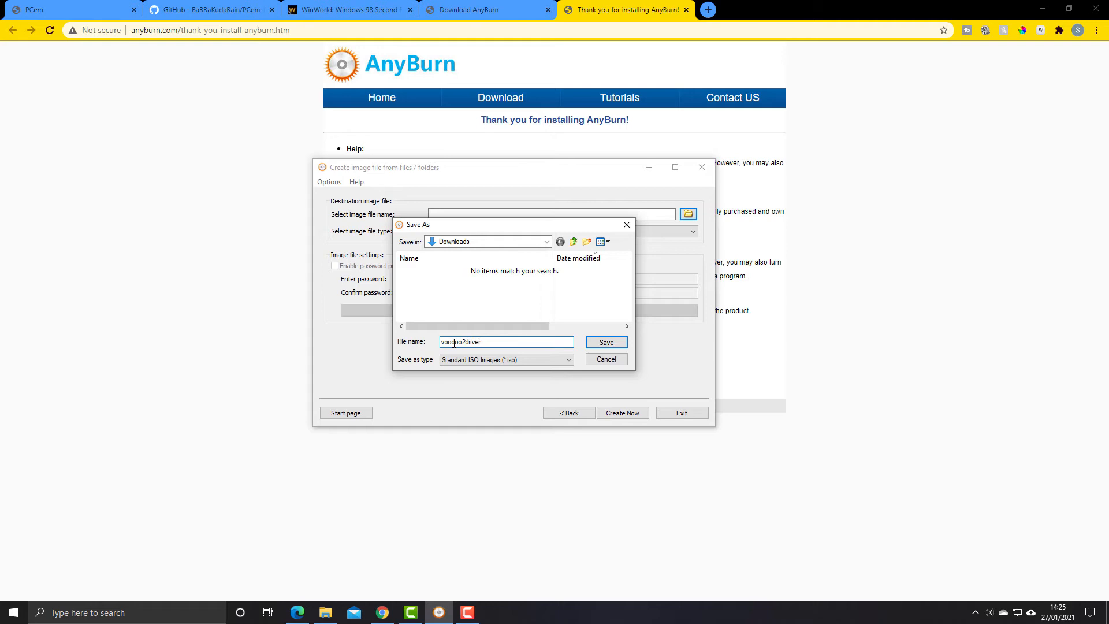
text(.iso)
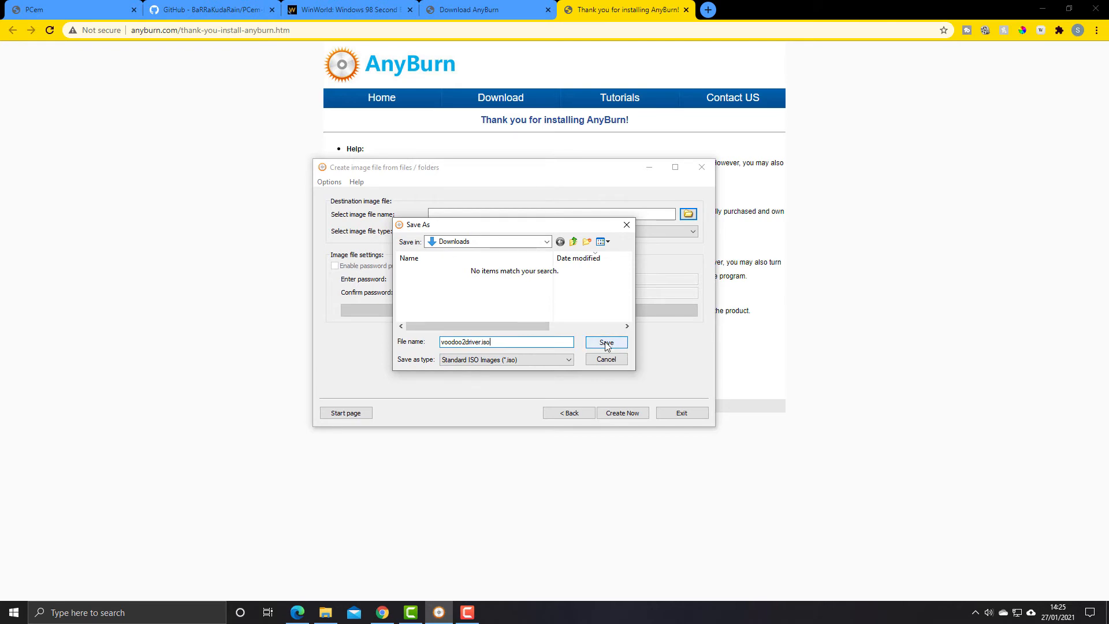
click(605, 342)
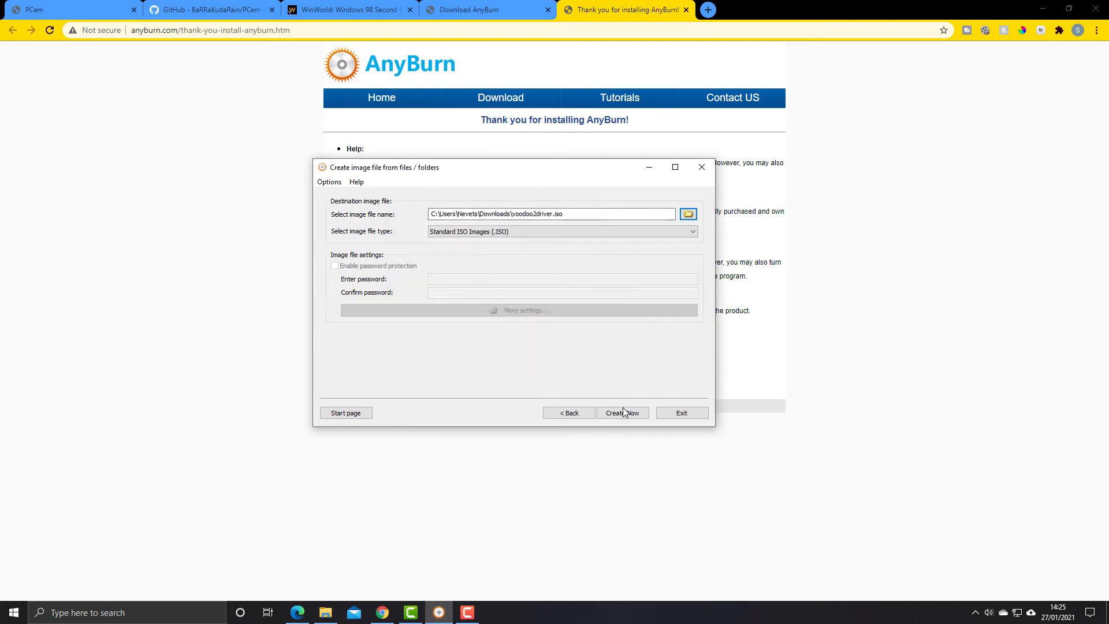
Create the ISO image and exit AnyBurn once it reports success
click(622, 413)
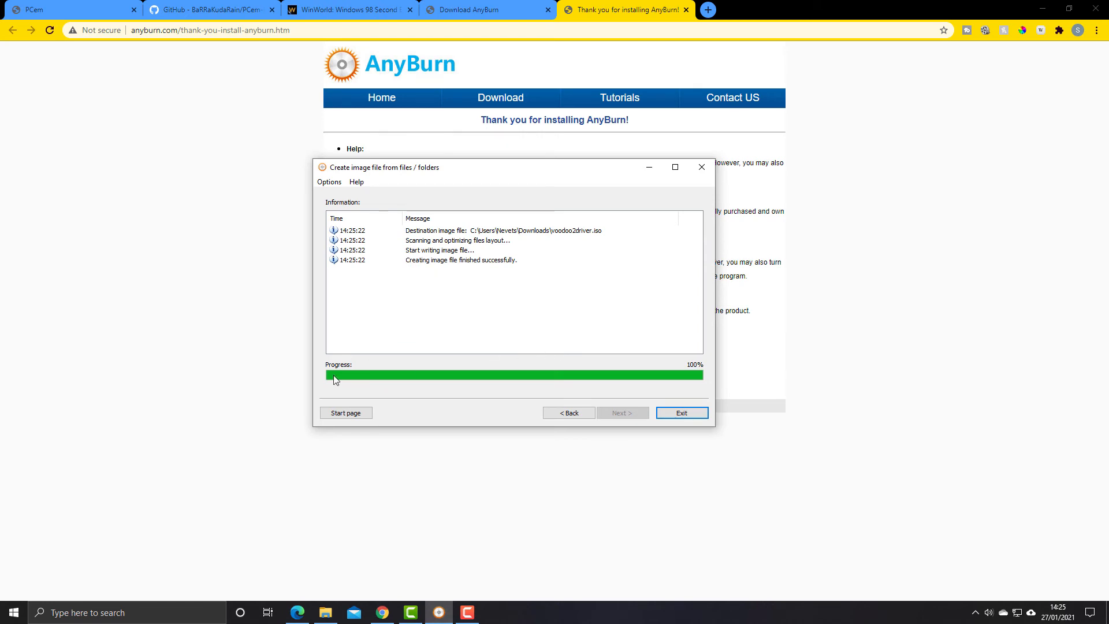
click(680, 413)
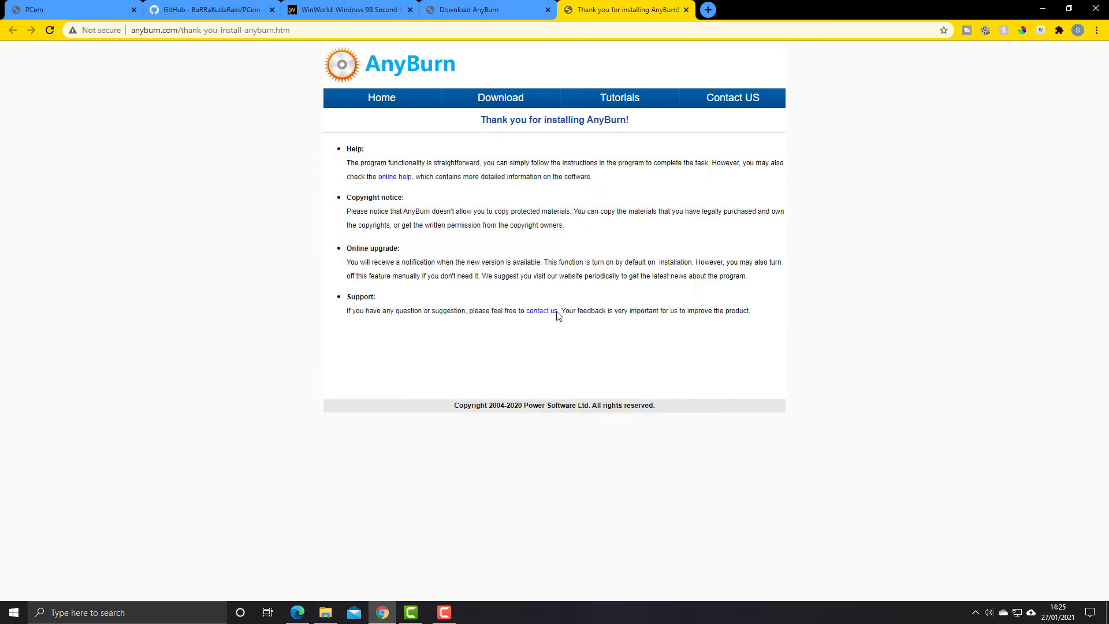
Delete anyburn_setup_x64.exe from Downloads, leaving voodoo2driver.iso and v2-w9x-3.01.00.exe
click(324, 613)
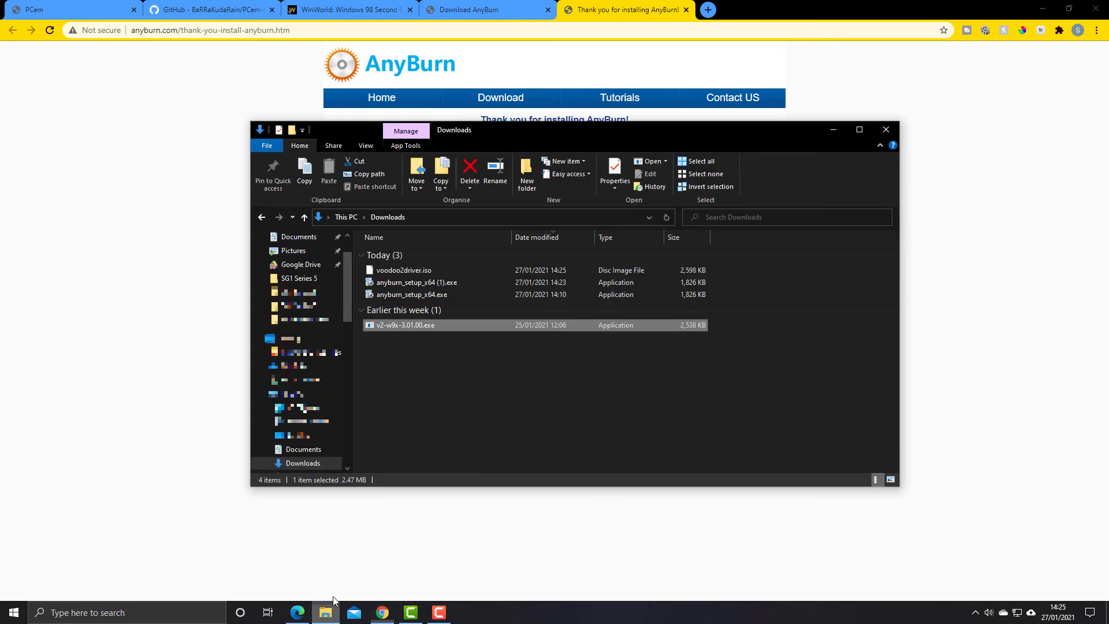
mouse_move(396, 275)
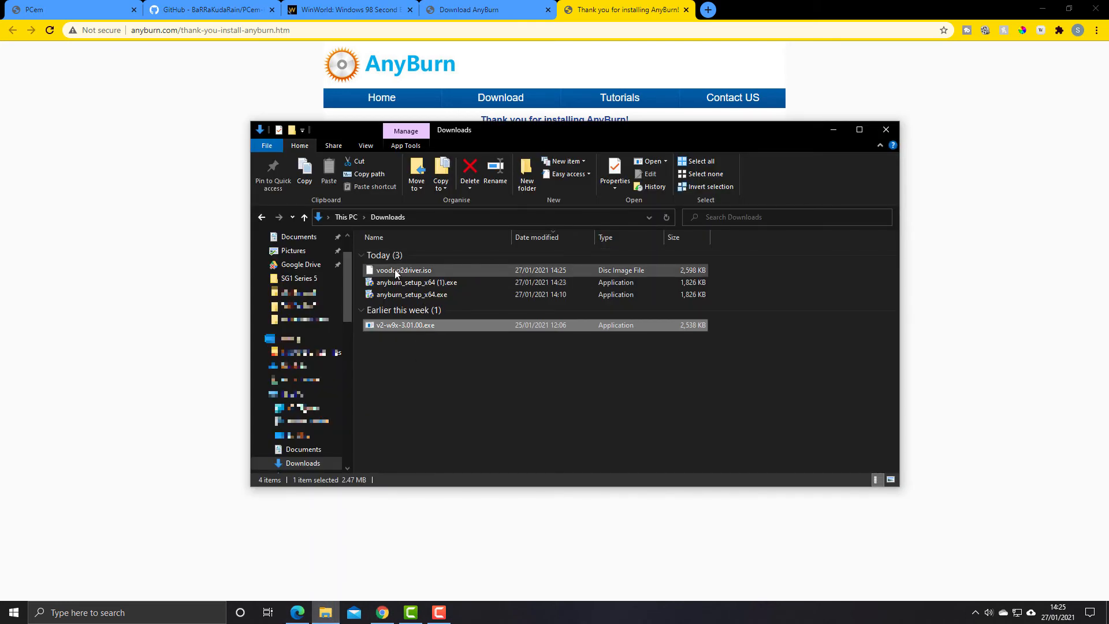
click(417, 282)
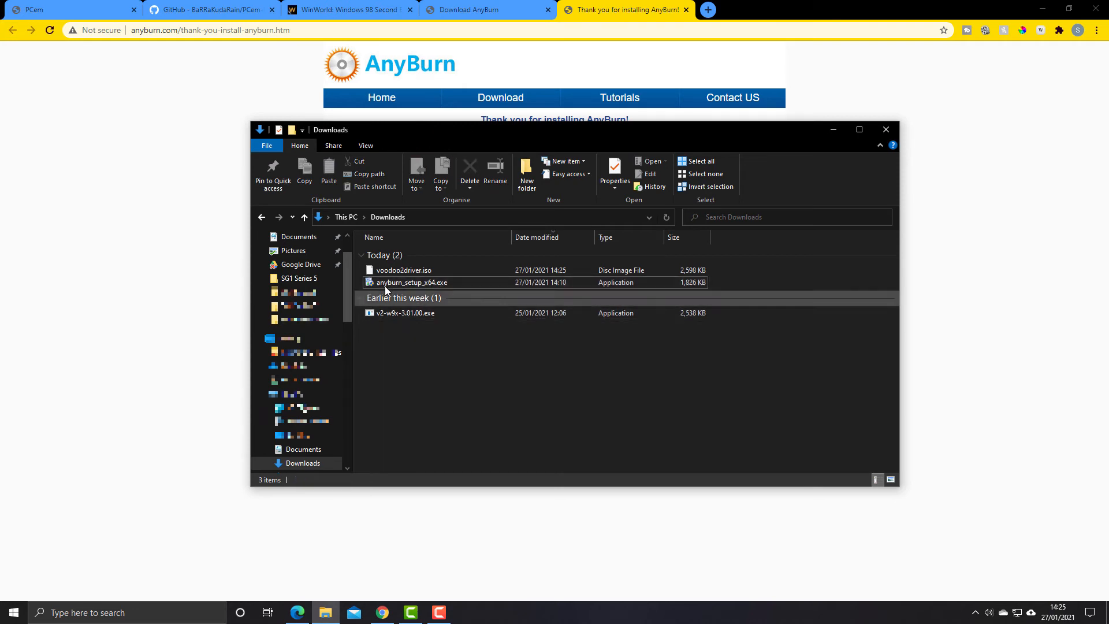
click(412, 282)
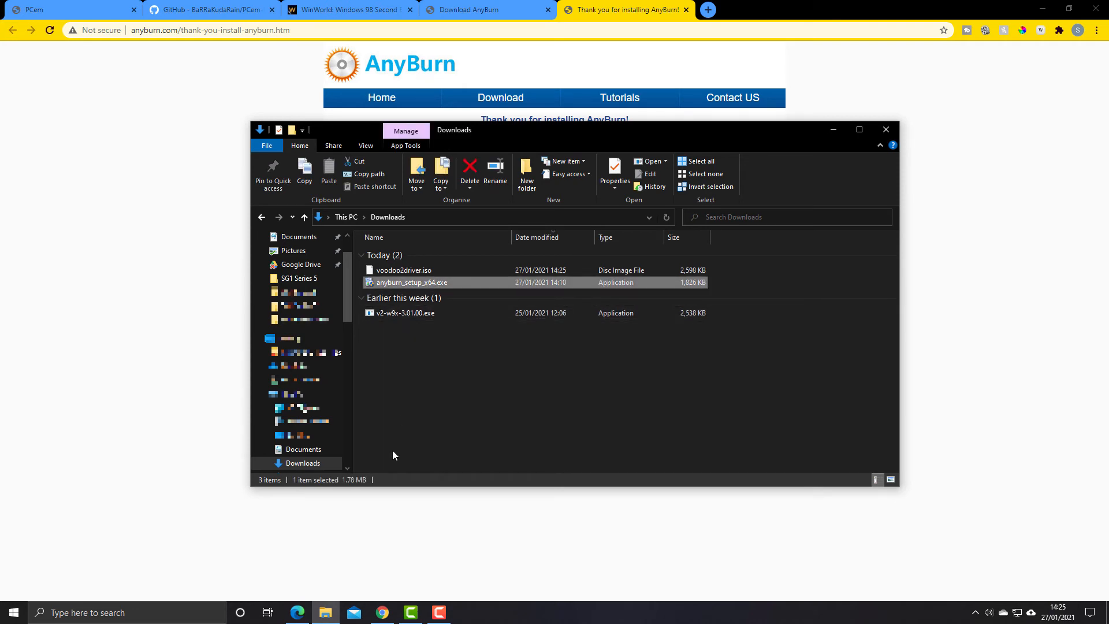
click(469, 170)
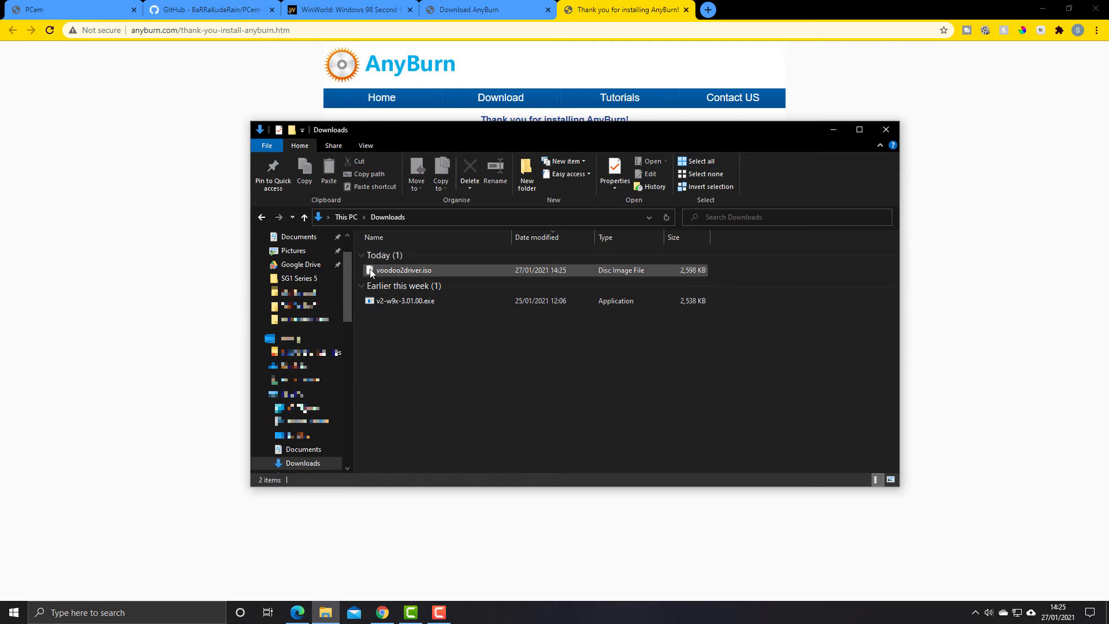
click(405, 300)
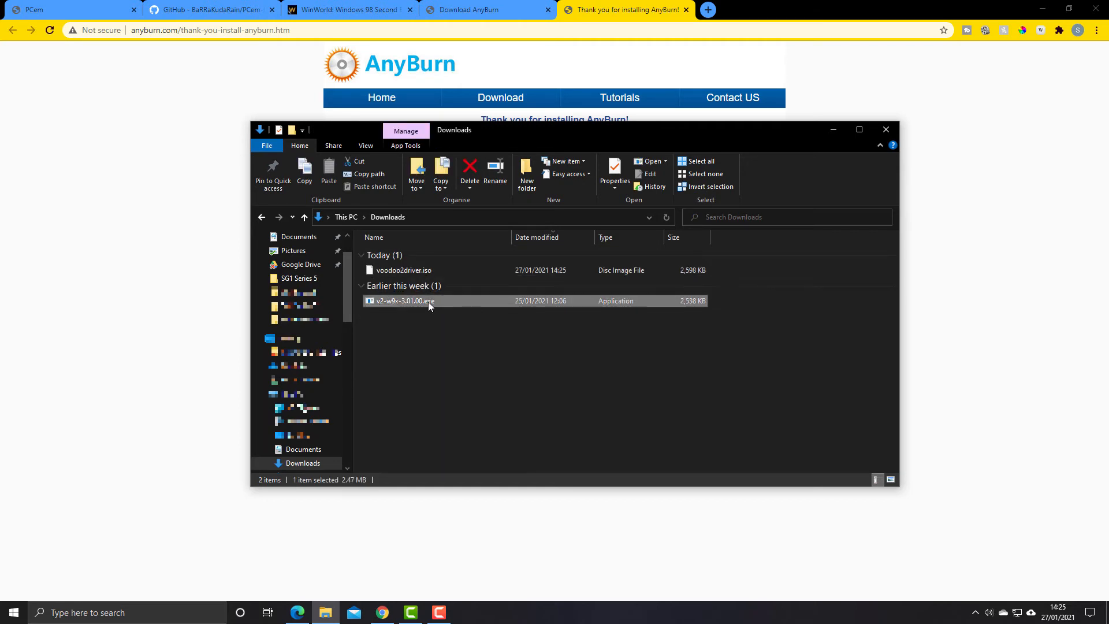
mouse_move(397, 305)
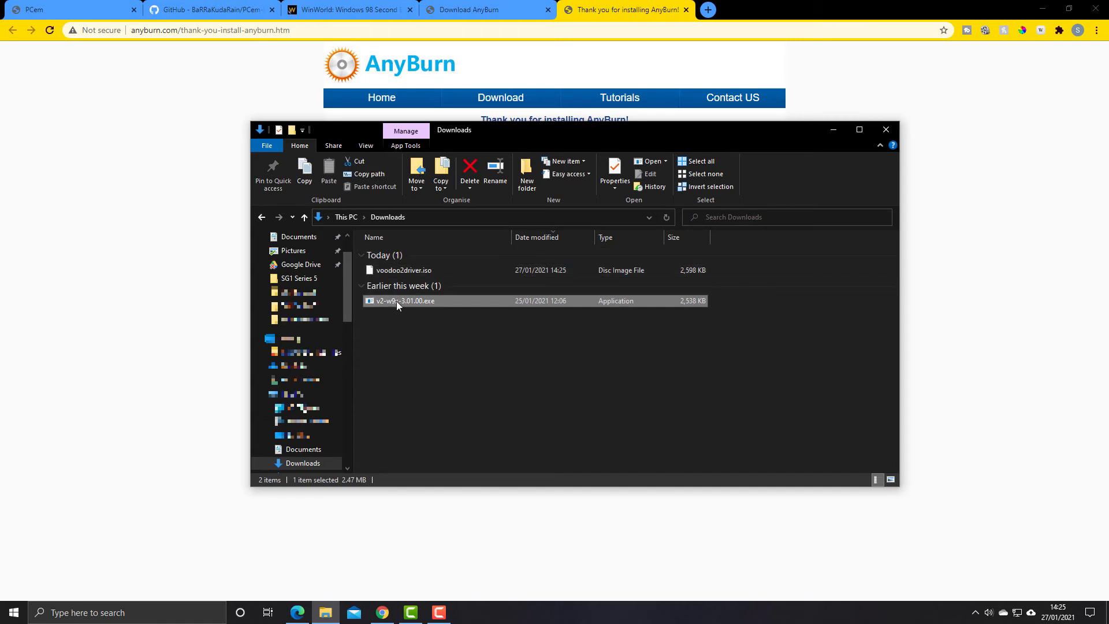
mouse_move(453, 285)
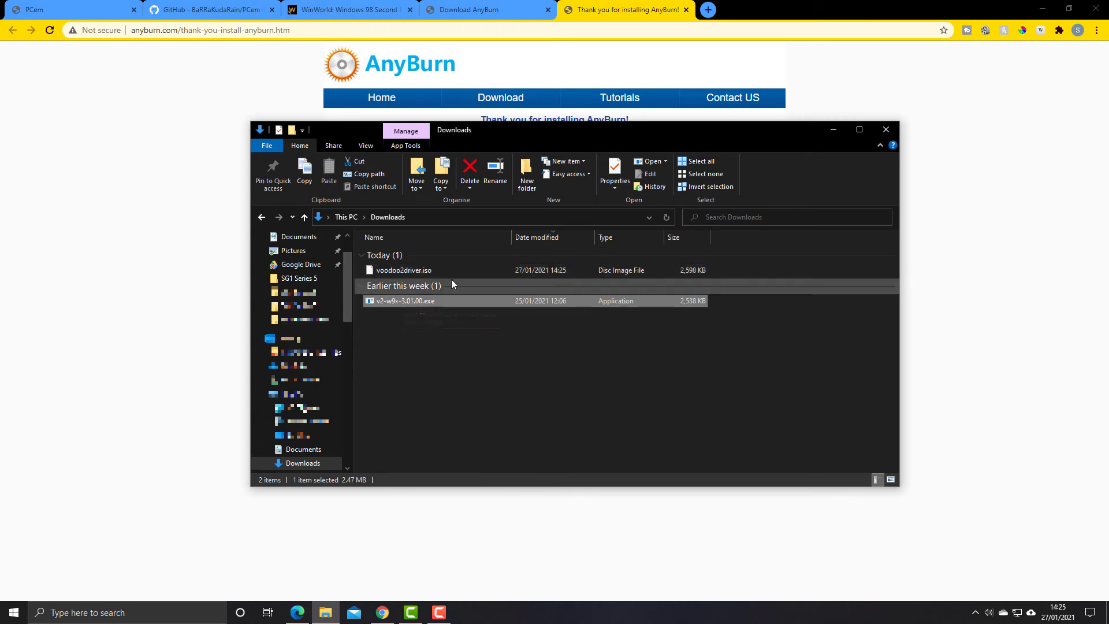
click(403, 269)
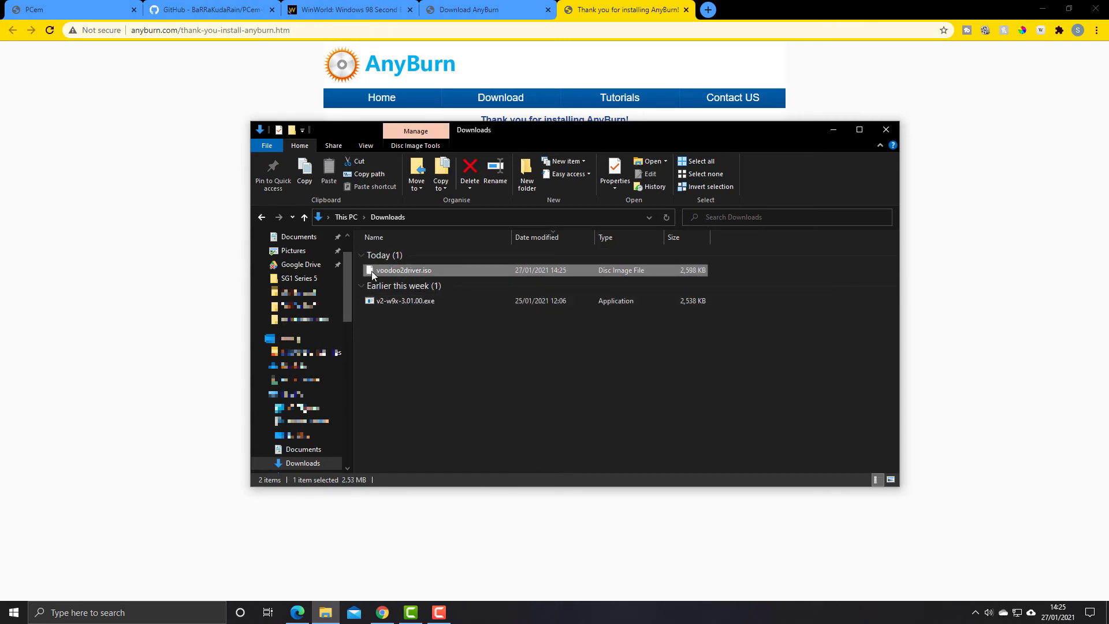
mouse_move(418, 275)
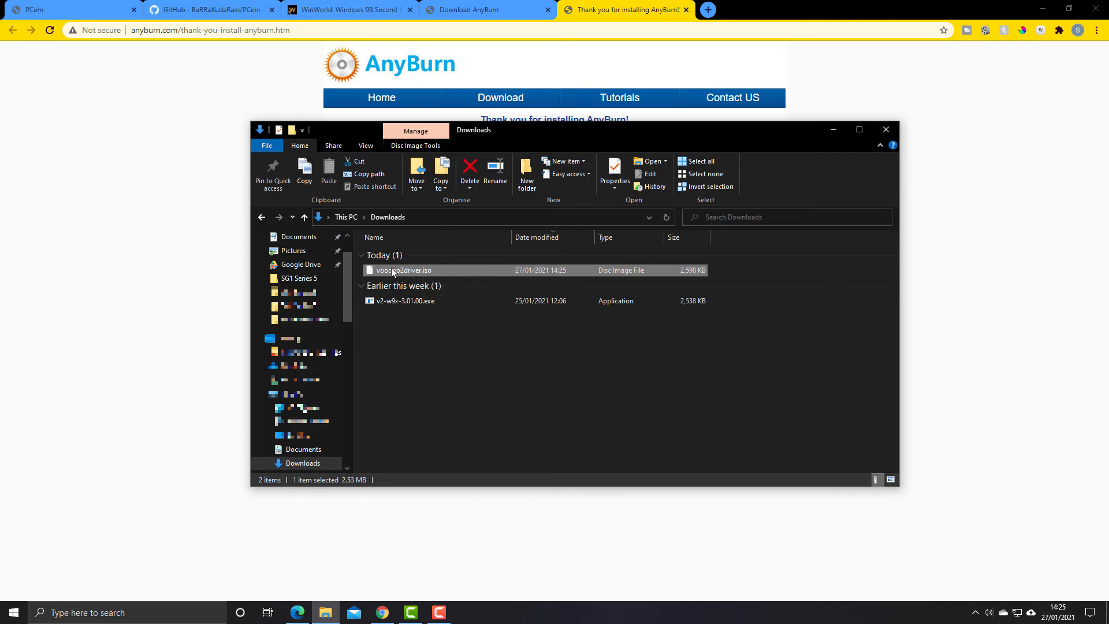
mouse_move(396, 270)
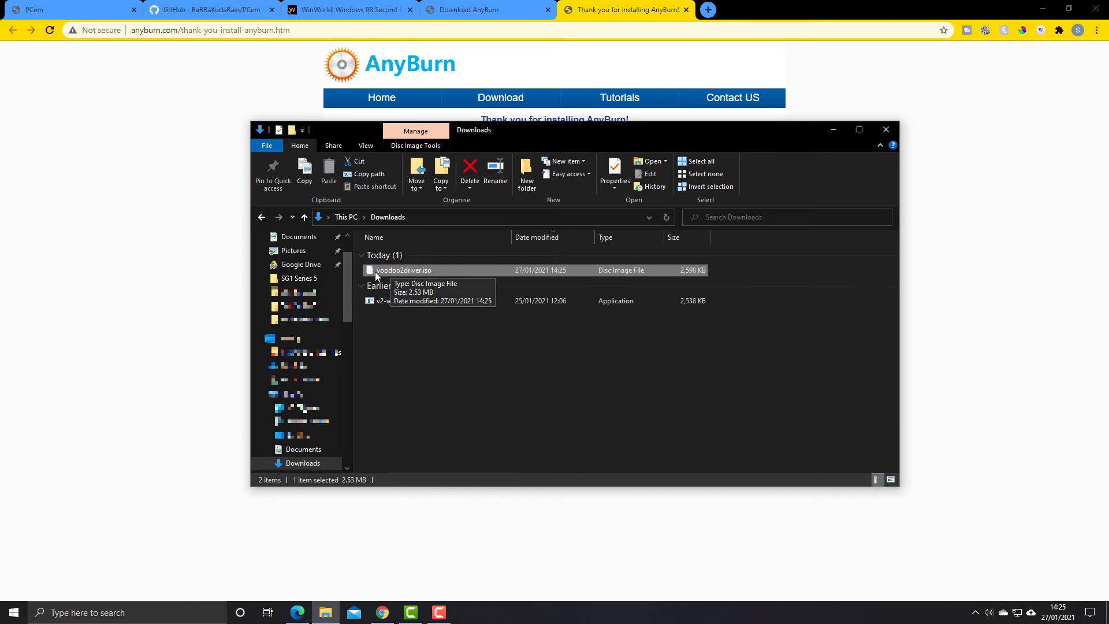
mouse_move(416, 364)
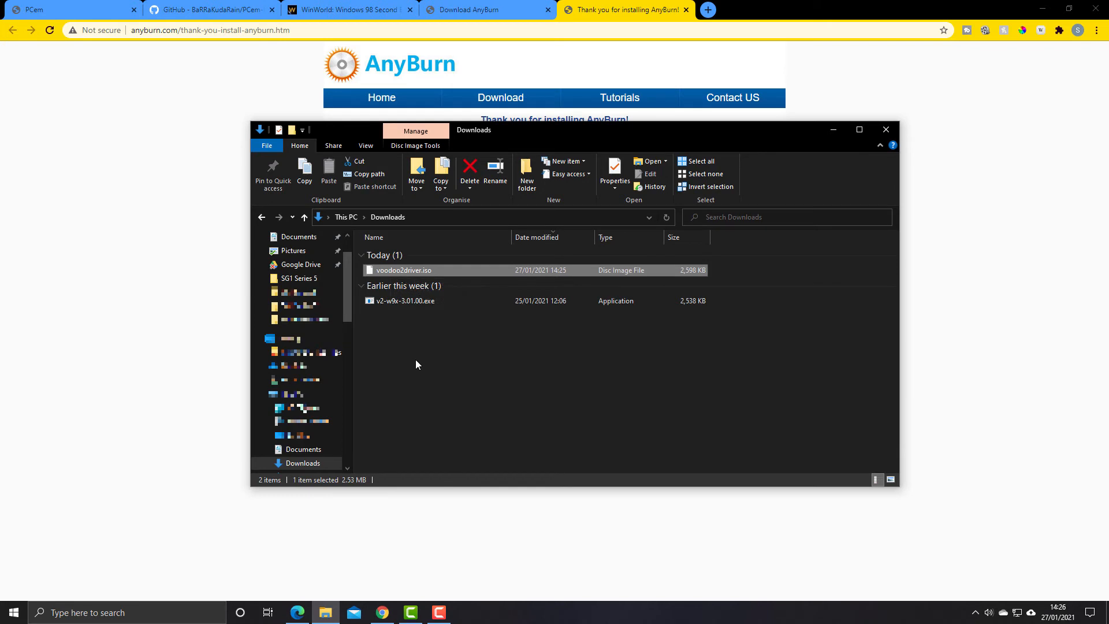
mouse_move(456, 348)
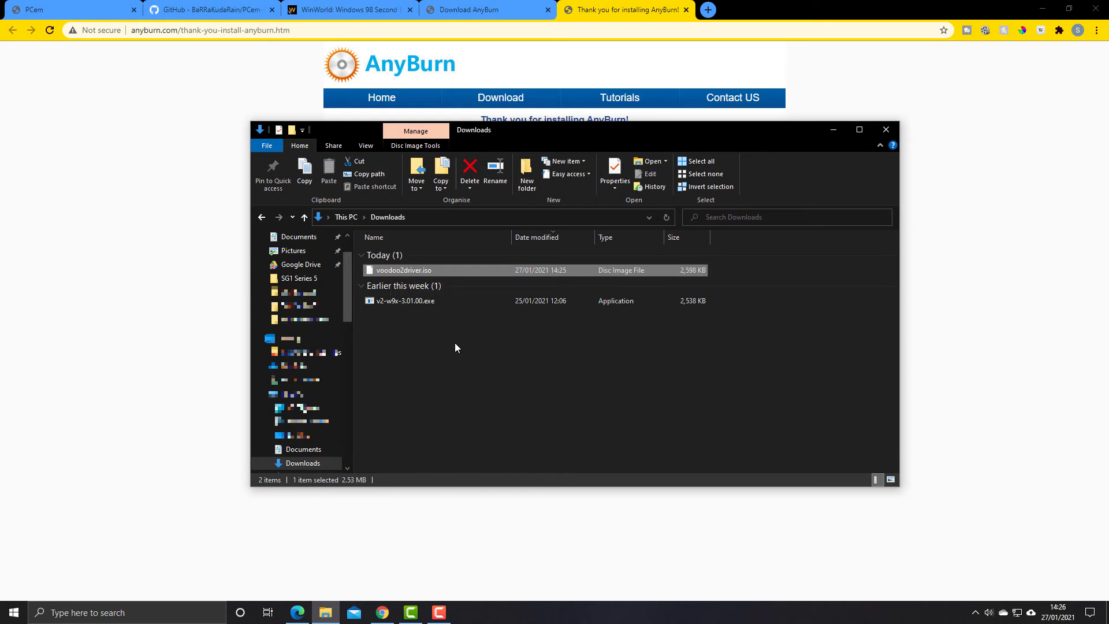
mouse_move(505, 402)
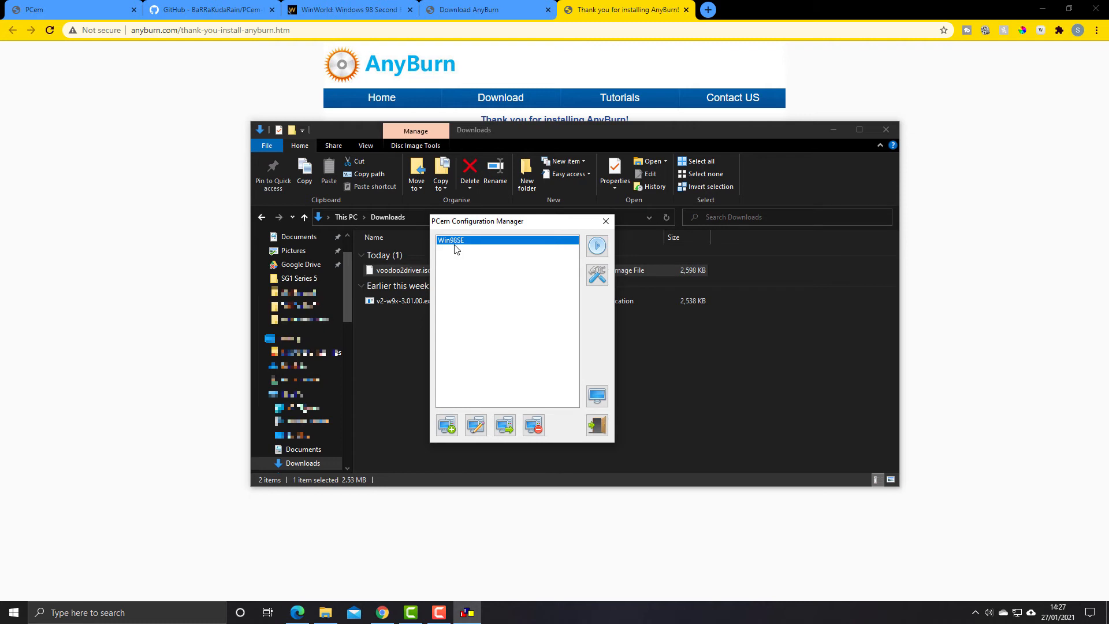
mouse_move(528, 272)
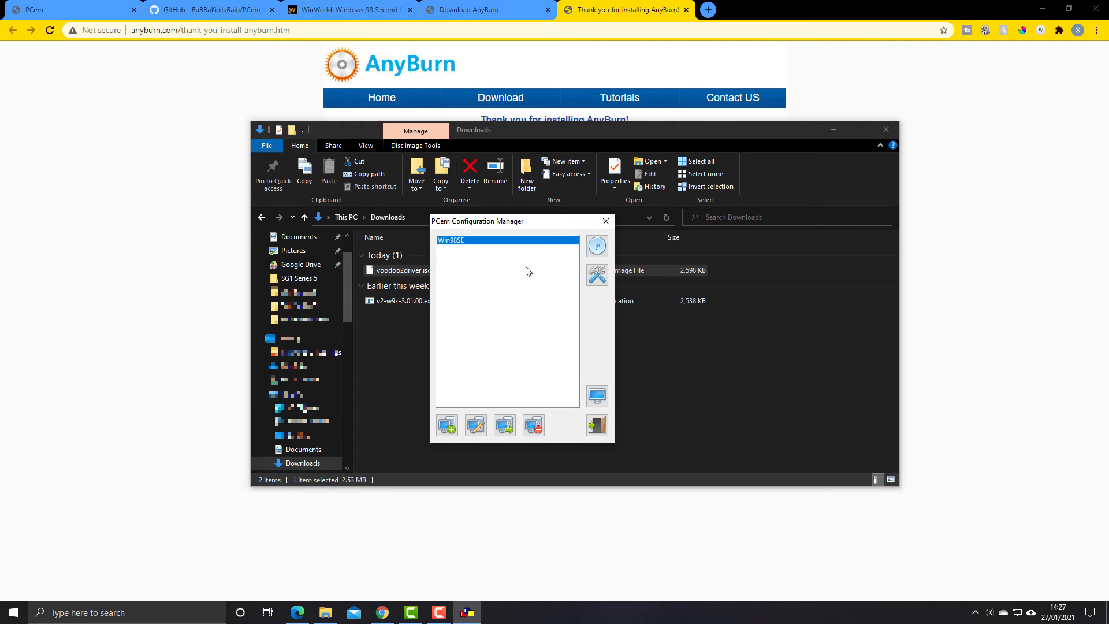
Play the Win98SE machine and cancel the network password prompt to reach the desktop
click(596, 245)
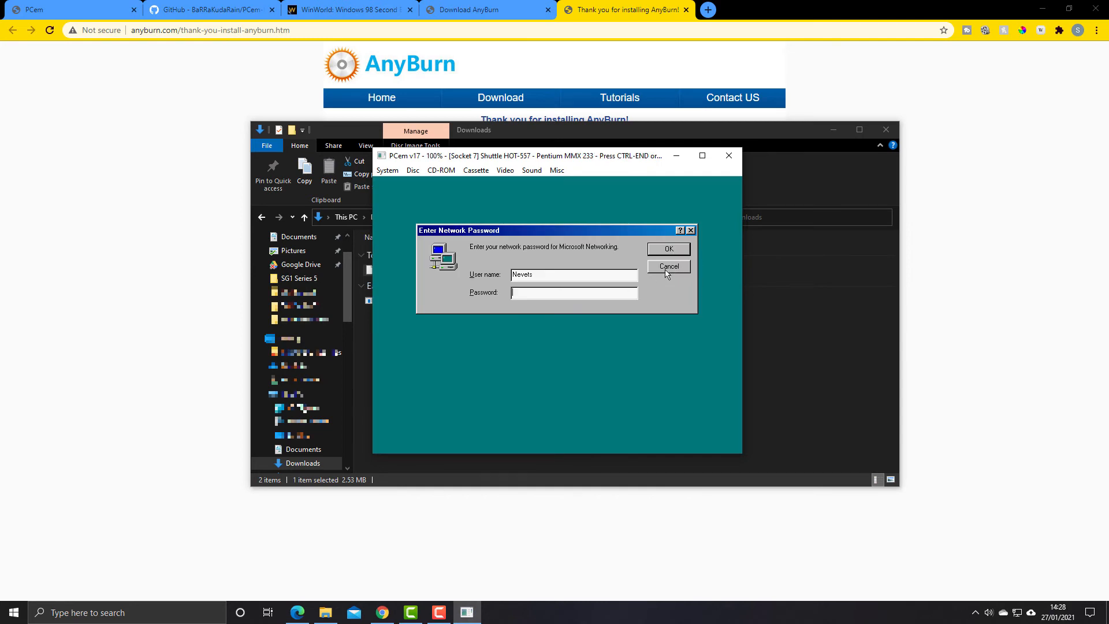
click(667, 267)
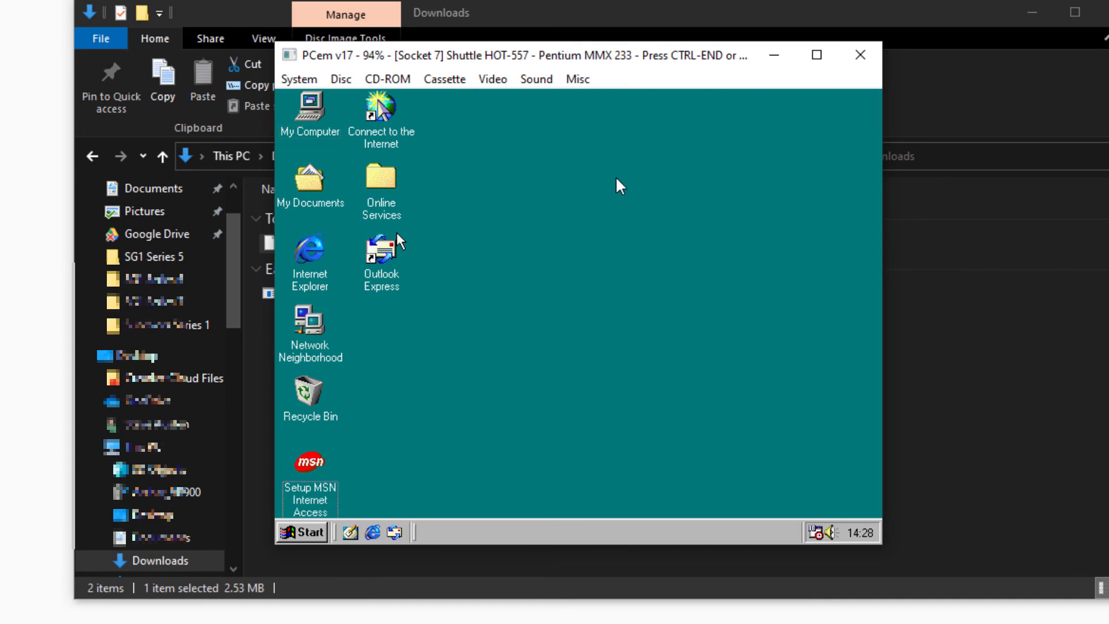
Load voodoo2driver.iso from Downloads as the emulated CD-ROM image
click(387, 79)
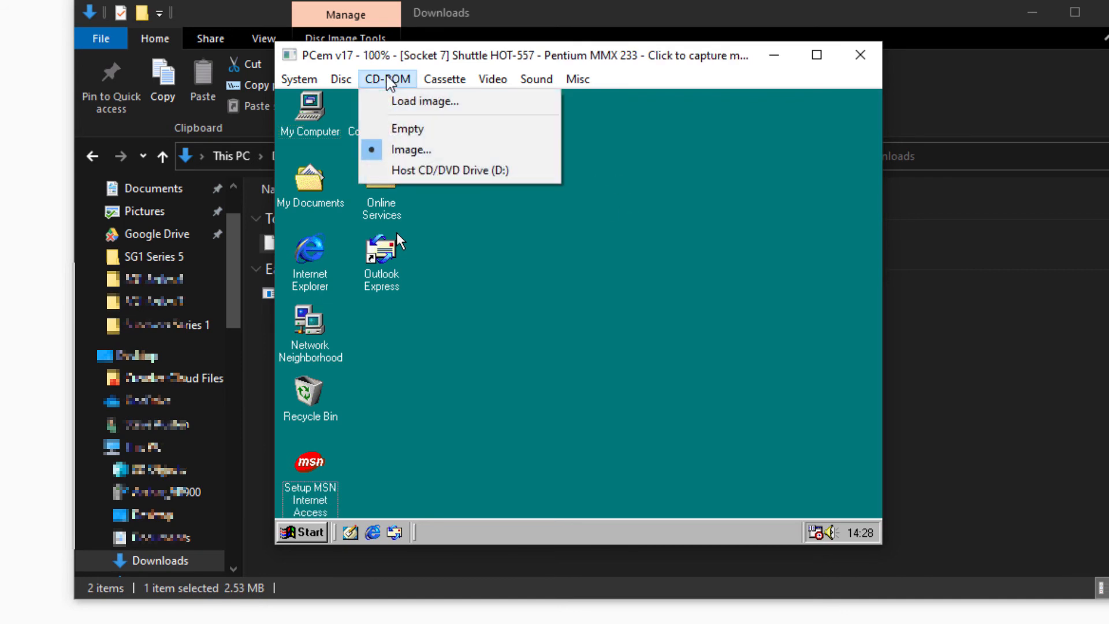
click(425, 102)
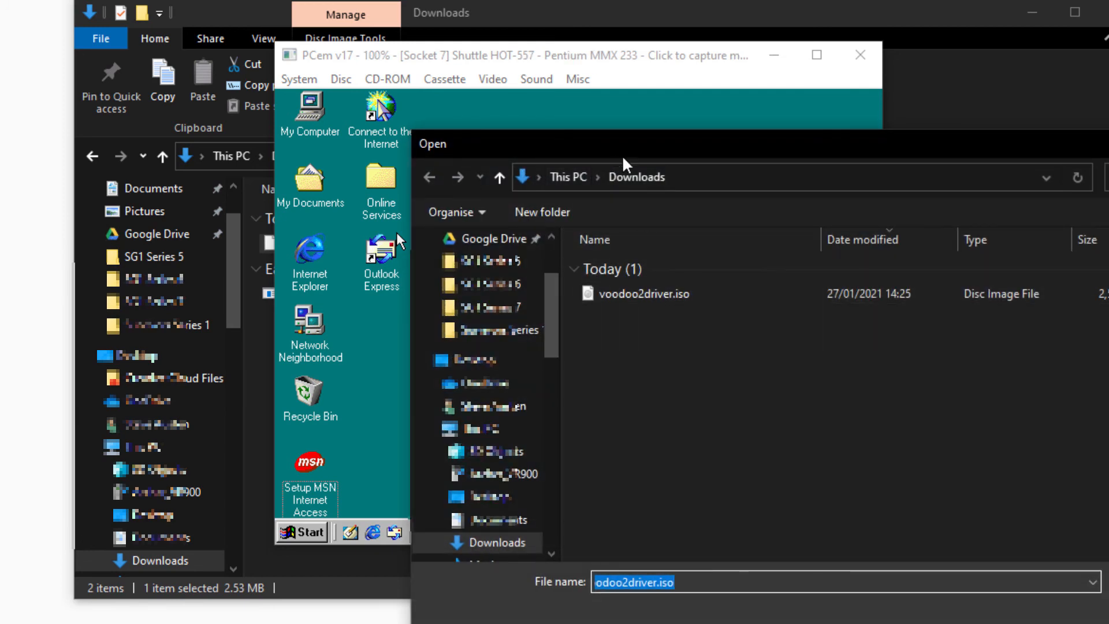
click(643, 293)
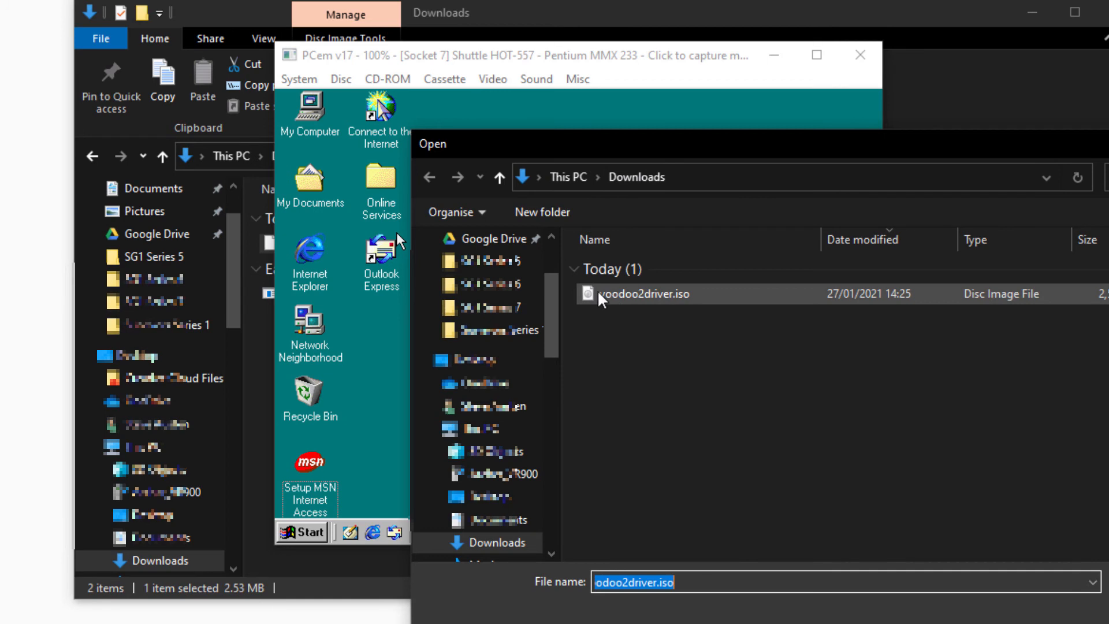
mouse_move(623, 304)
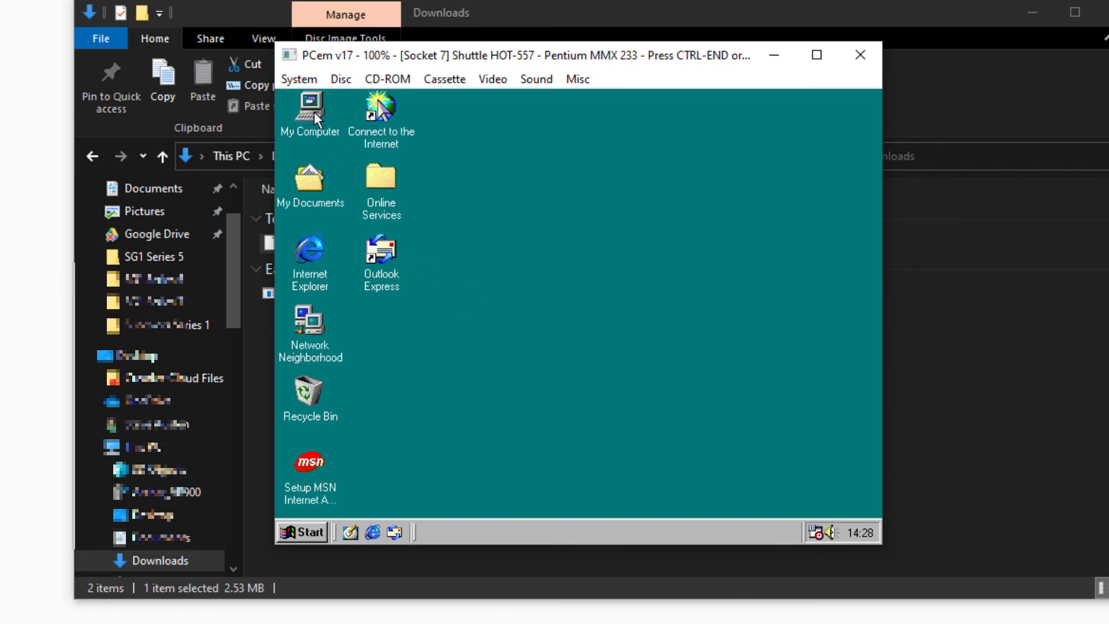
Browse My Computer to the 27_01_2021 (D:) CD drive and select the v2-w9x-3.01.00 file
double_click(310, 111)
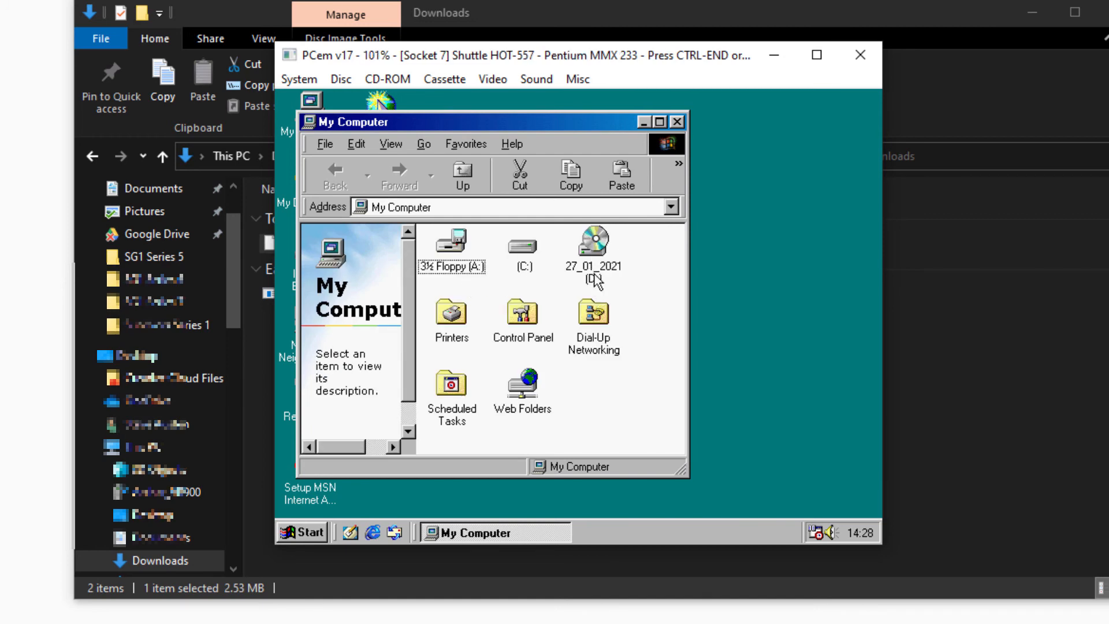
click(593, 242)
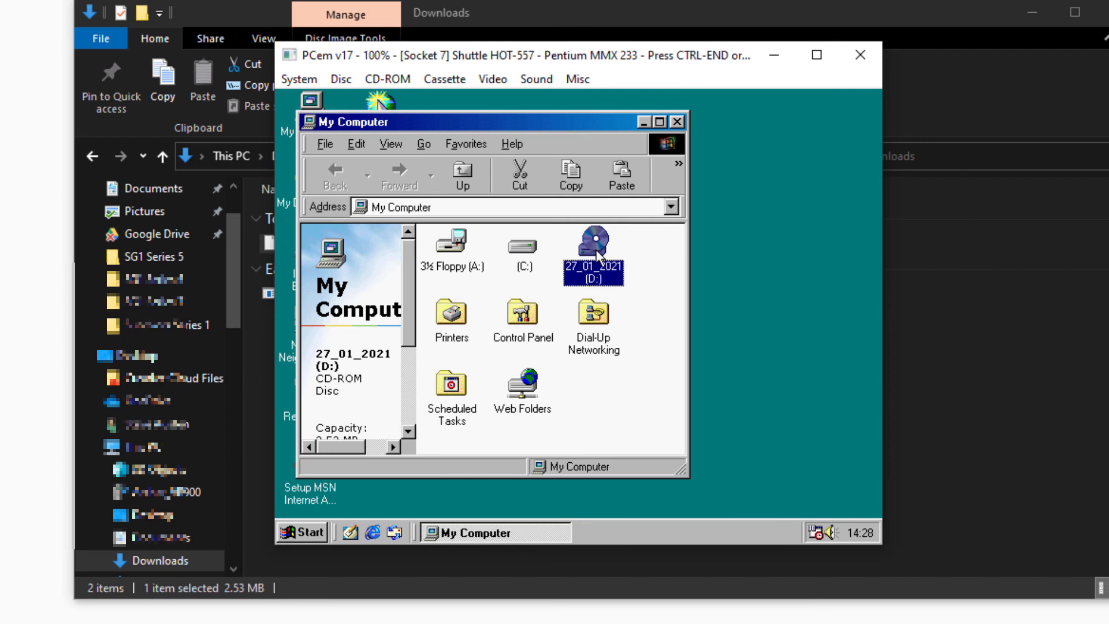
double_click(593, 254)
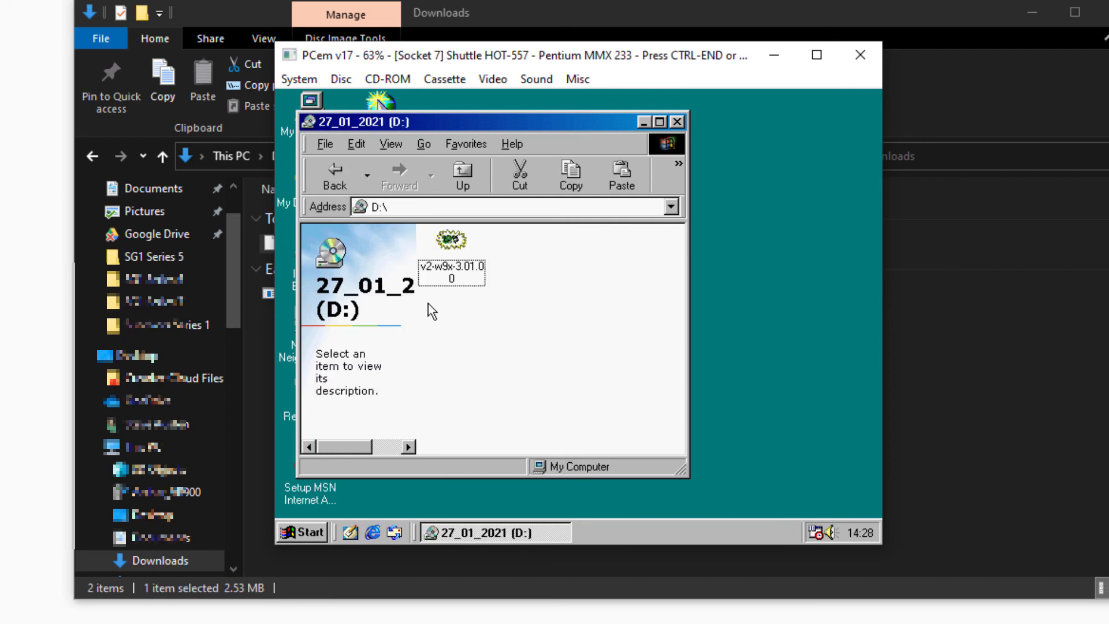
click(450, 240)
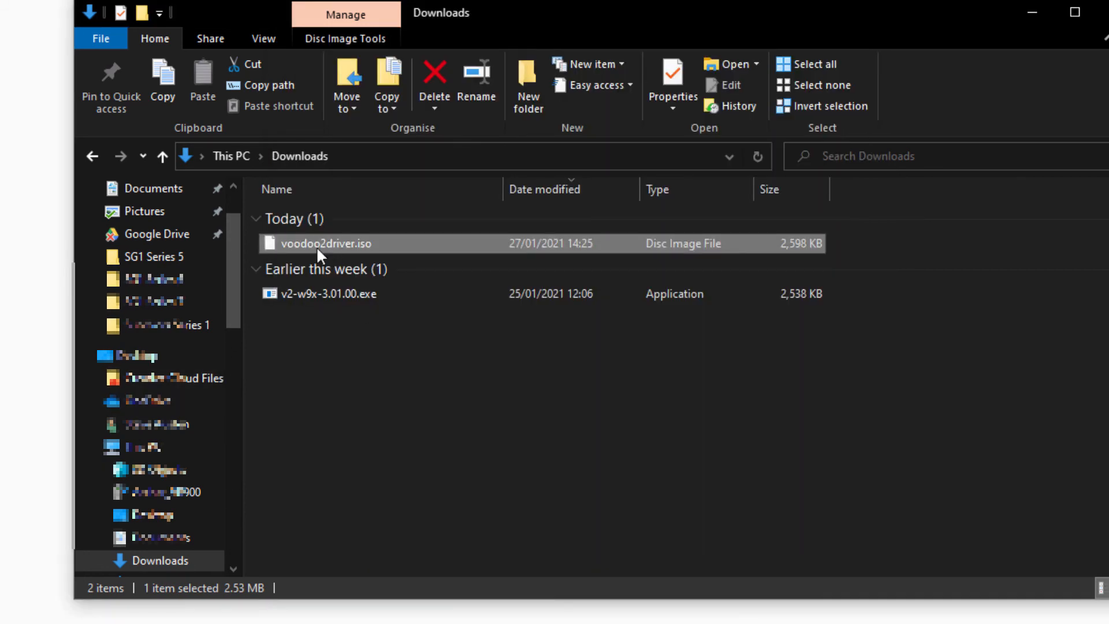
click(328, 293)
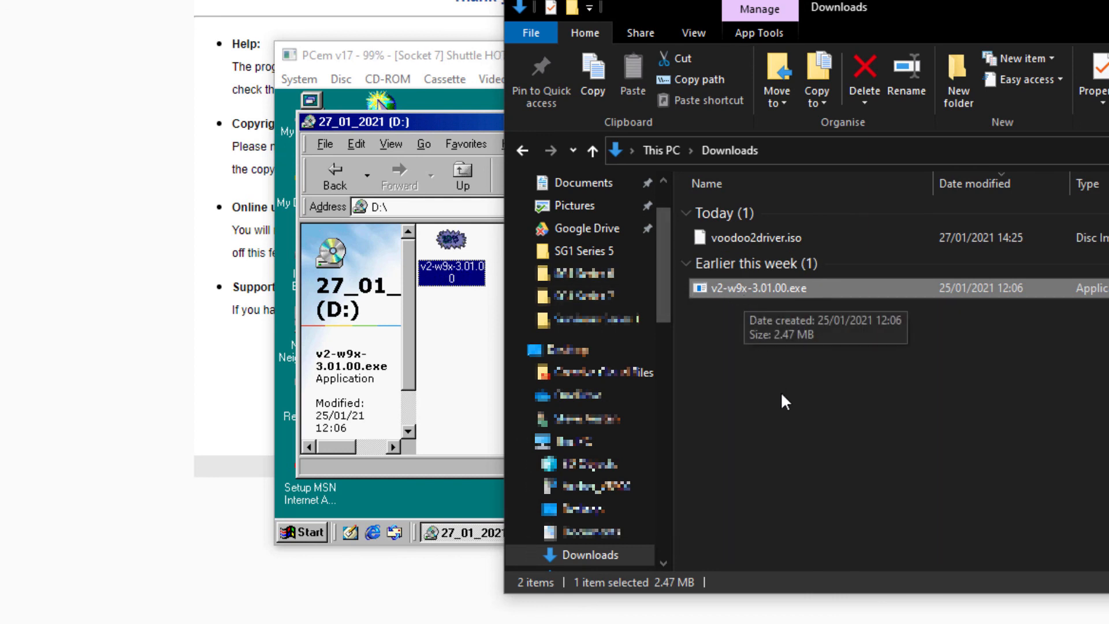
mouse_move(778, 285)
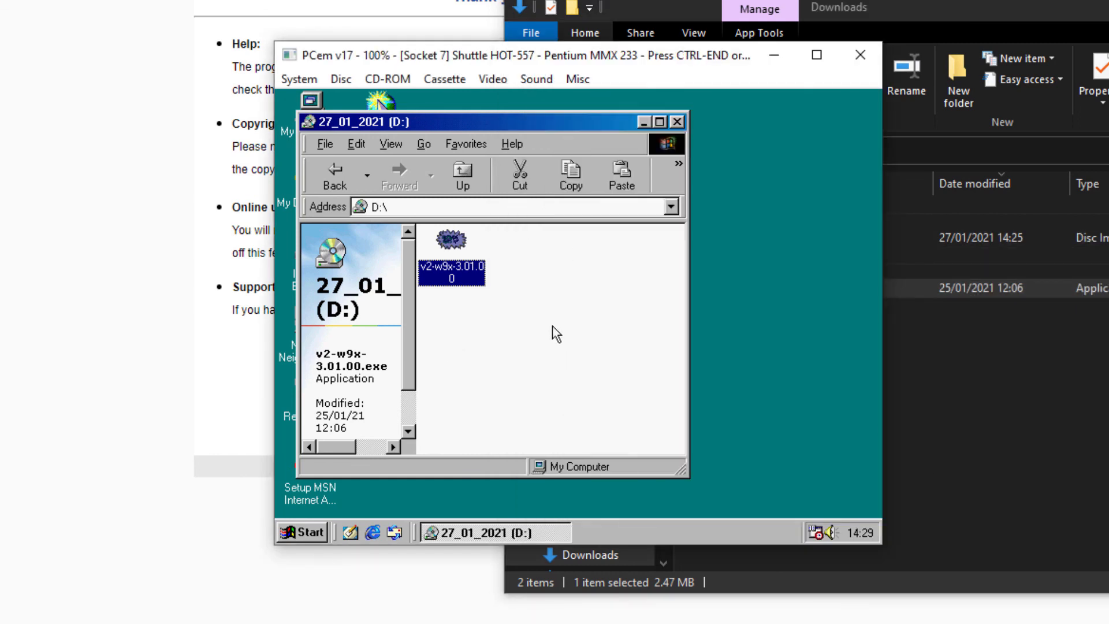
mouse_move(541, 323)
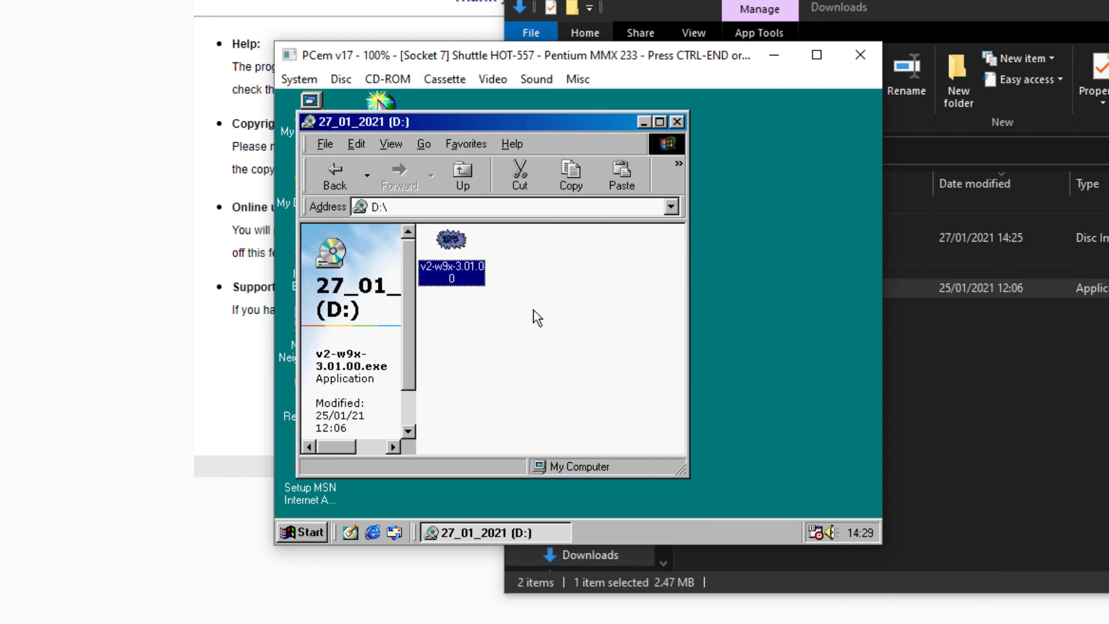
mouse_move(610, 324)
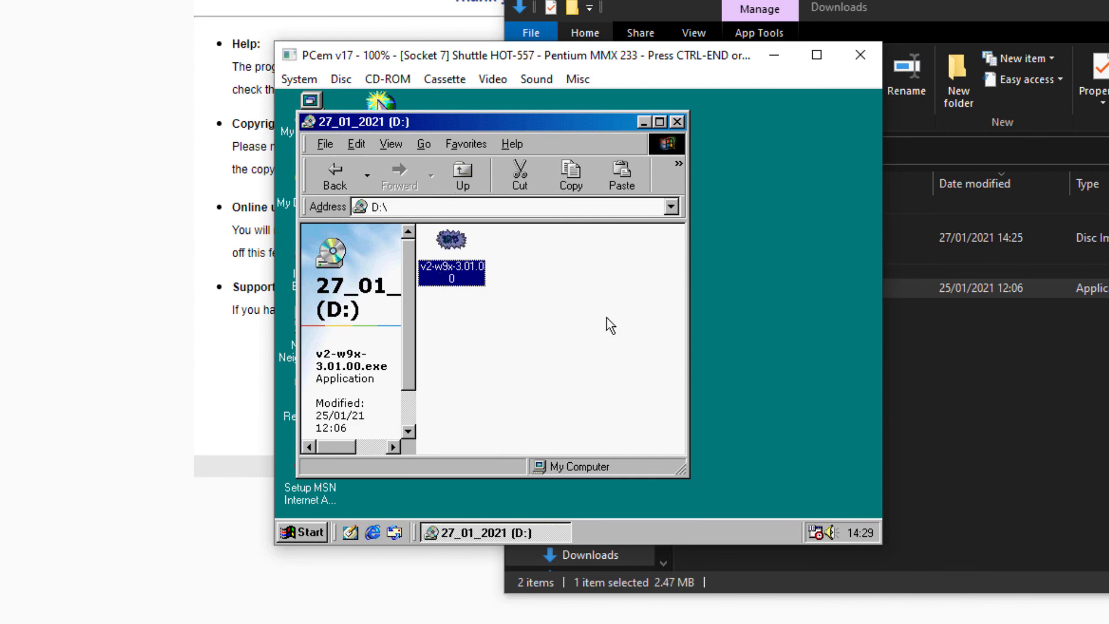